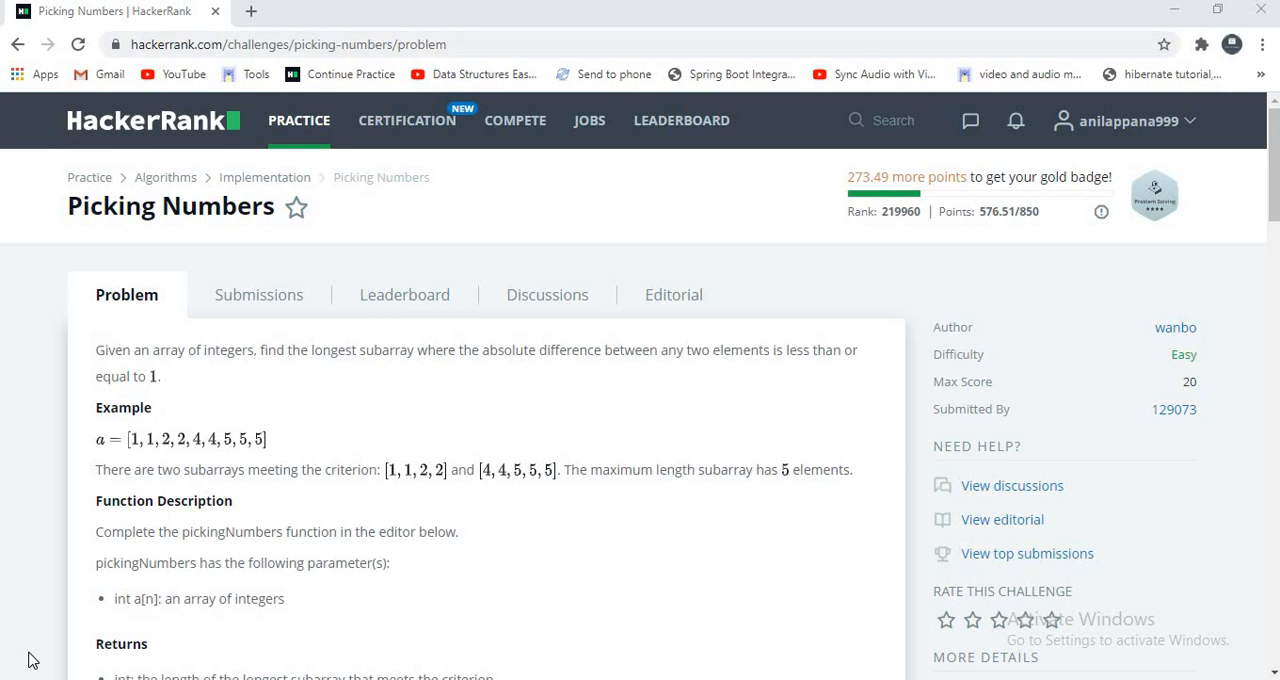
pyautogui.moveTo(98, 385)
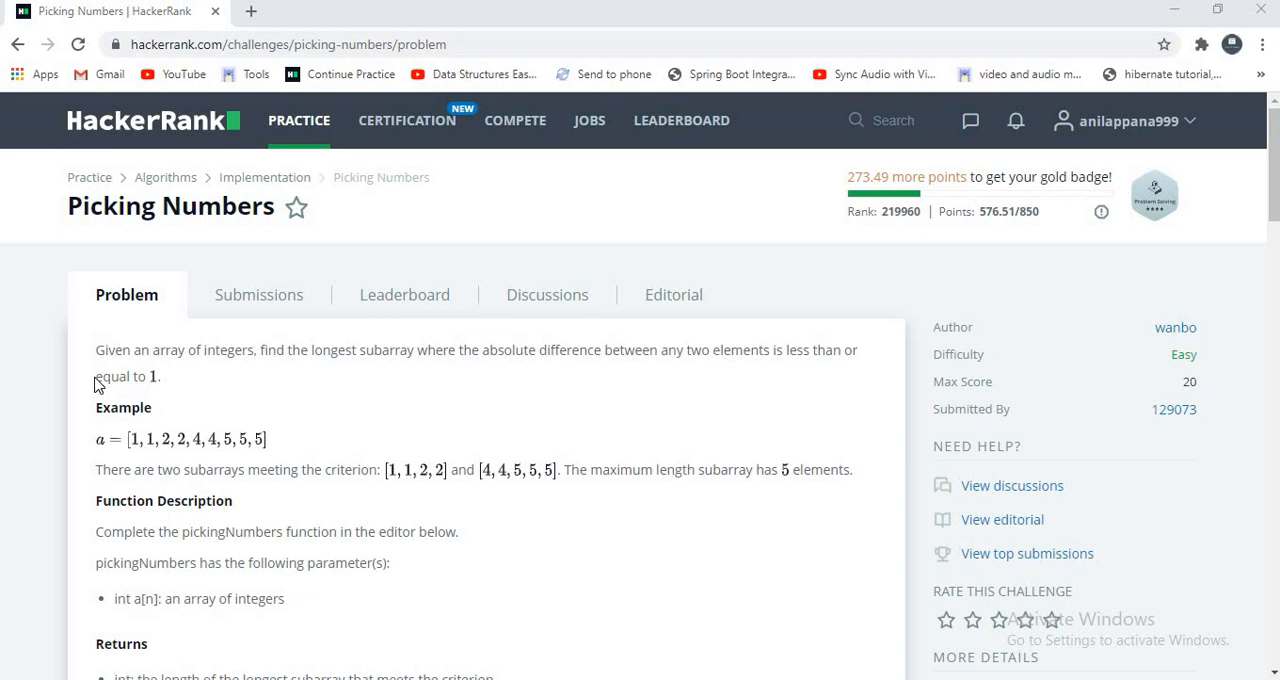
pyautogui.moveTo(184, 369)
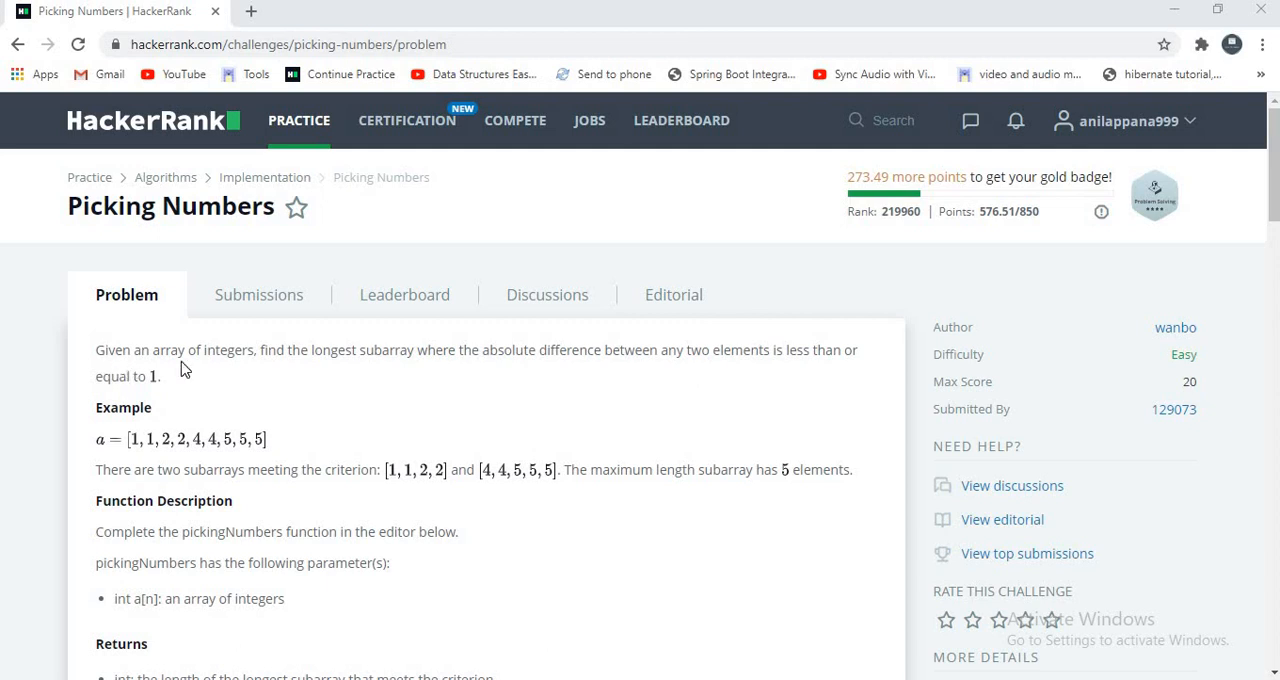
pyautogui.moveTo(317, 384)
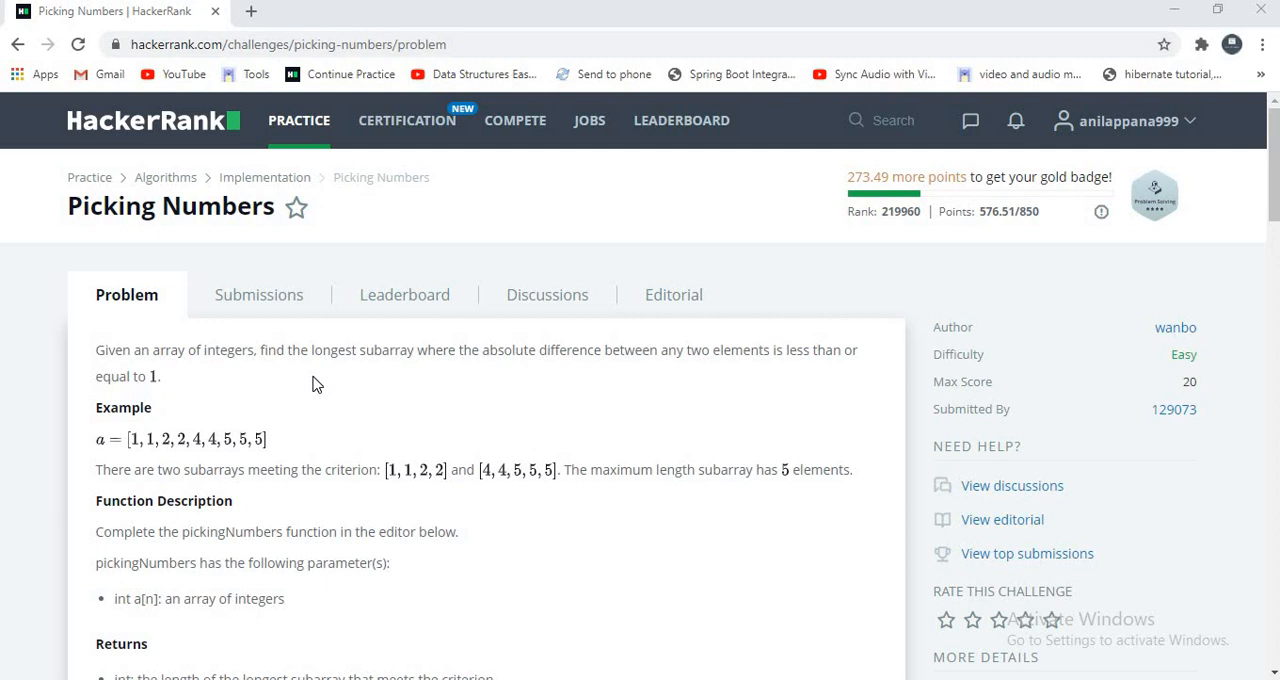
pyautogui.moveTo(440, 385)
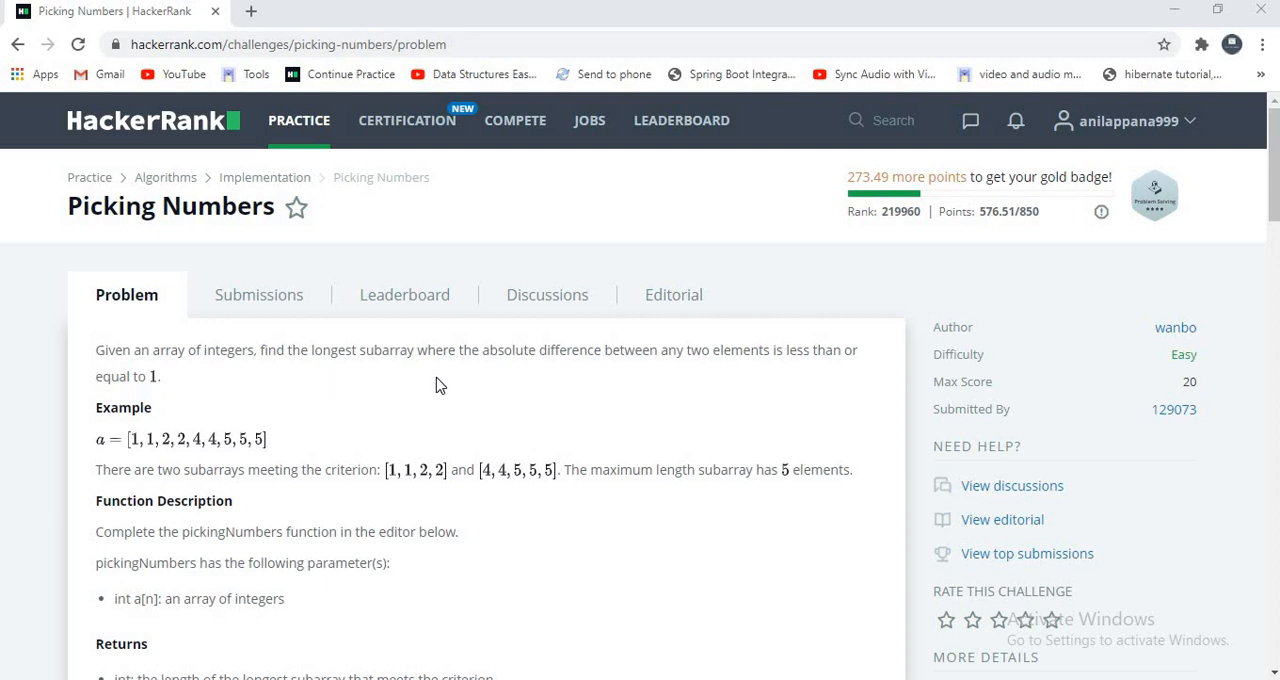
pyautogui.moveTo(1186, 188)
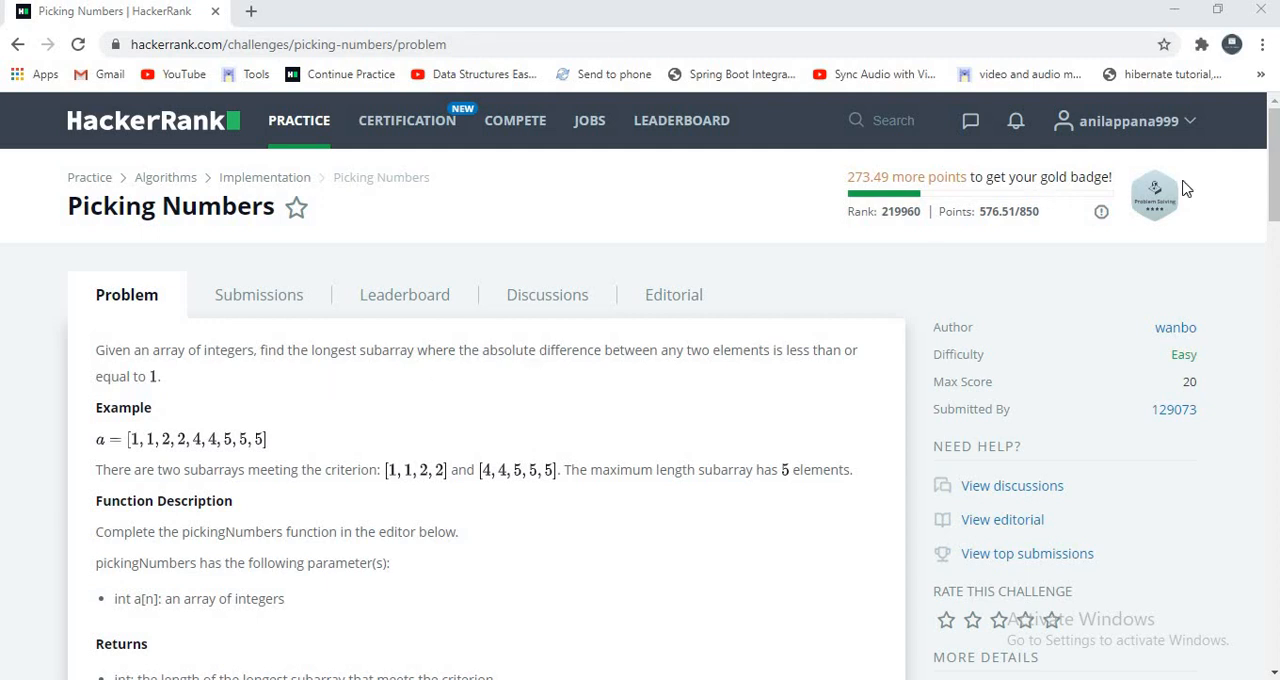
# Scroll through the Picking Numbers description and check that the return type is int
pyautogui.scroll(-3)
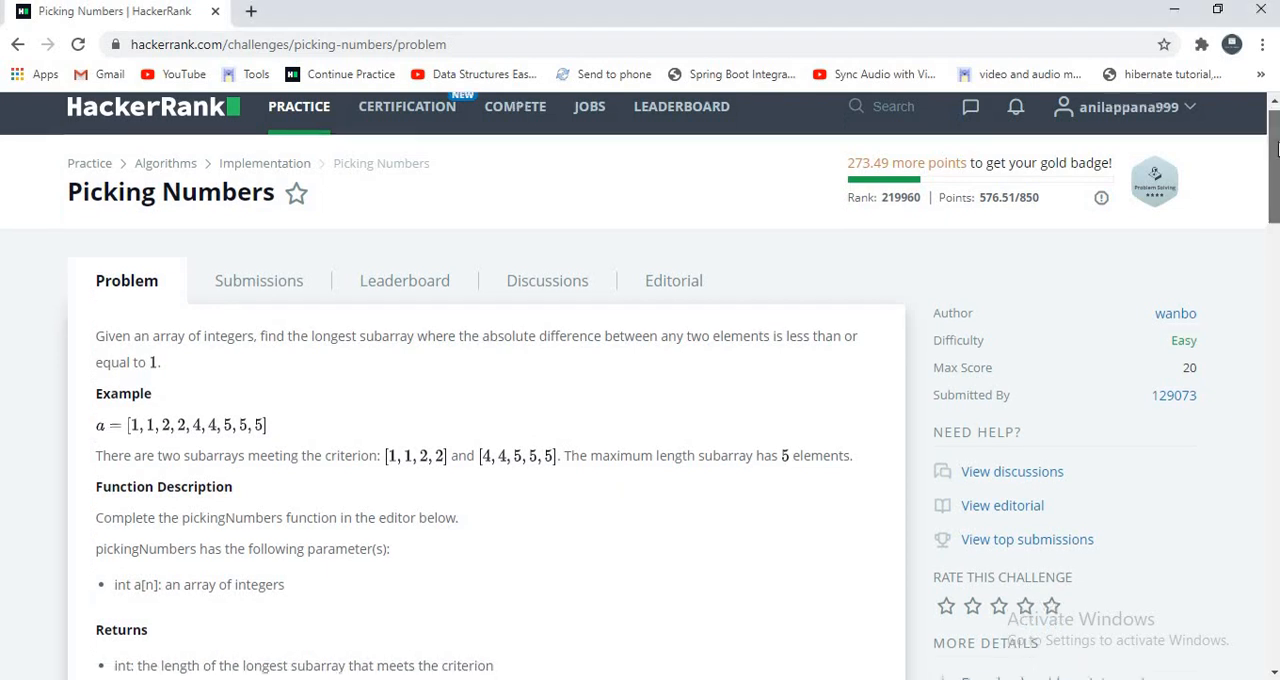
pyautogui.scroll(-3)
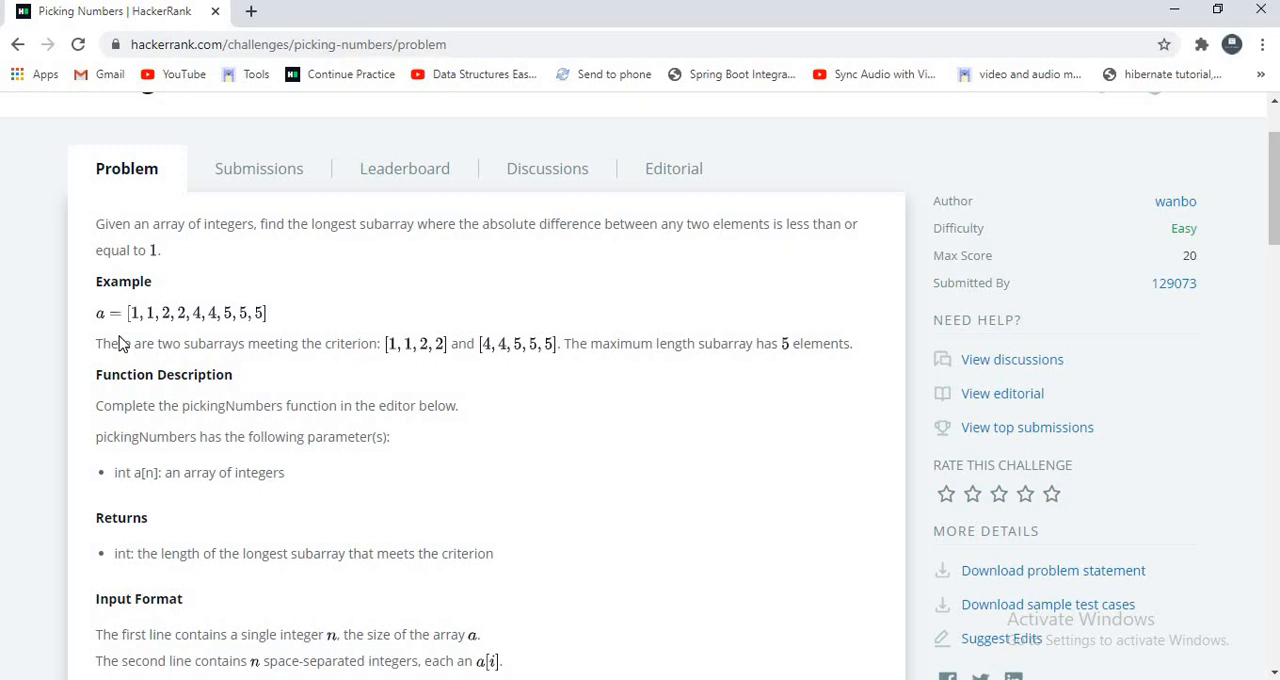
pyautogui.moveTo(311, 364)
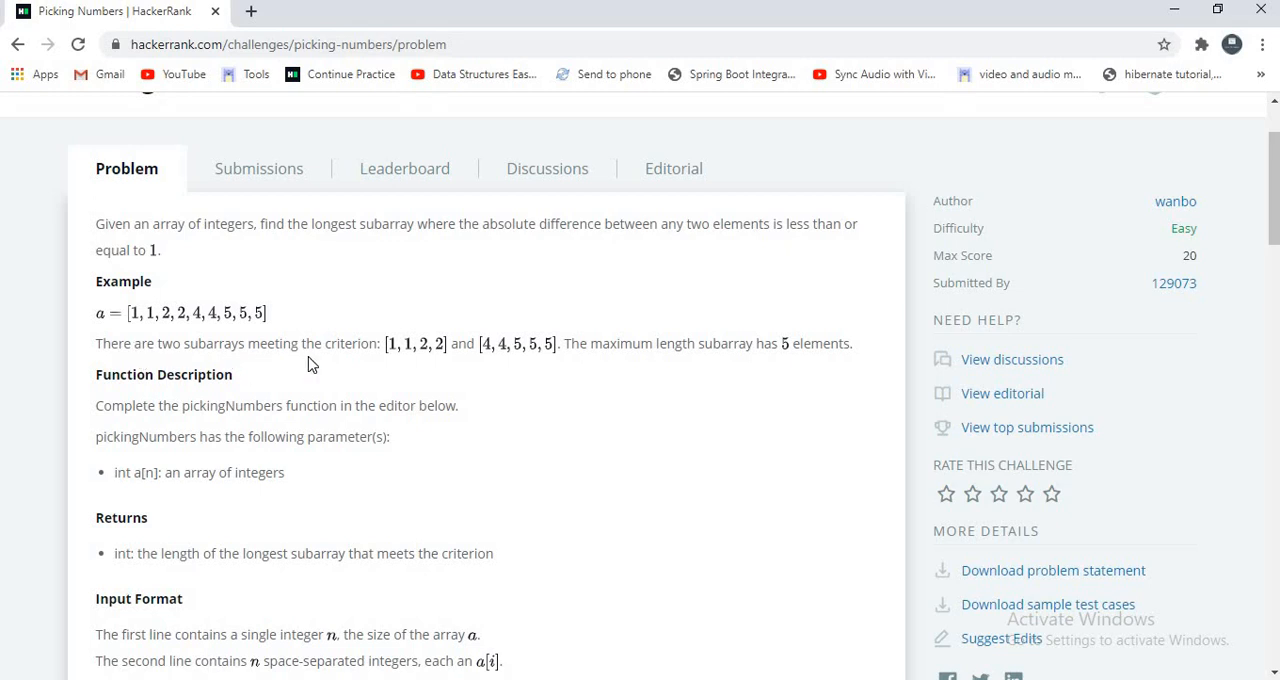
pyautogui.moveTo(401, 368)
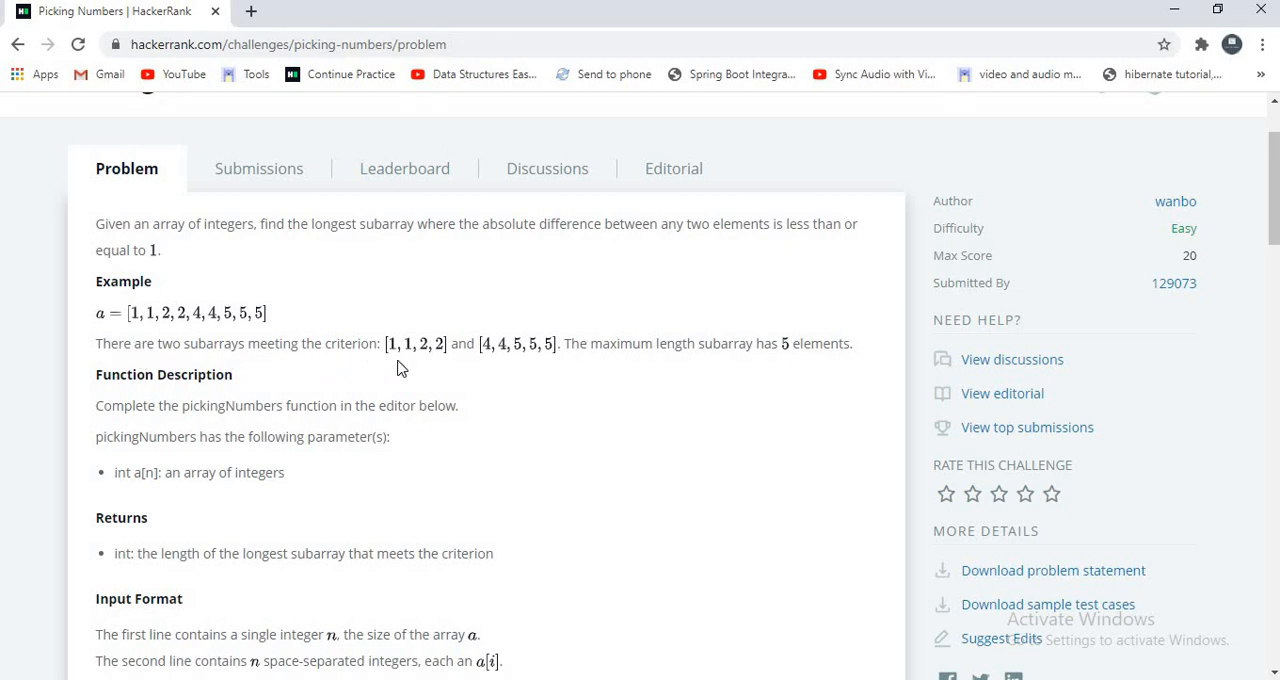
pyautogui.moveTo(415, 368)
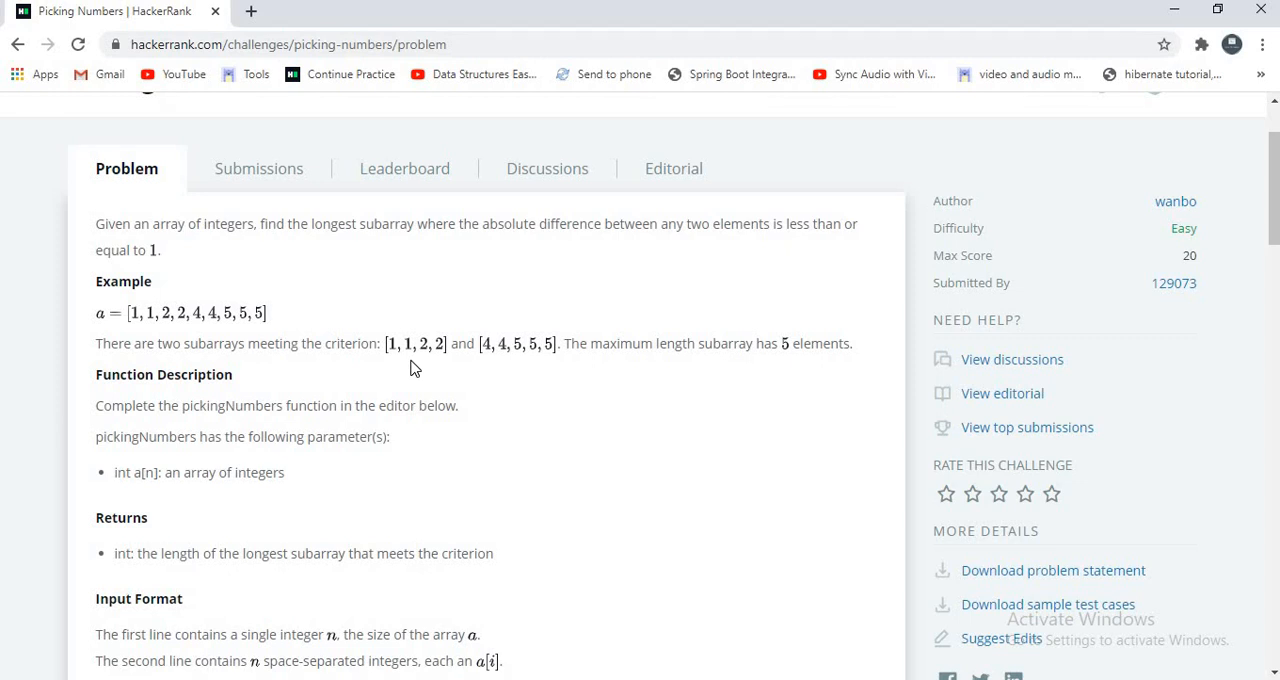
pyautogui.moveTo(420, 369)
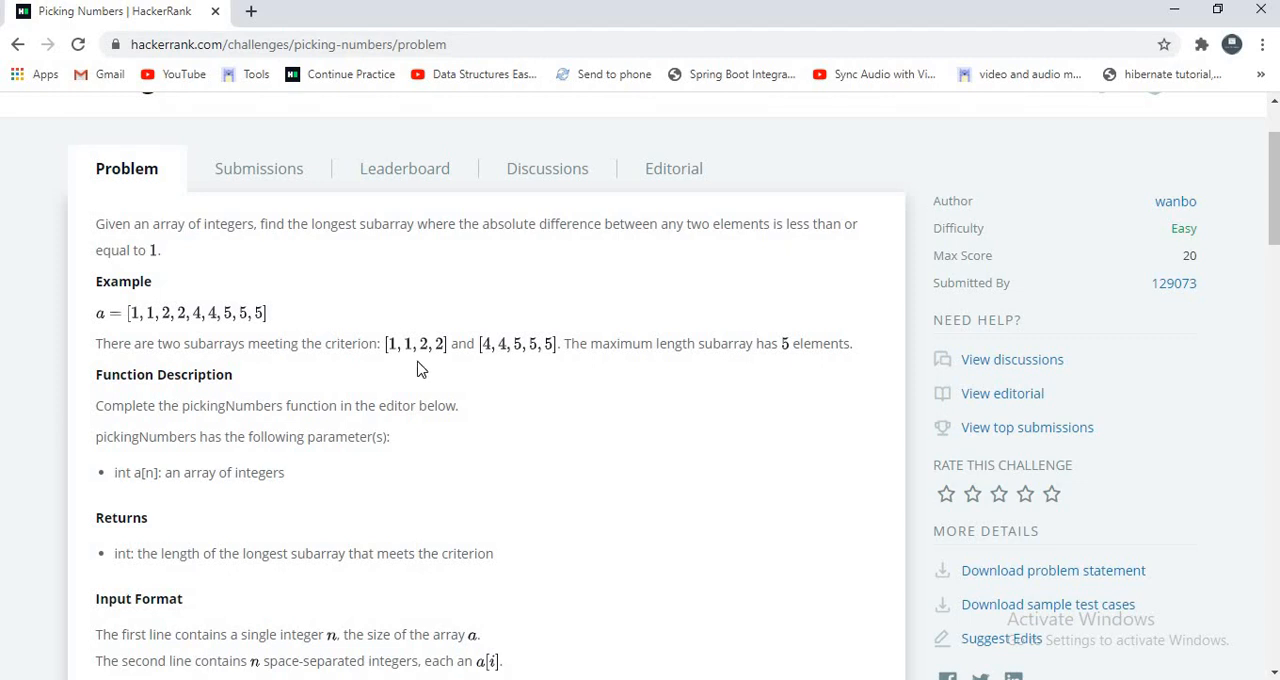
pyautogui.moveTo(515, 375)
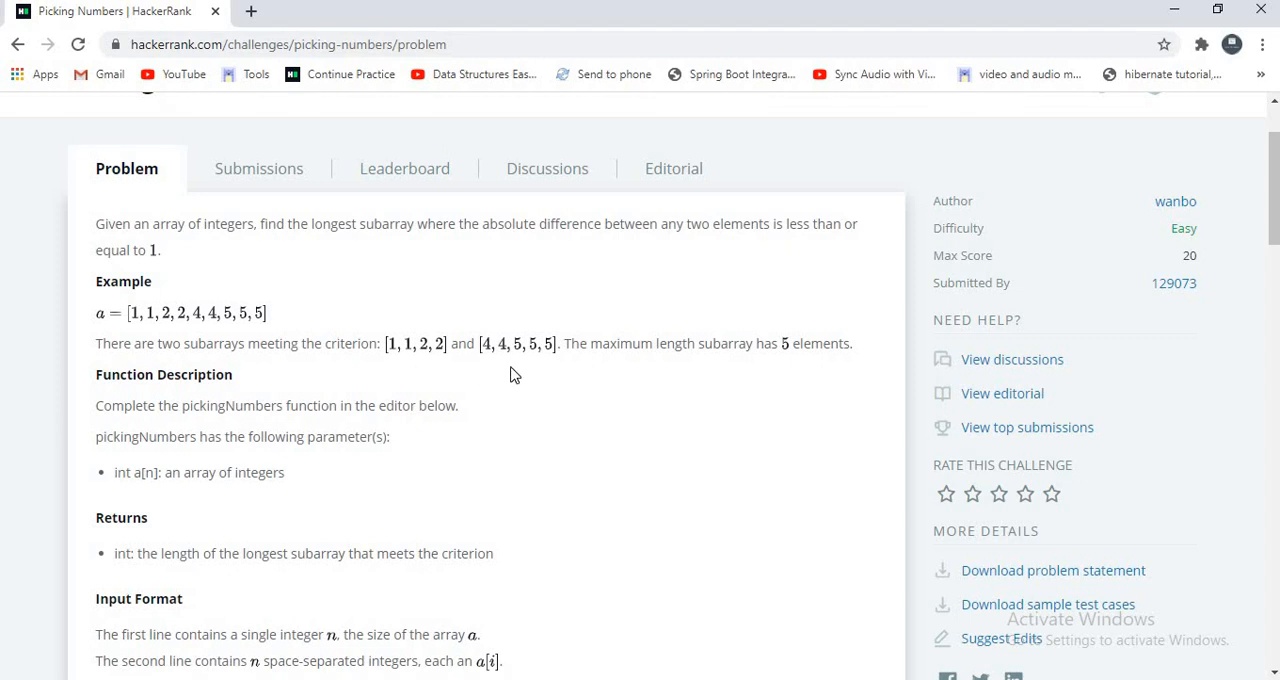
pyautogui.moveTo(573, 374)
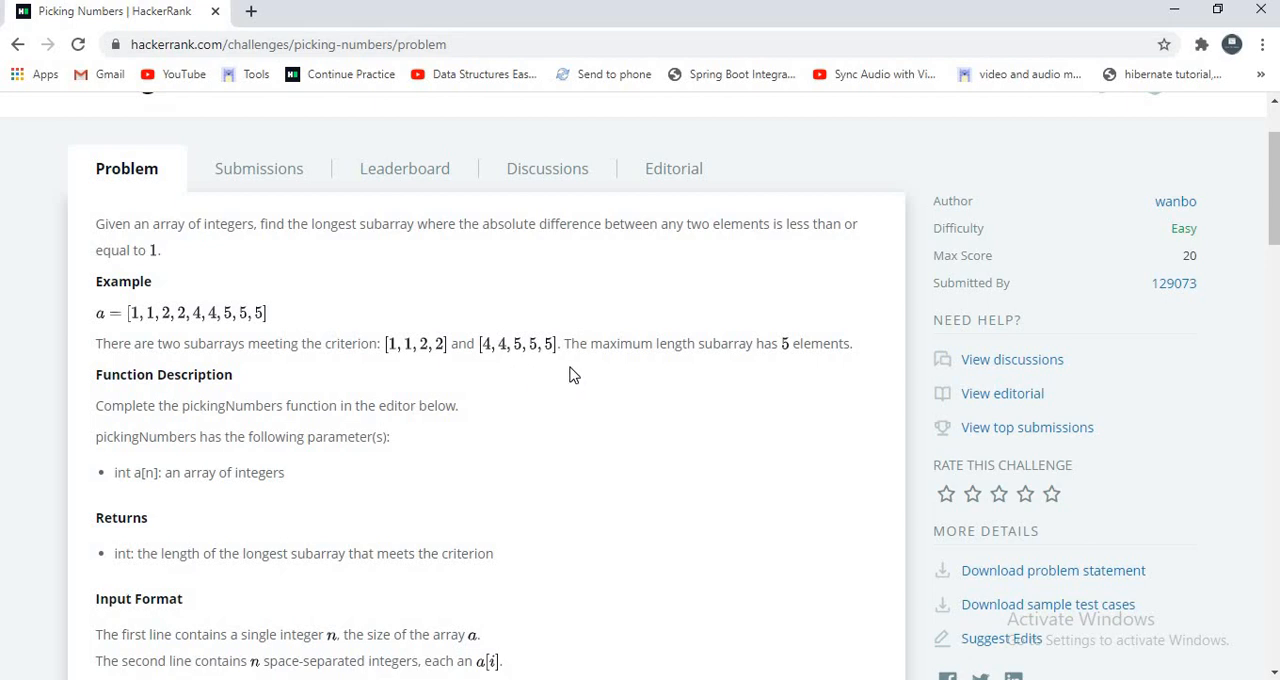
pyautogui.moveTo(631, 373)
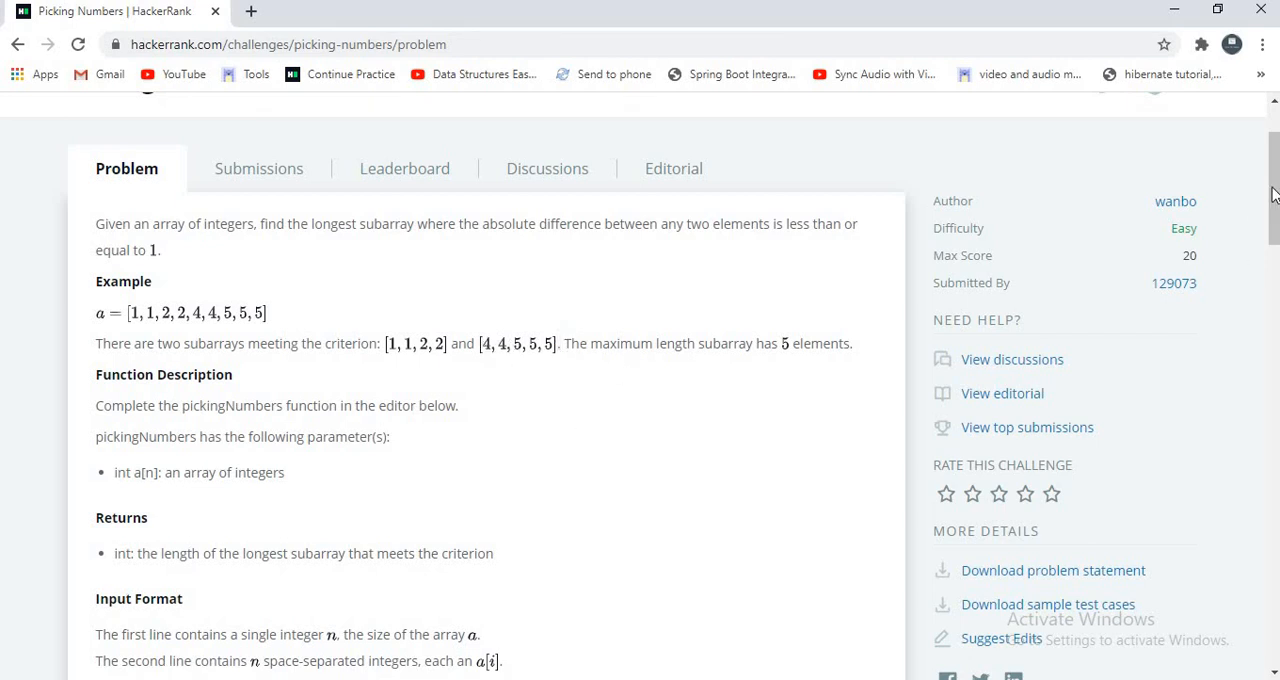
pyautogui.scroll(-3)
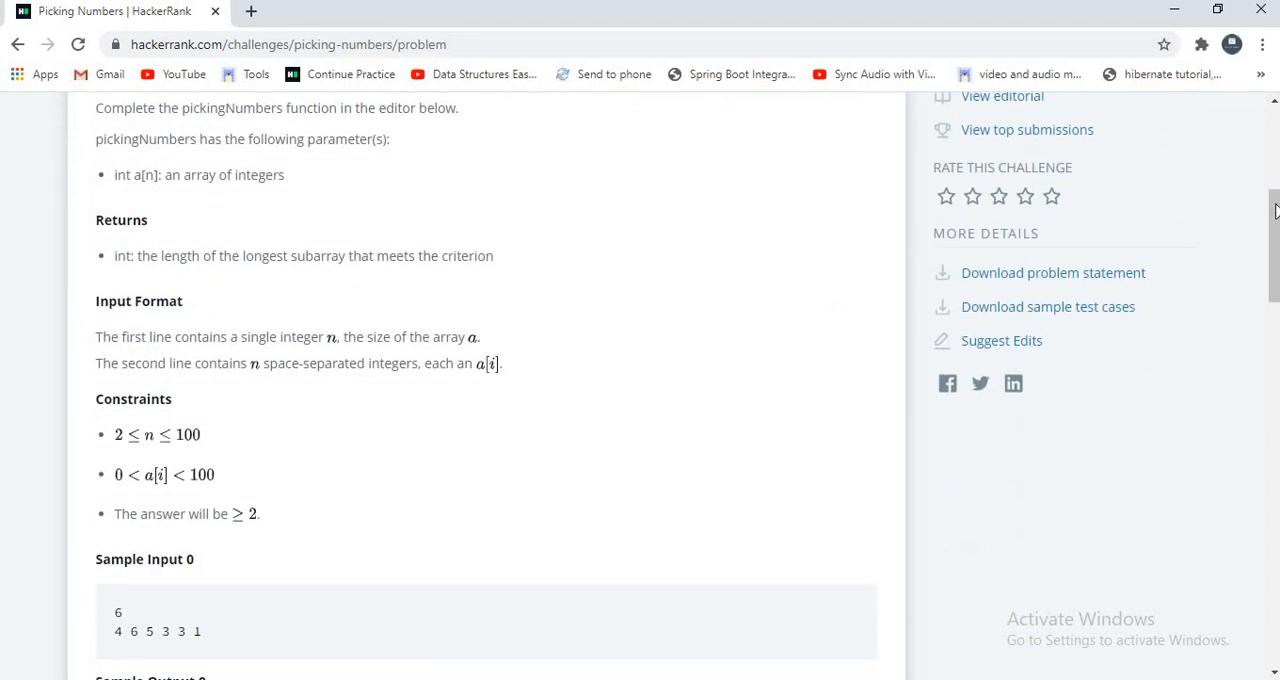
pyautogui.scroll(-3)
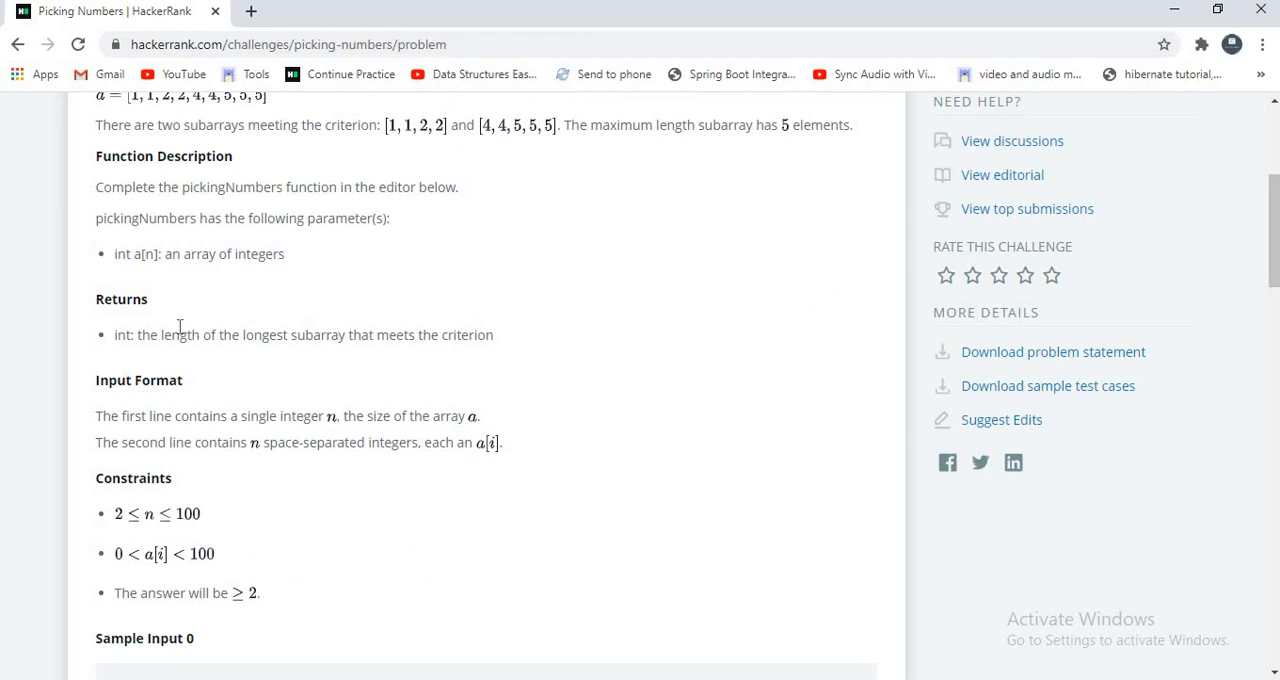
pyautogui.doubleClick(123, 334)
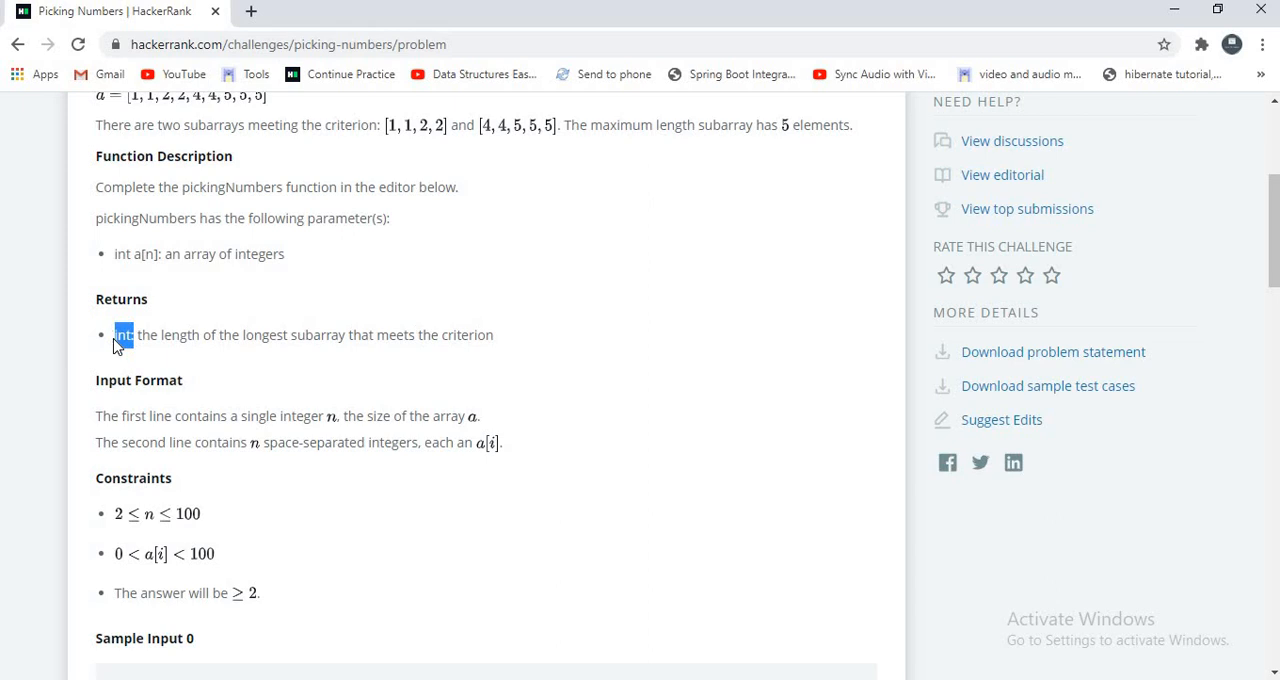
pyautogui.click(123, 334)
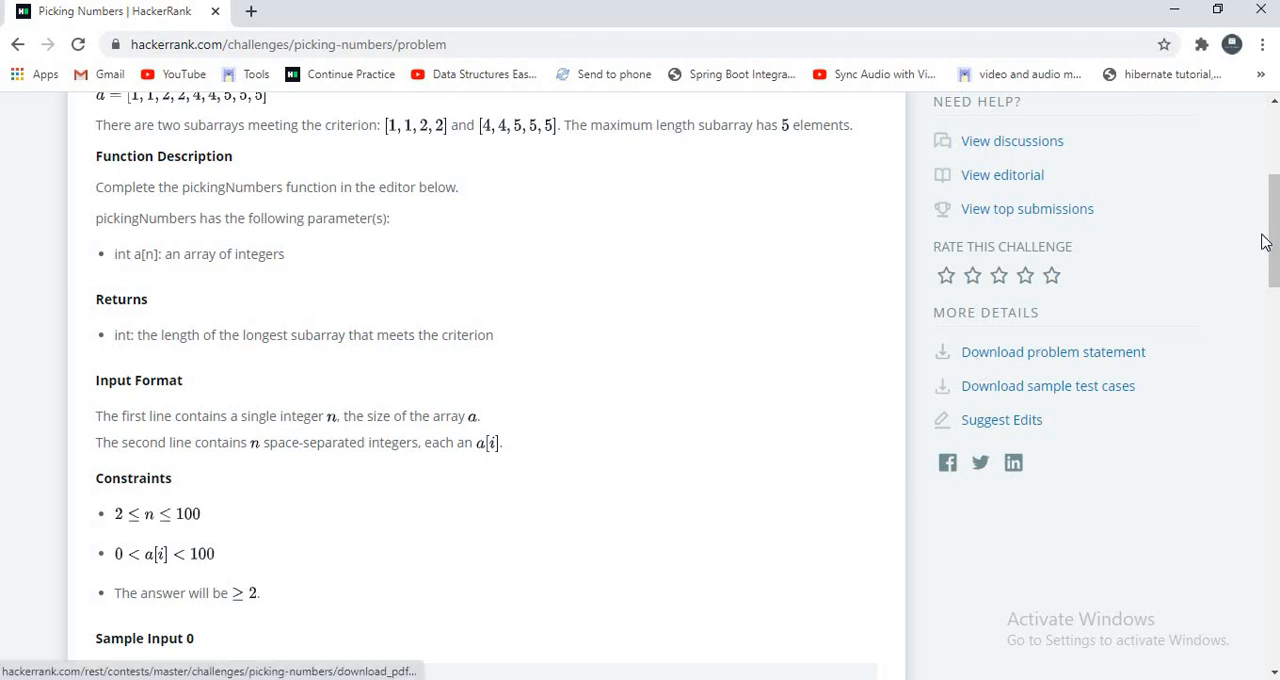
# Select and copy the Sample Input 1 array line 1 2 2 3 1 2
pyautogui.scroll(-3)
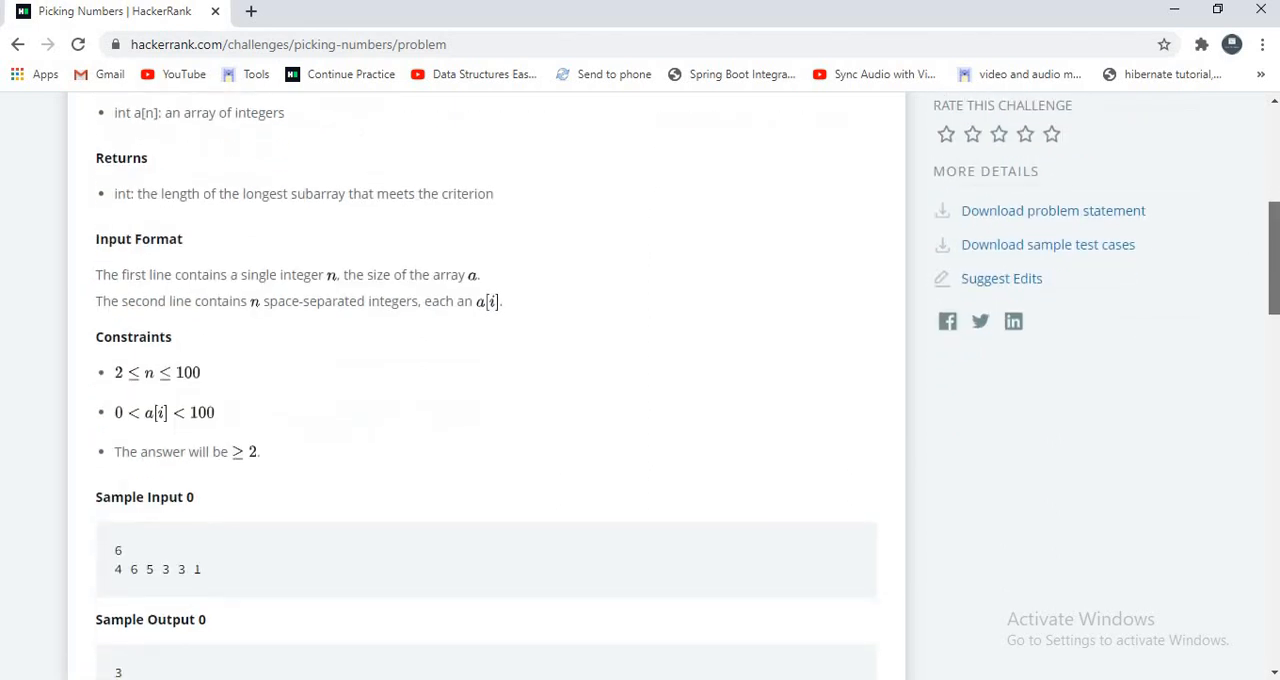
pyautogui.scroll(-3)
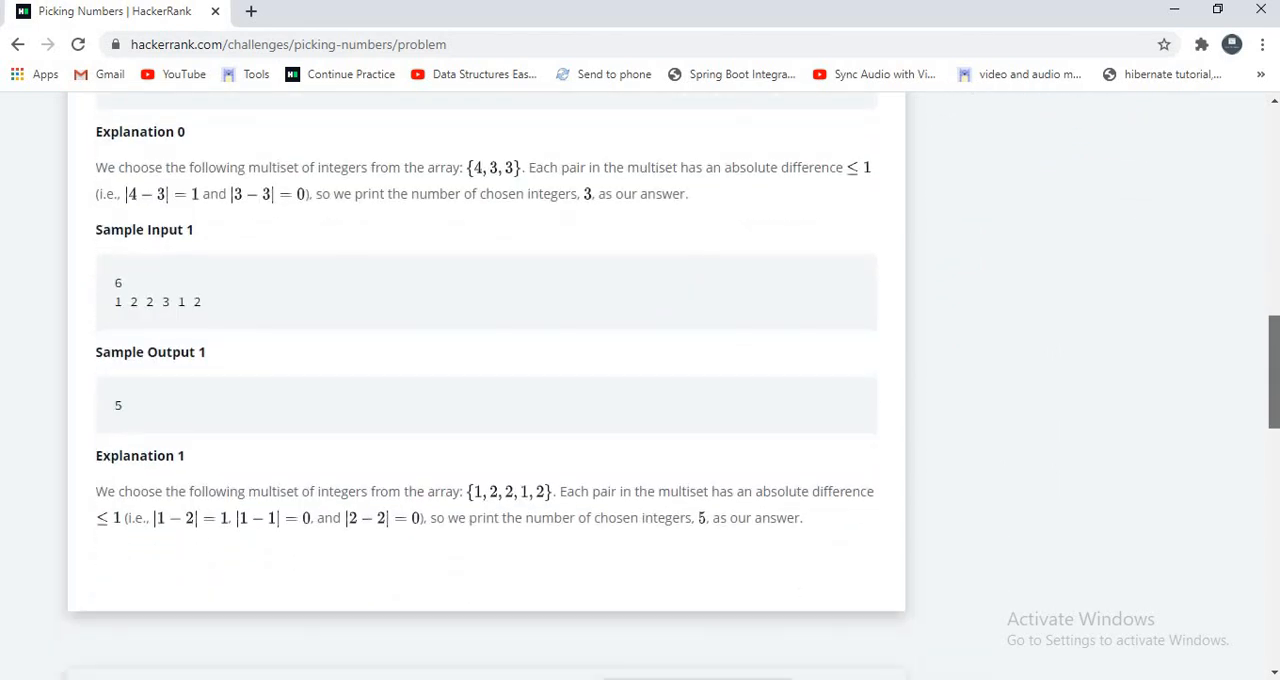
pyautogui.moveTo(1255, 346)
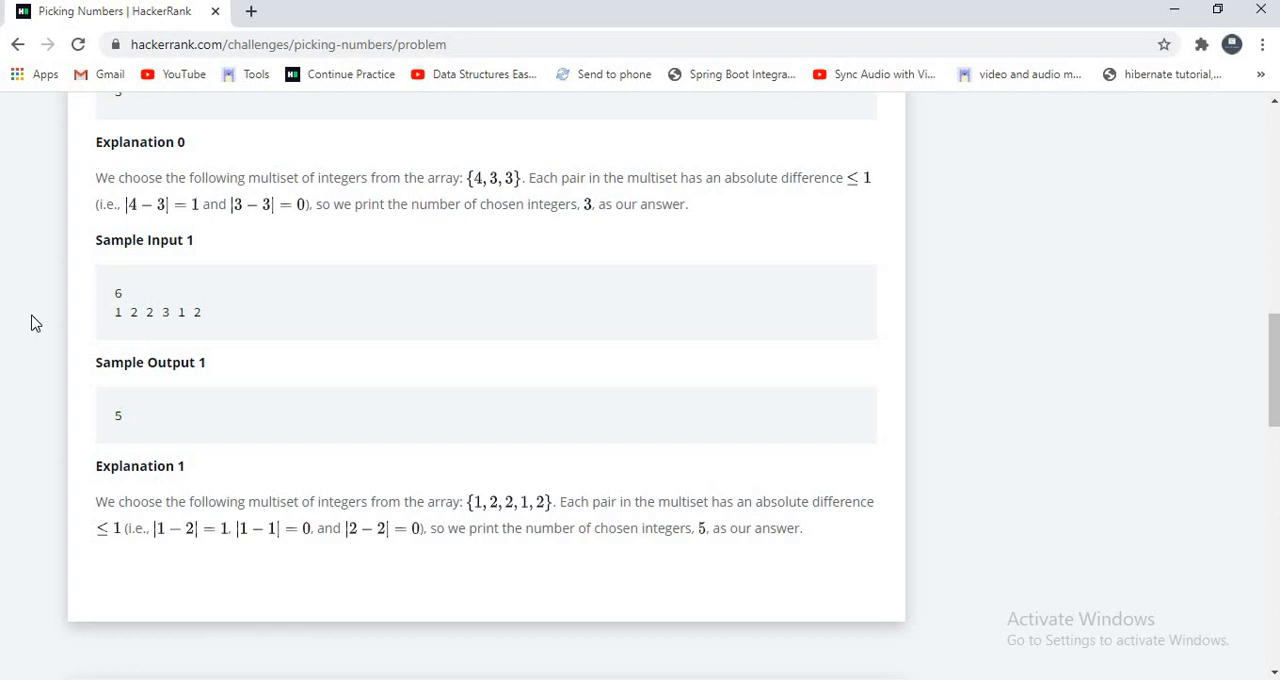
pyautogui.doubleClick(118, 293)
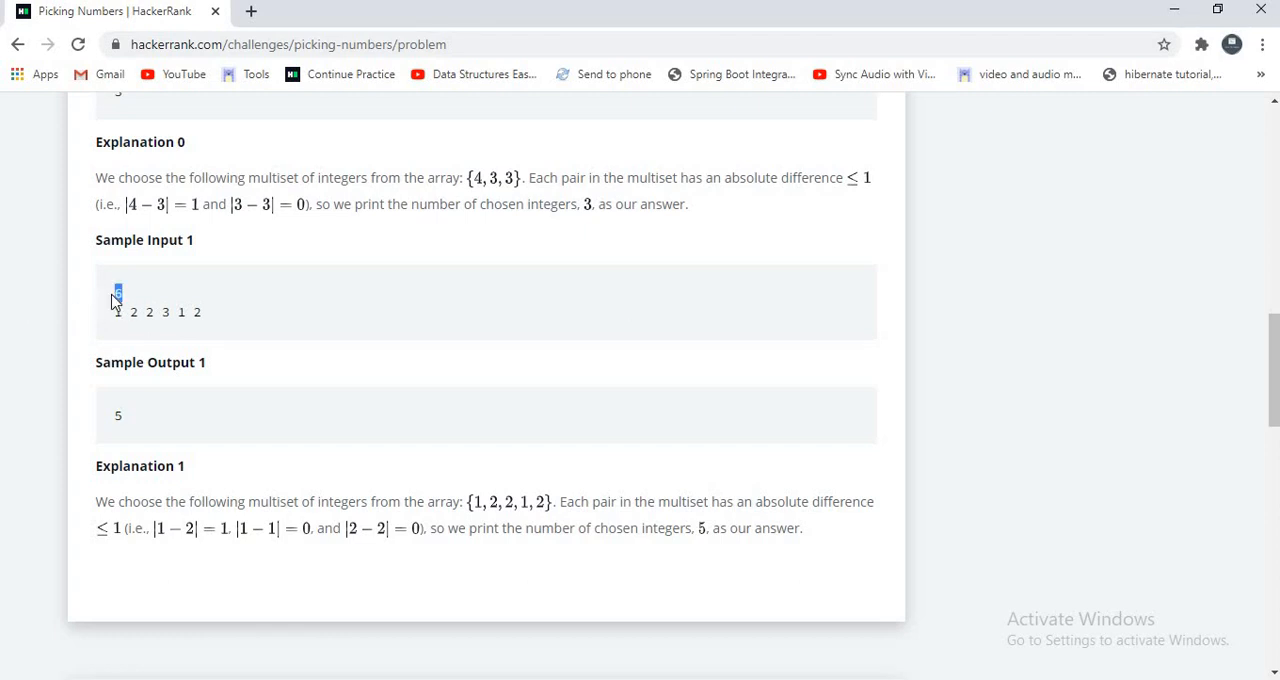
pyautogui.moveTo(118, 292); pyautogui.dragTo(198, 312)
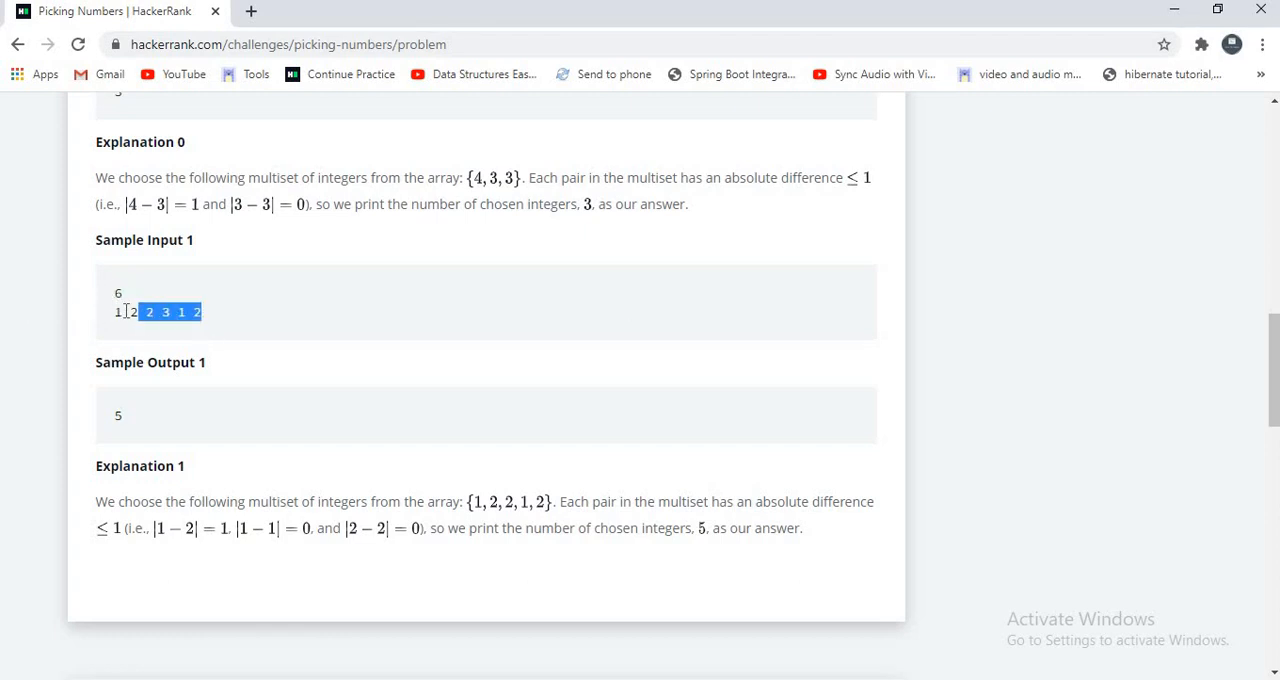
pyautogui.moveTo(130, 311); pyautogui.dragTo(114, 311)
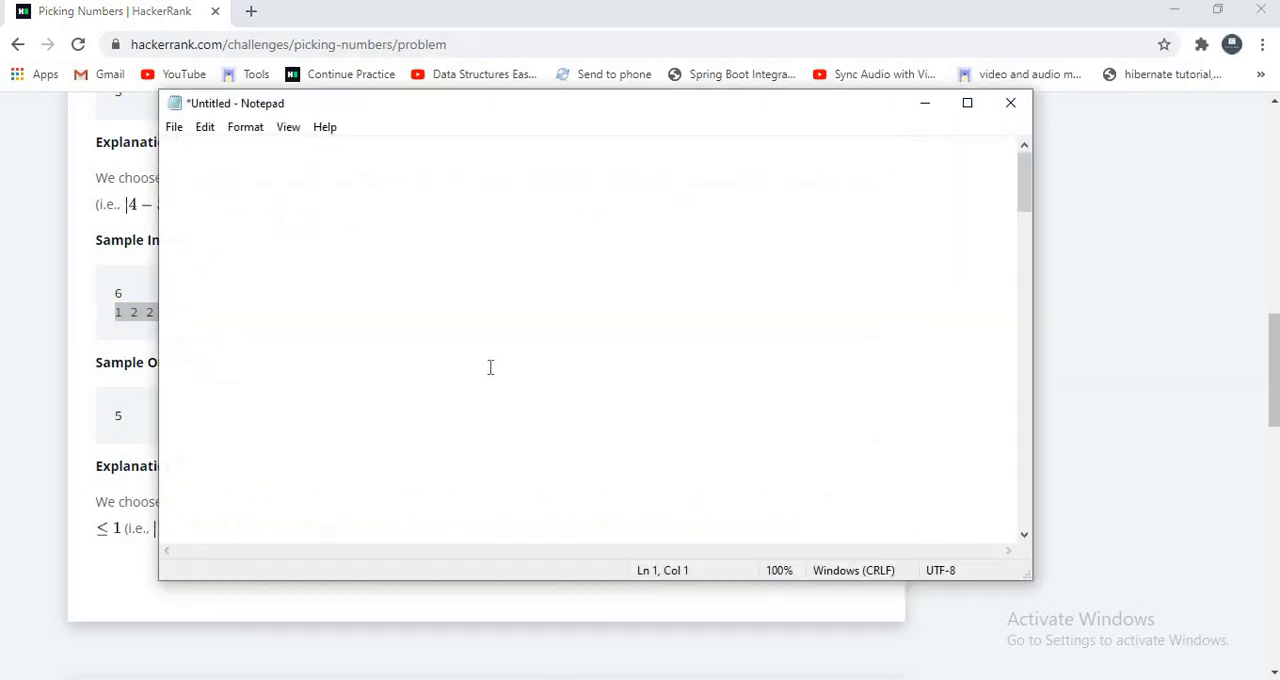
# Paste 1 2 2 3 1 2 into Notepad, move it aside, and note subset 1 2 2 1 2 with 1-2=-1
pyautogui.write('1 2 2 3 1 2')
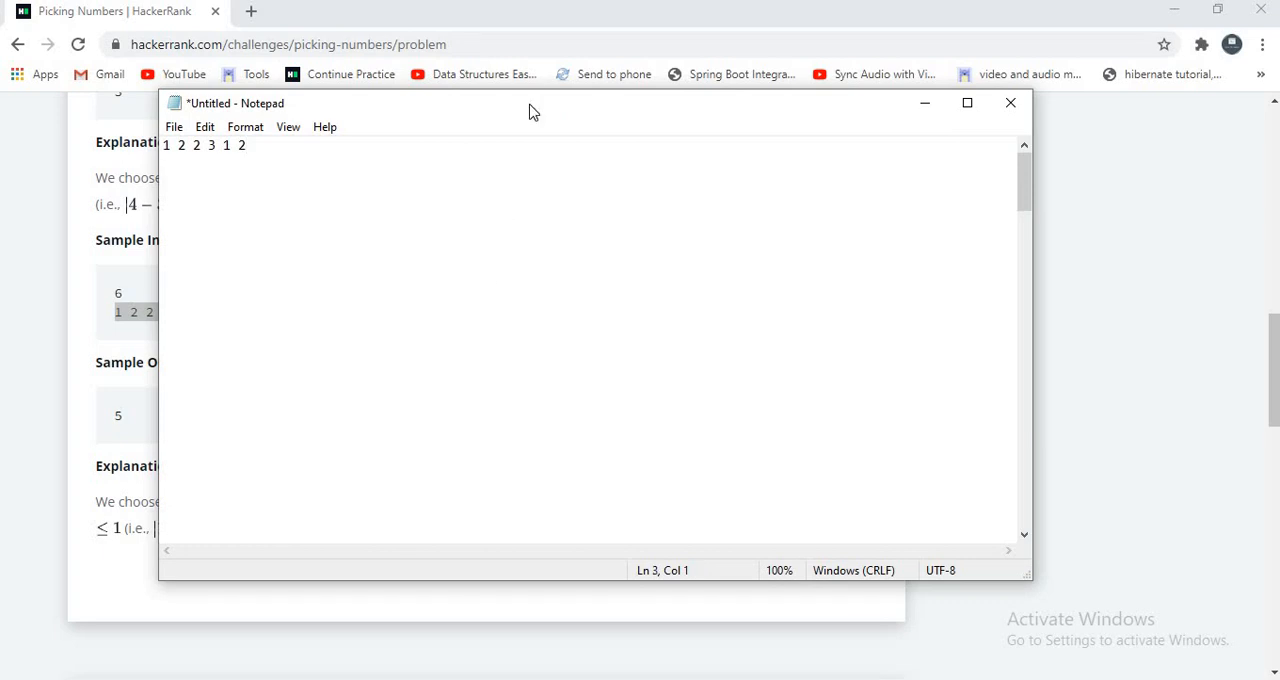
pyautogui.moveTo(530, 103); pyautogui.dragTo(830, 141)
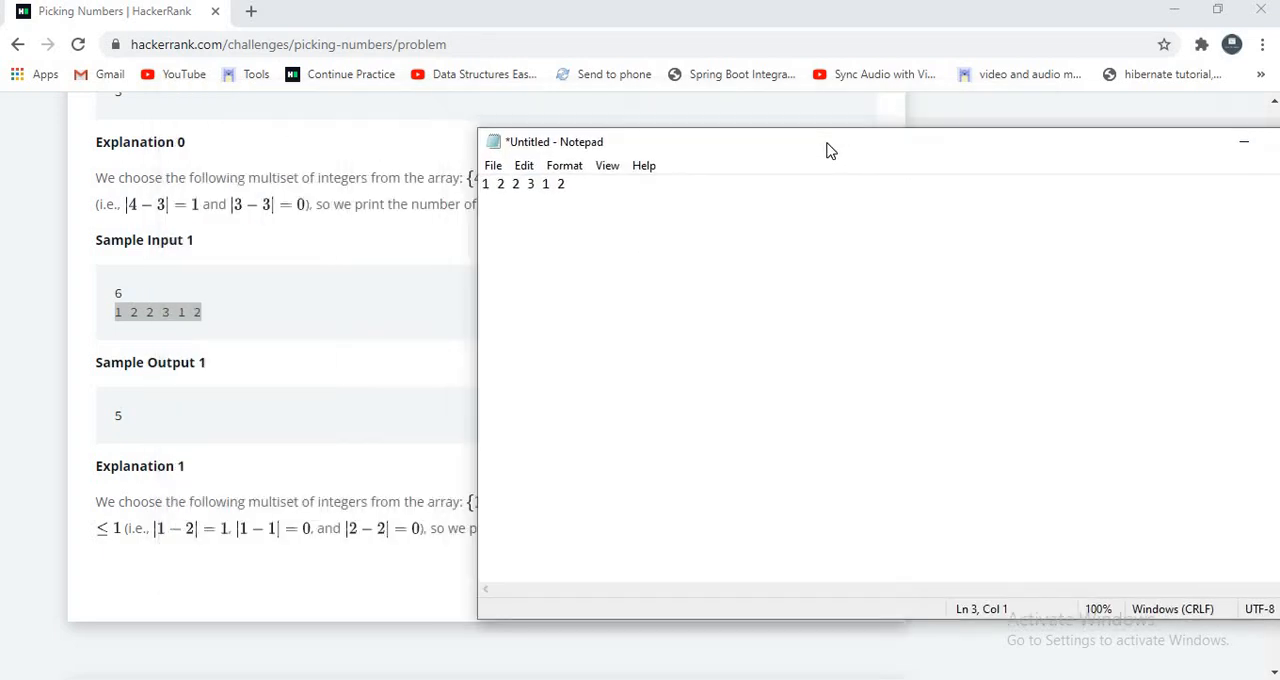
pyautogui.write('1 2 3')
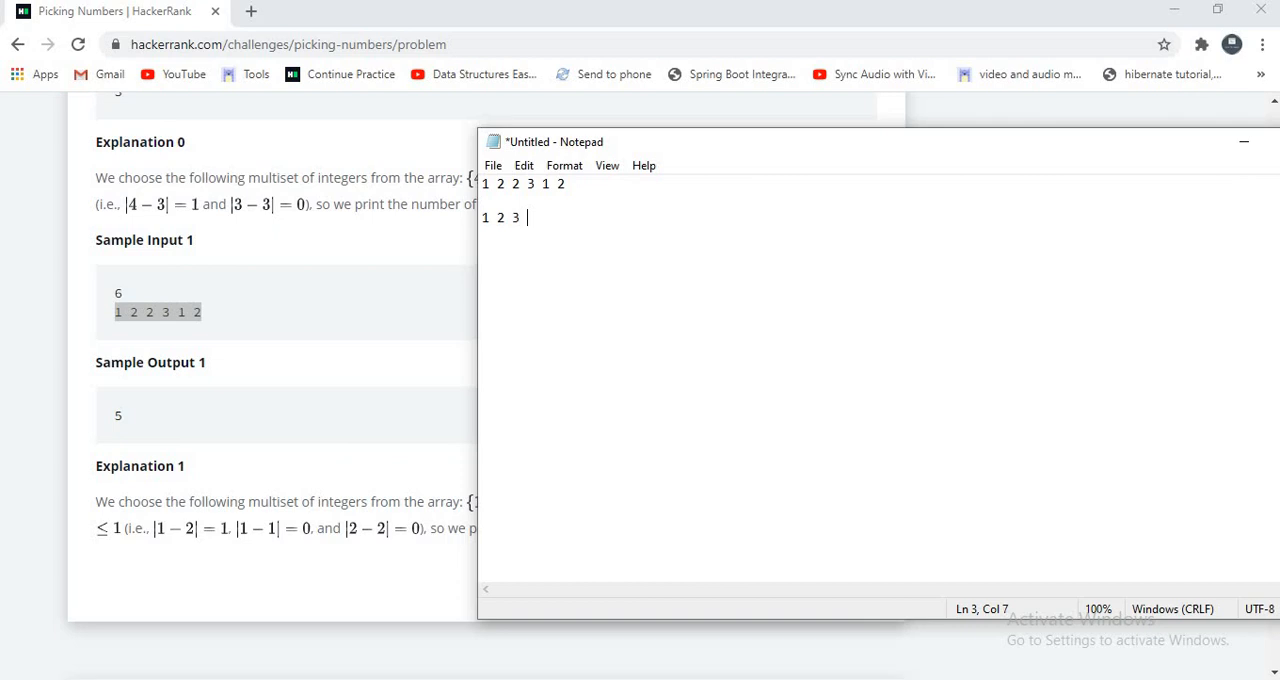
pyautogui.write('1 2')
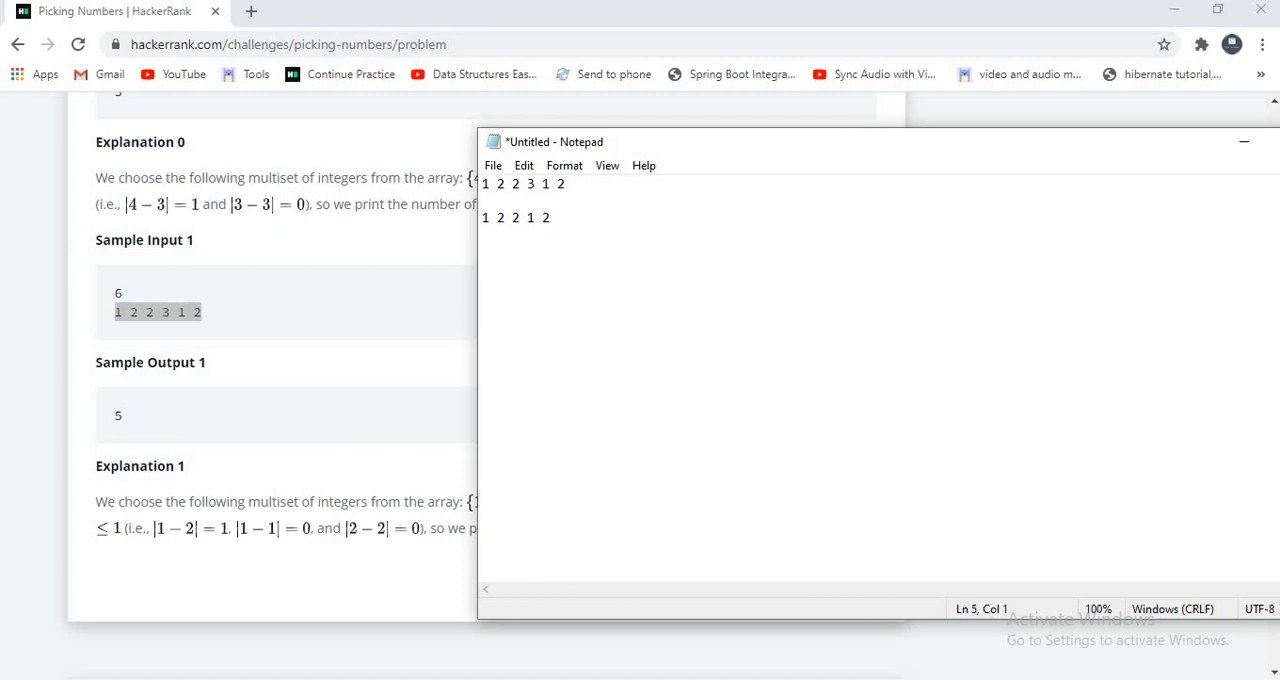
pyautogui.write('1-2')
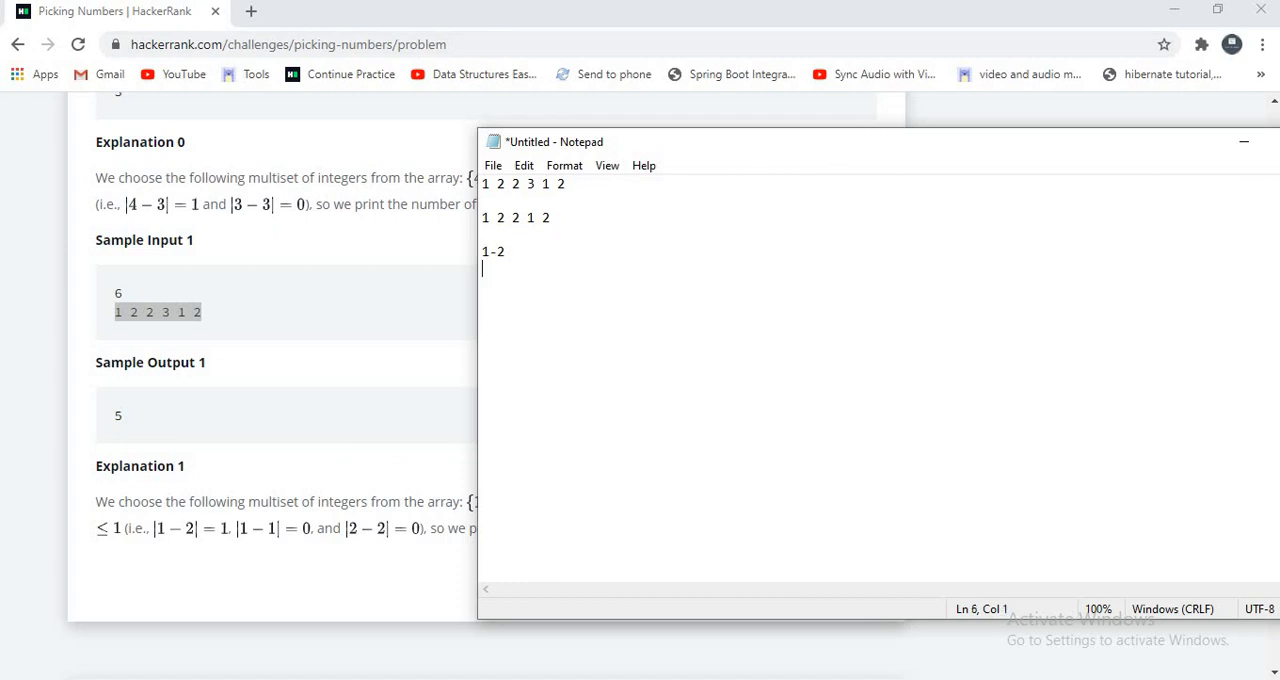
pyautogui.write('=')
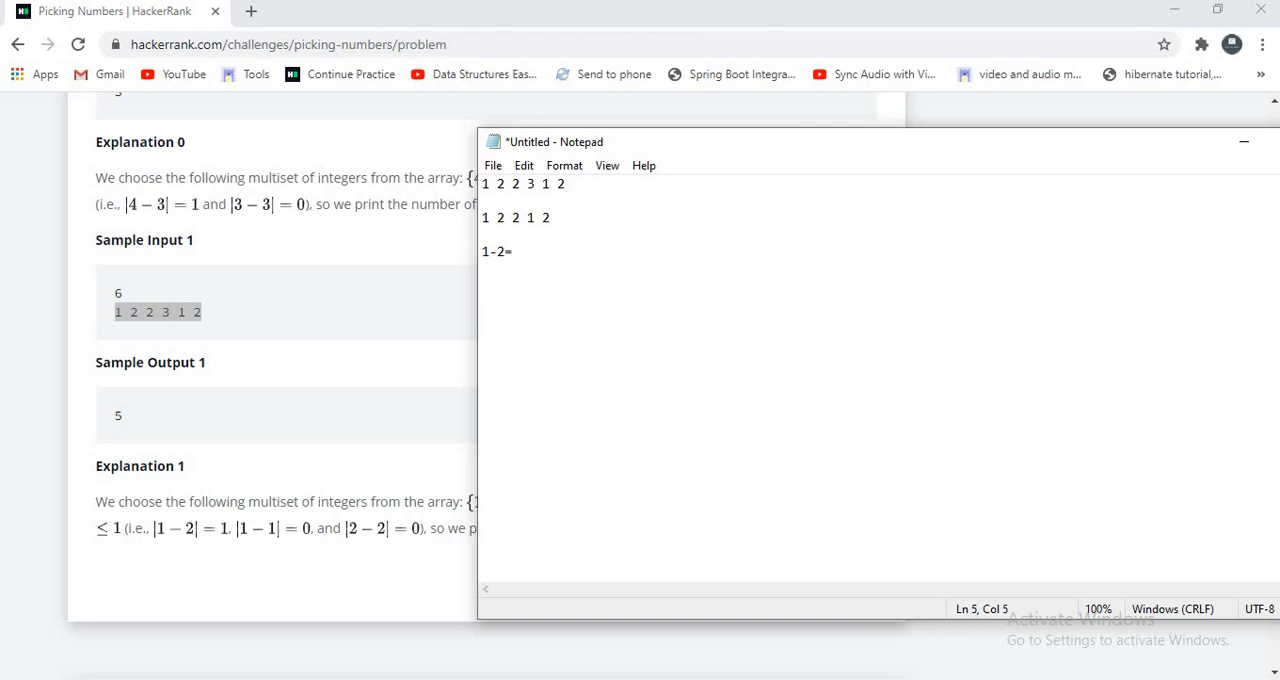
pyautogui.write('-1')
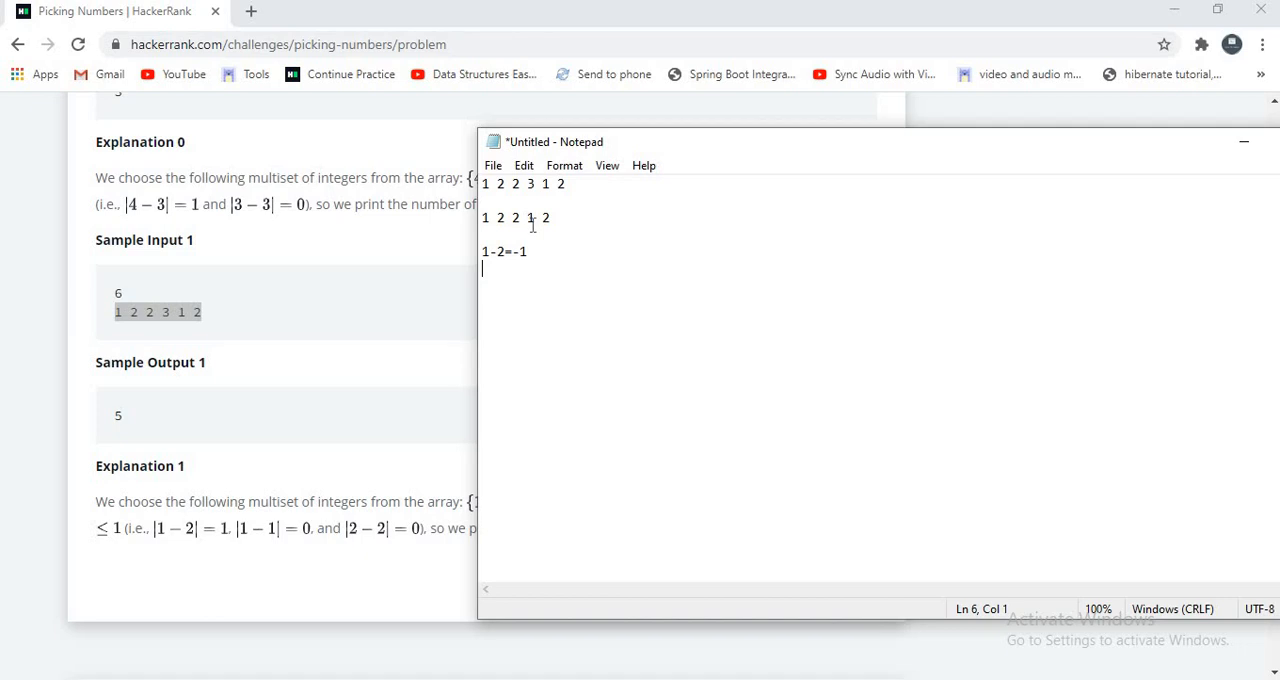
pyautogui.moveTo(557, 224)
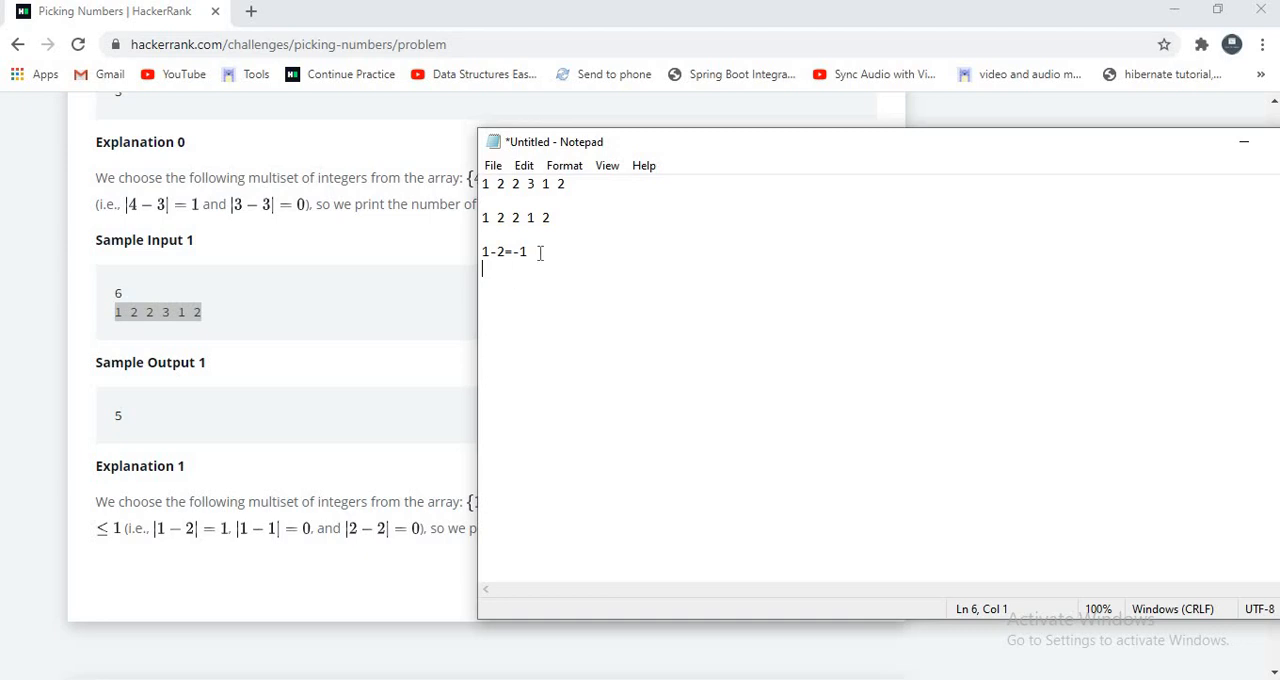
pyautogui.moveTo(552, 217)
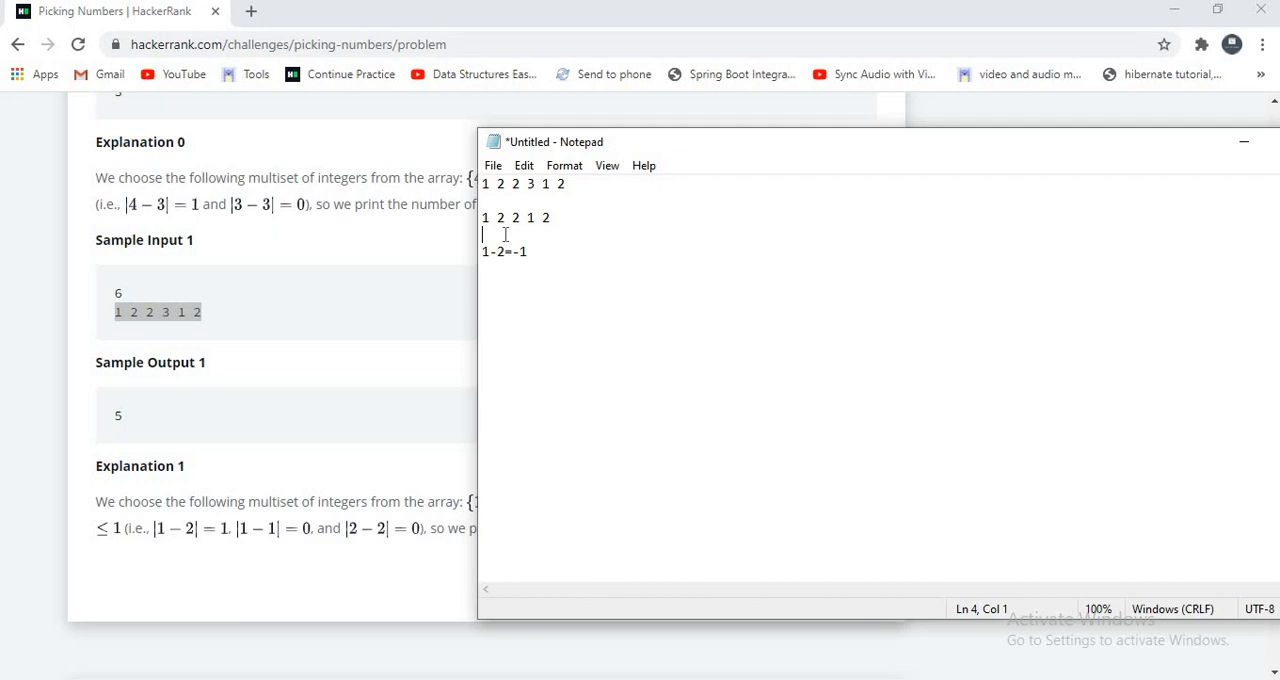
pyautogui.moveTo(535, 247)
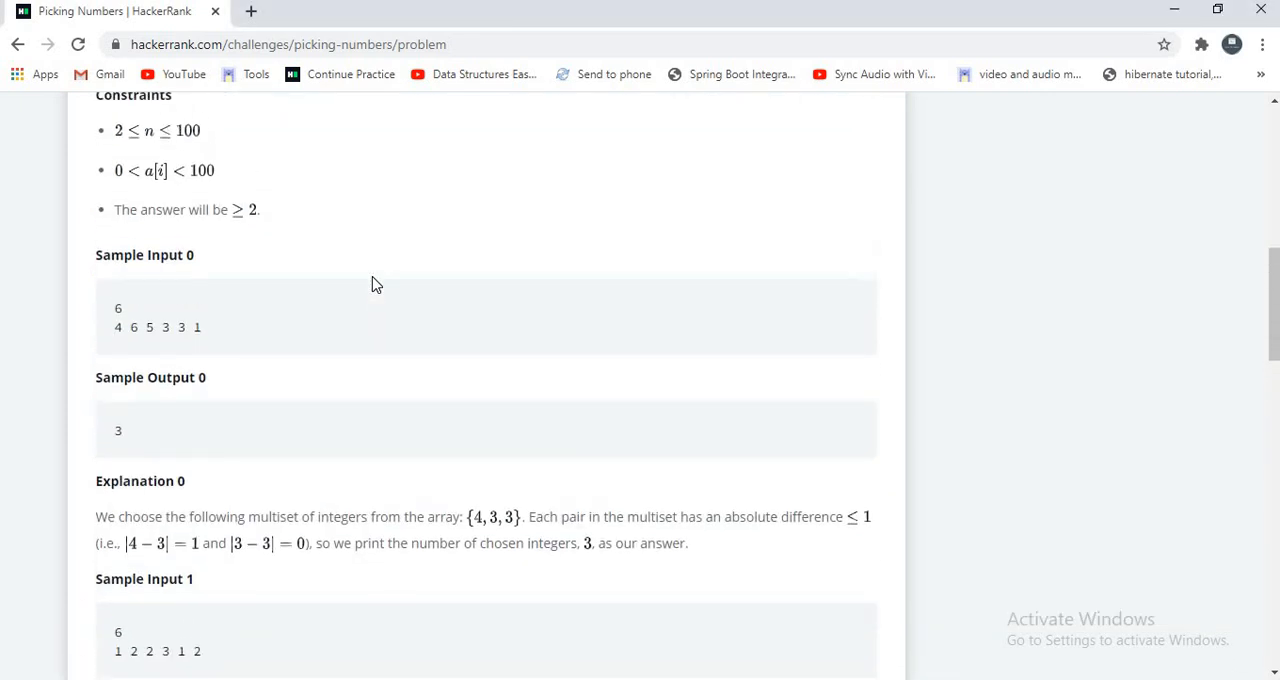
pyautogui.moveTo(218, 331)
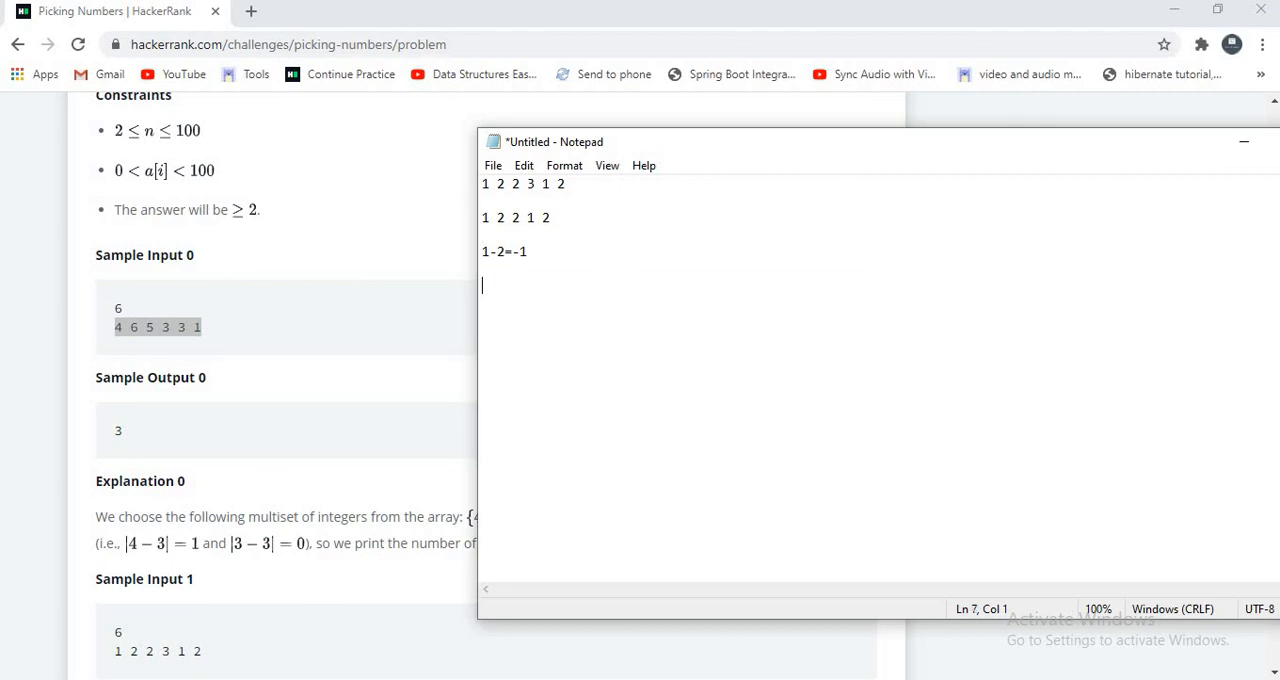
# Note array 4 6 5 3 3 1 and its differences from 4: -2, 1, 1, 1, 3
pyautogui.write('4 6 5 3 3 1')
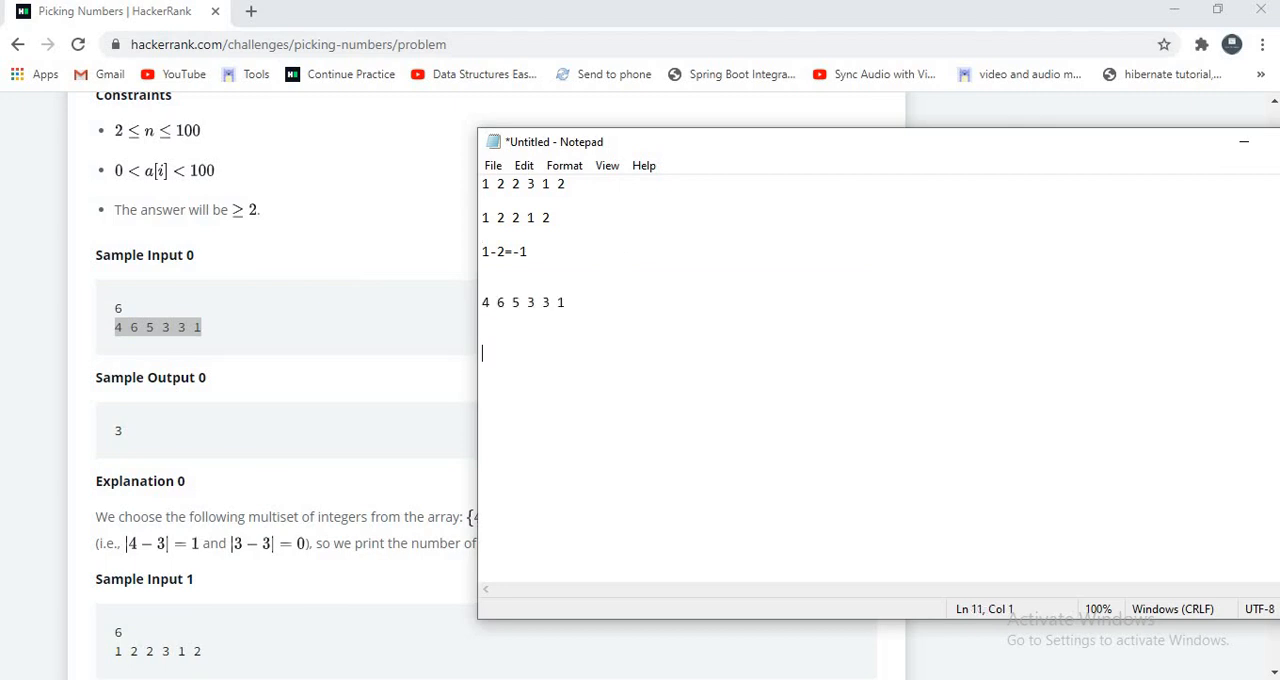
pyautogui.write('4-')
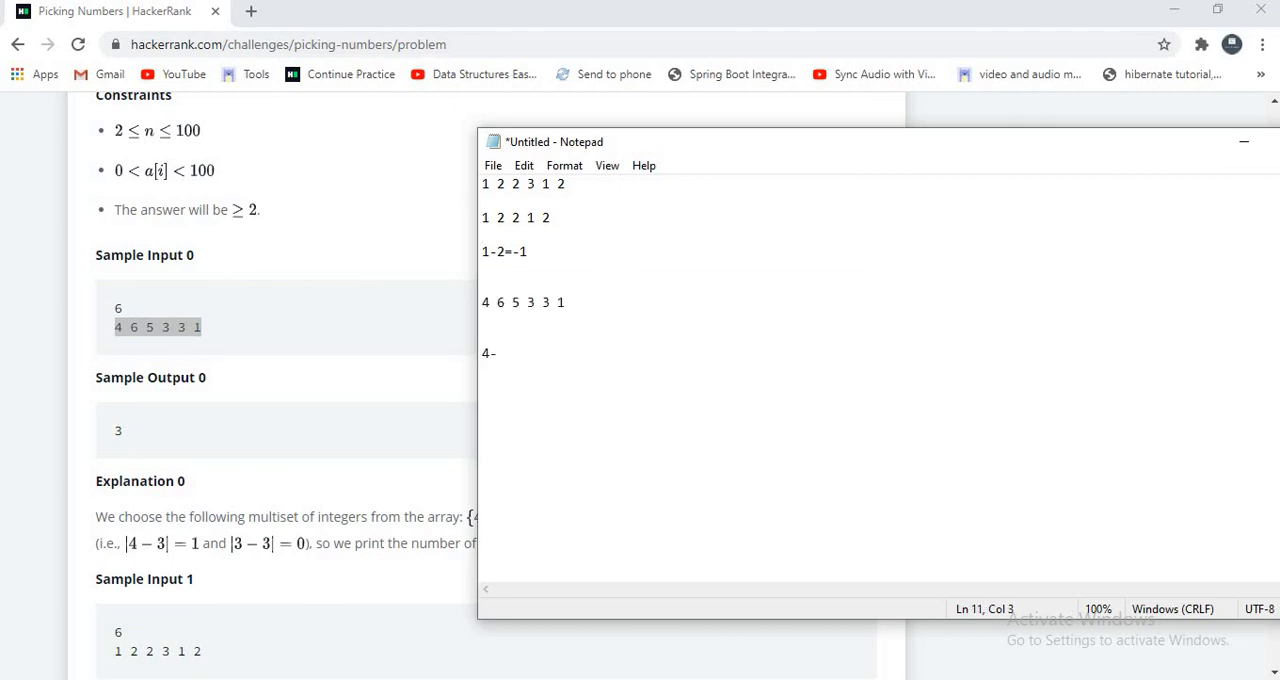
pyautogui.write('6')
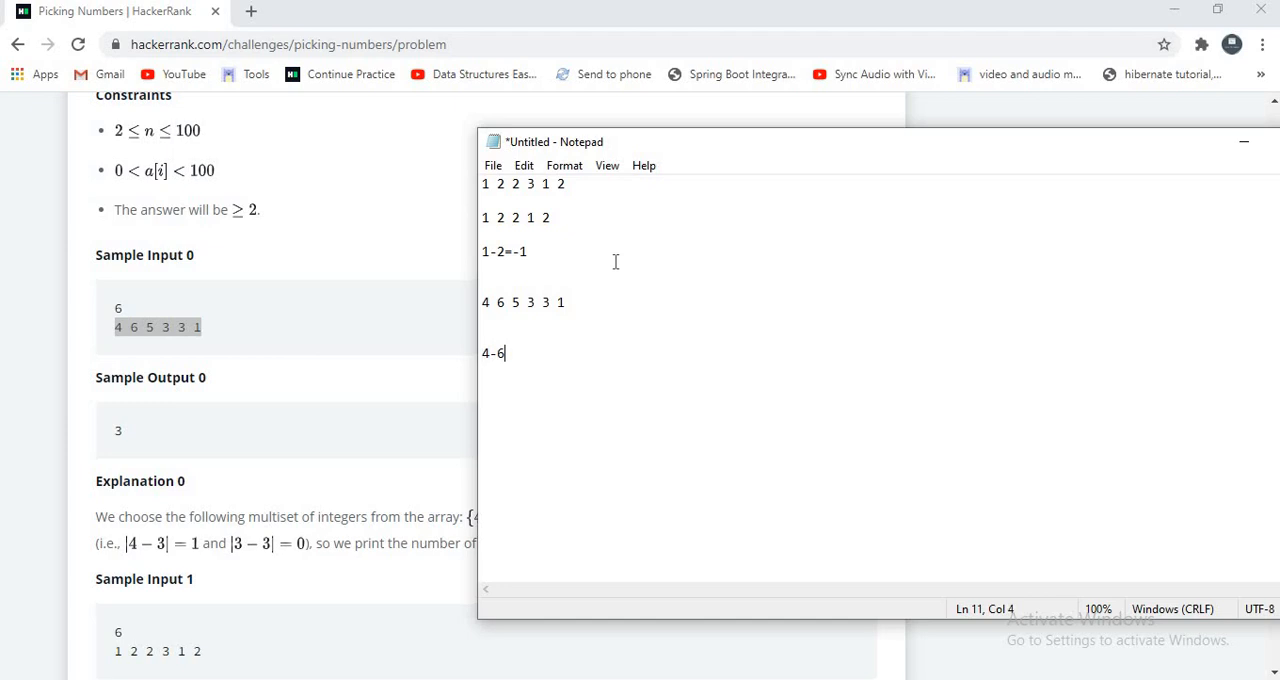
pyautogui.write('= -2')
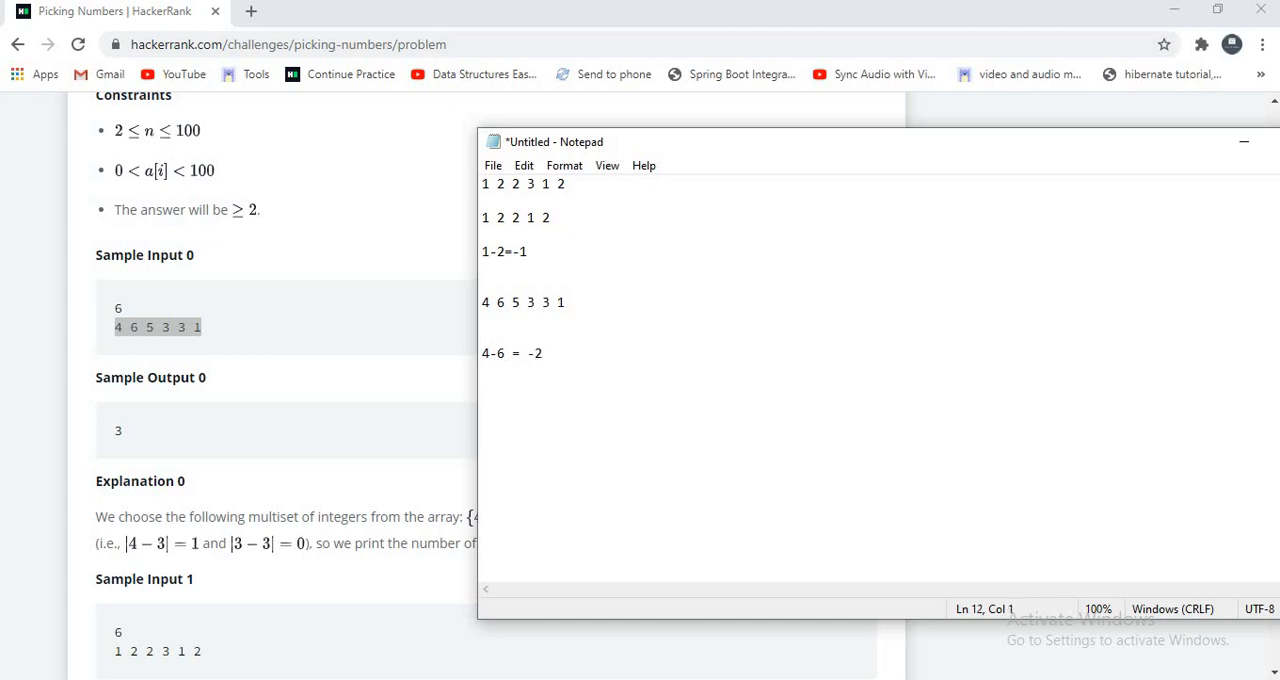
pyautogui.write('6')
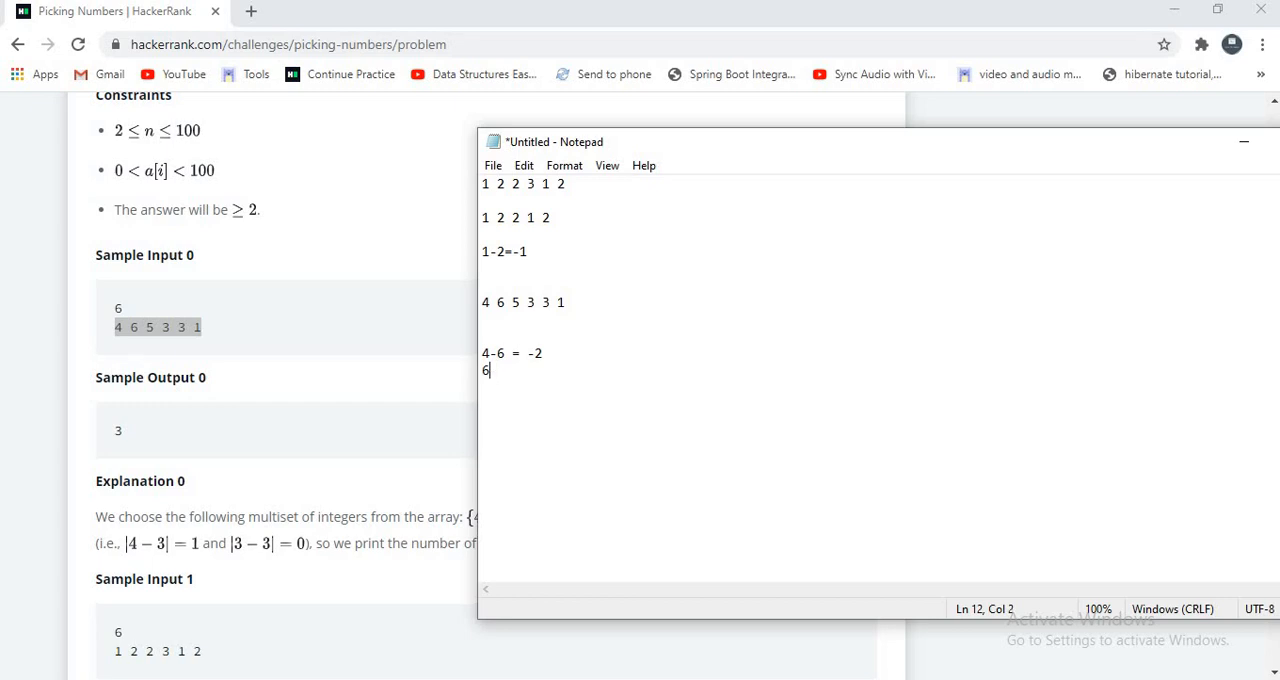
pyautogui.write('4-5')
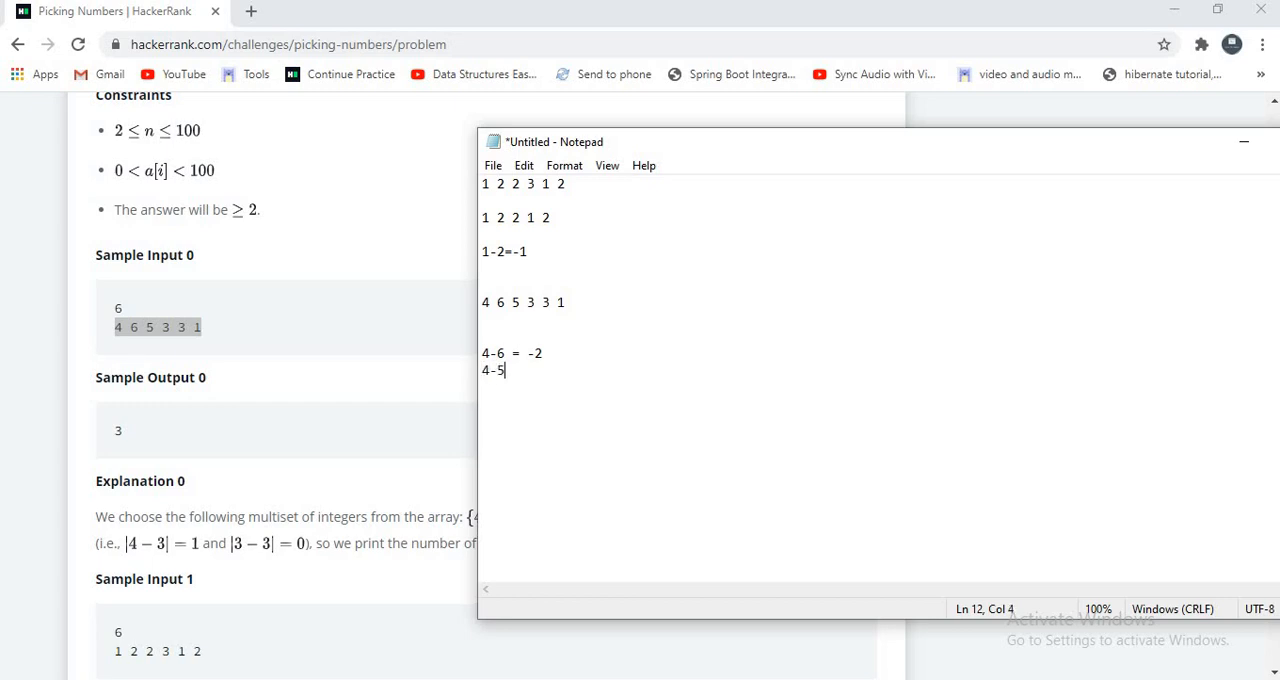
pyautogui.write('= 1')
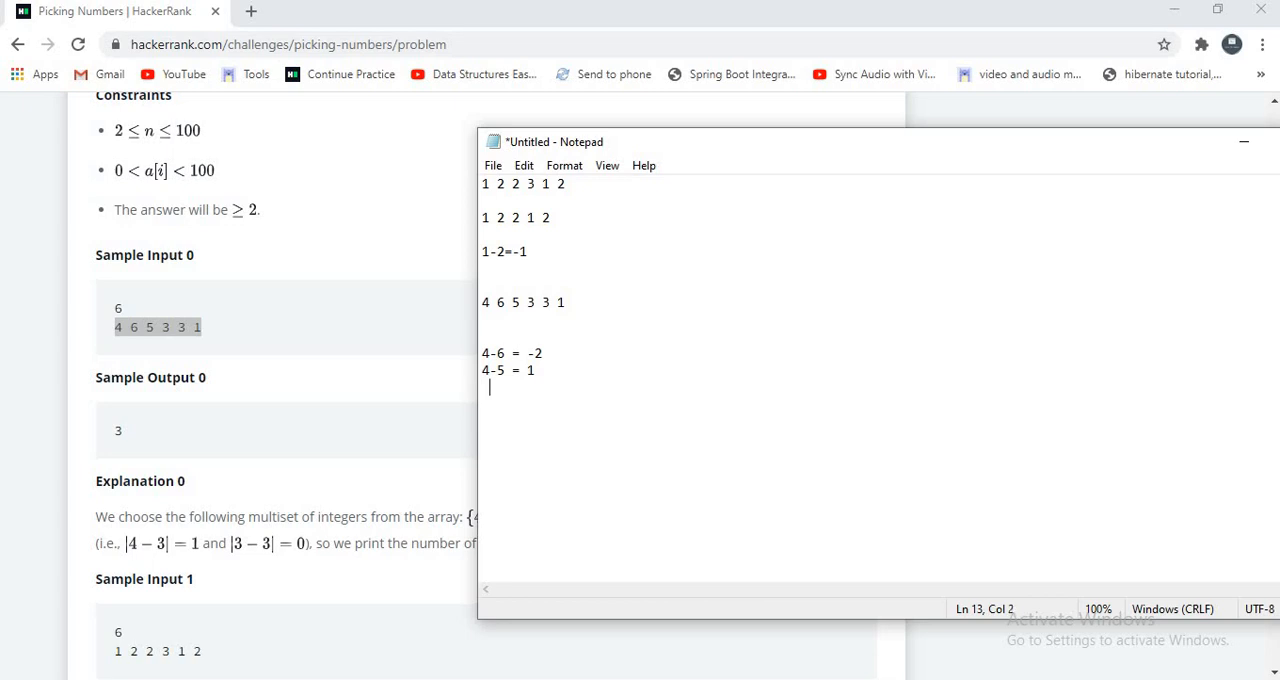
pyautogui.write('4-3 =')
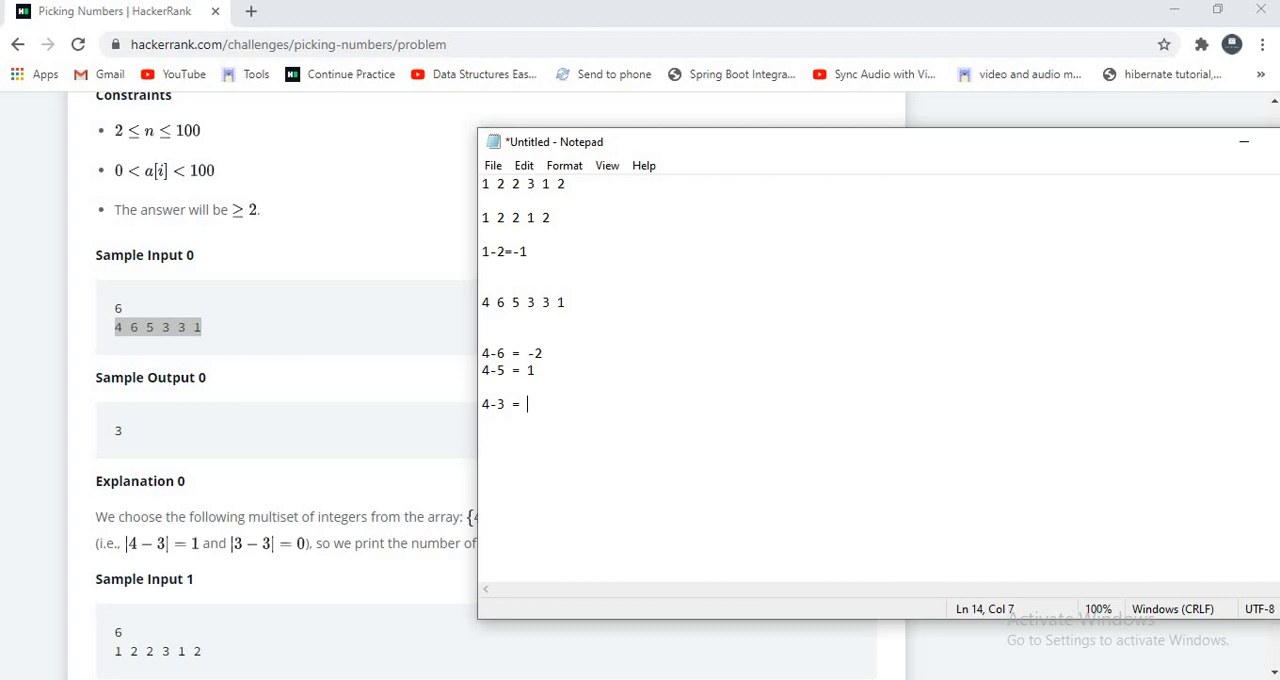
pyautogui.write('1')
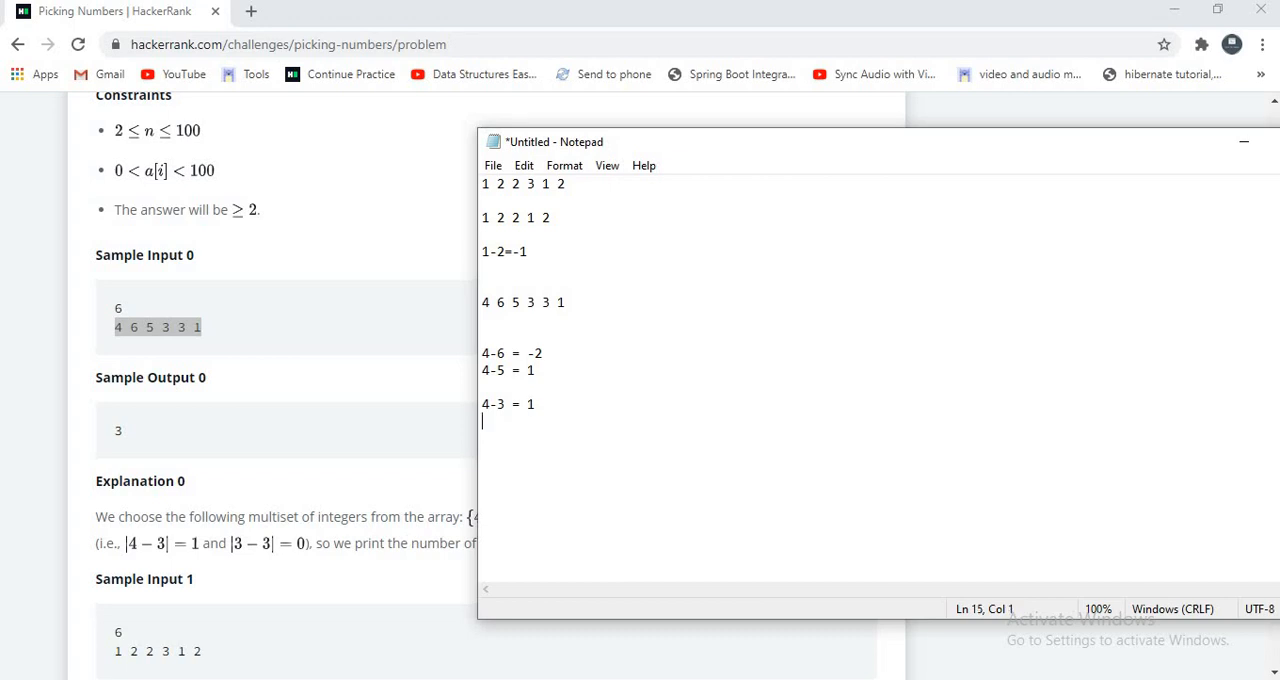
pyautogui.write('4-3 =1')
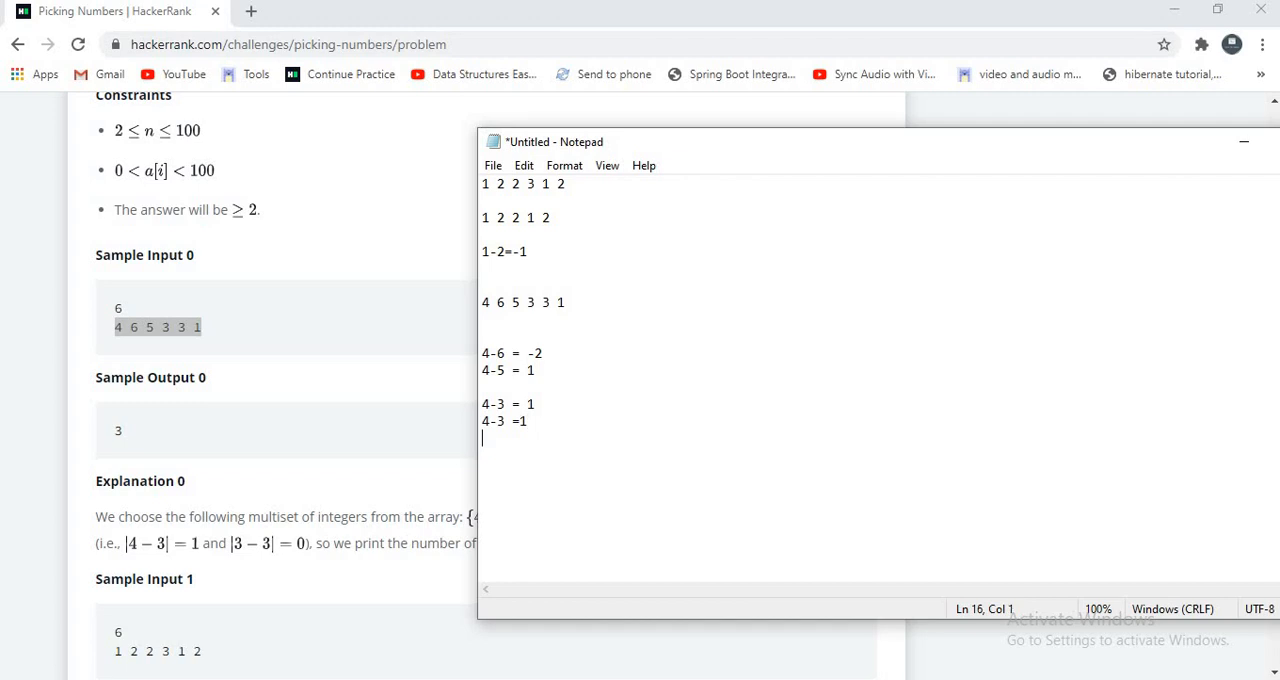
pyautogui.write('4-1 =')
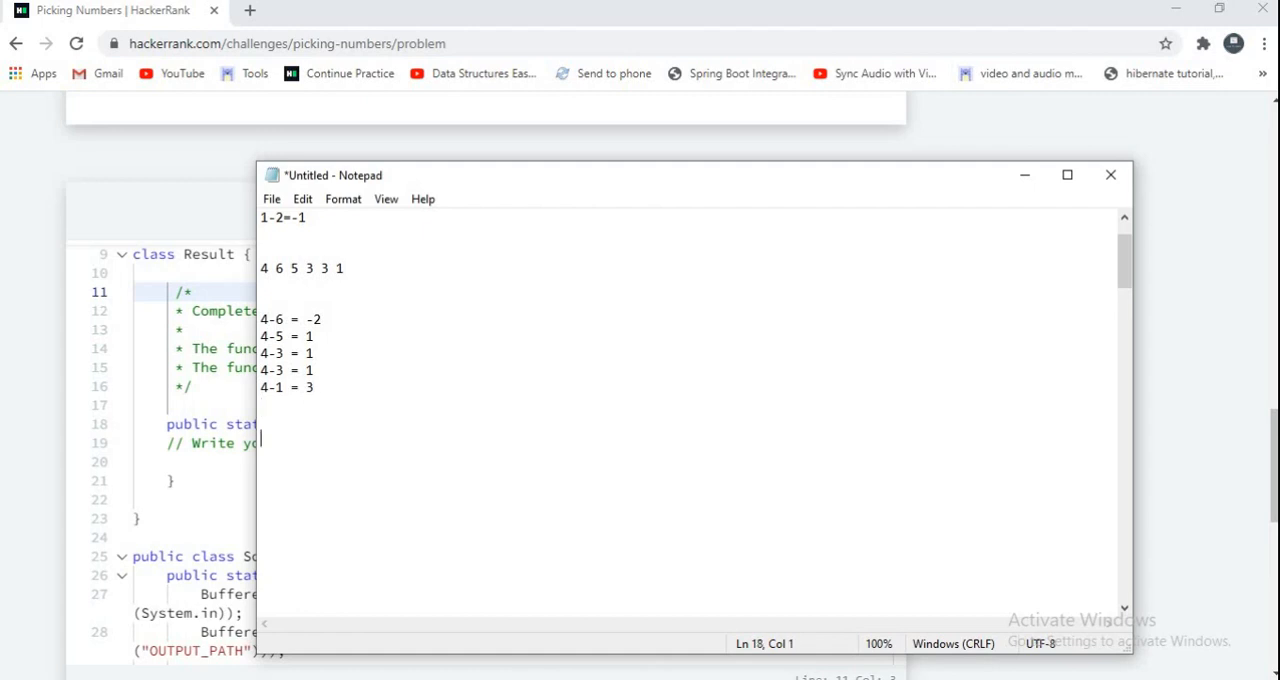
# Note subset 3,3,4 with 3-3=0, 3-4=-1, 4-3=1 and the condition <=1
pyautogui.write('3')
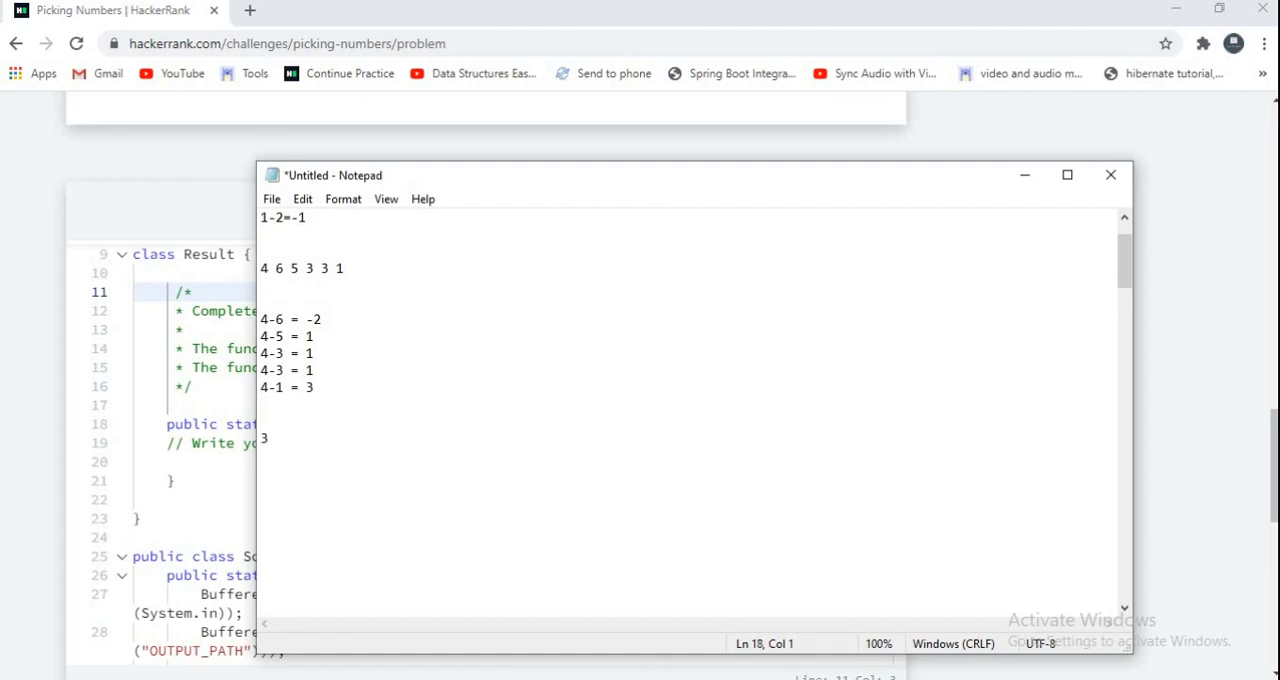
pyautogui.write(',4')
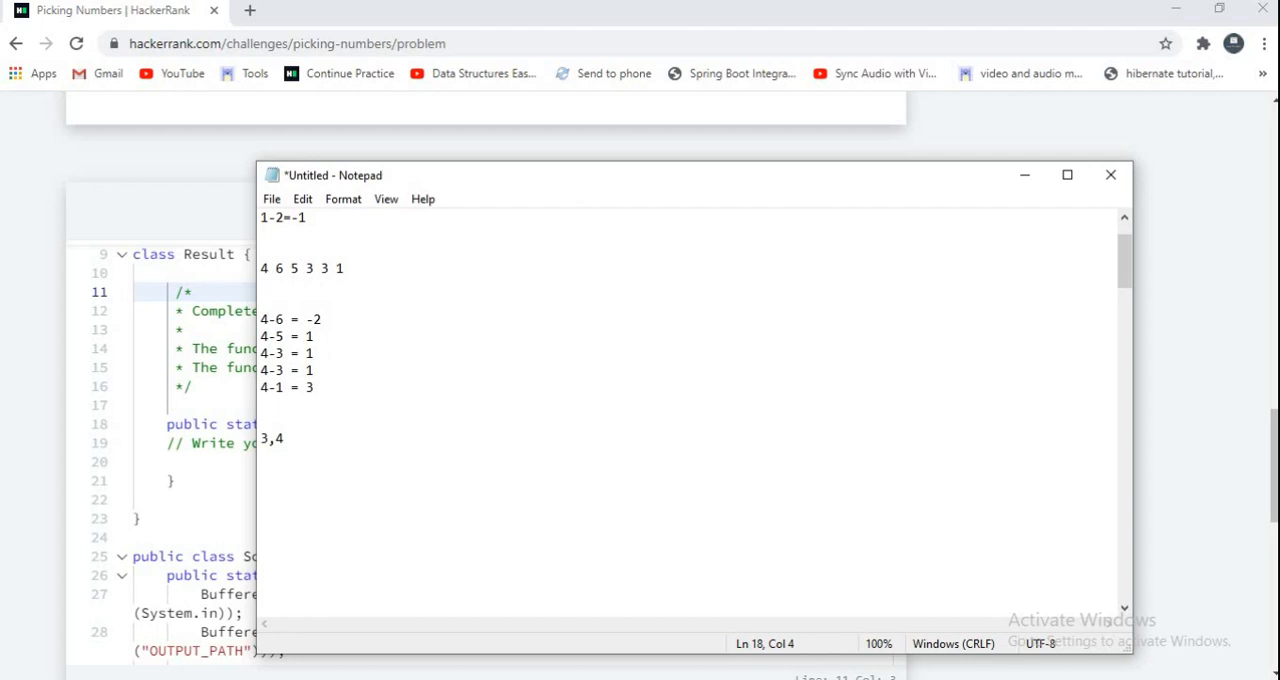
pyautogui.write('3')
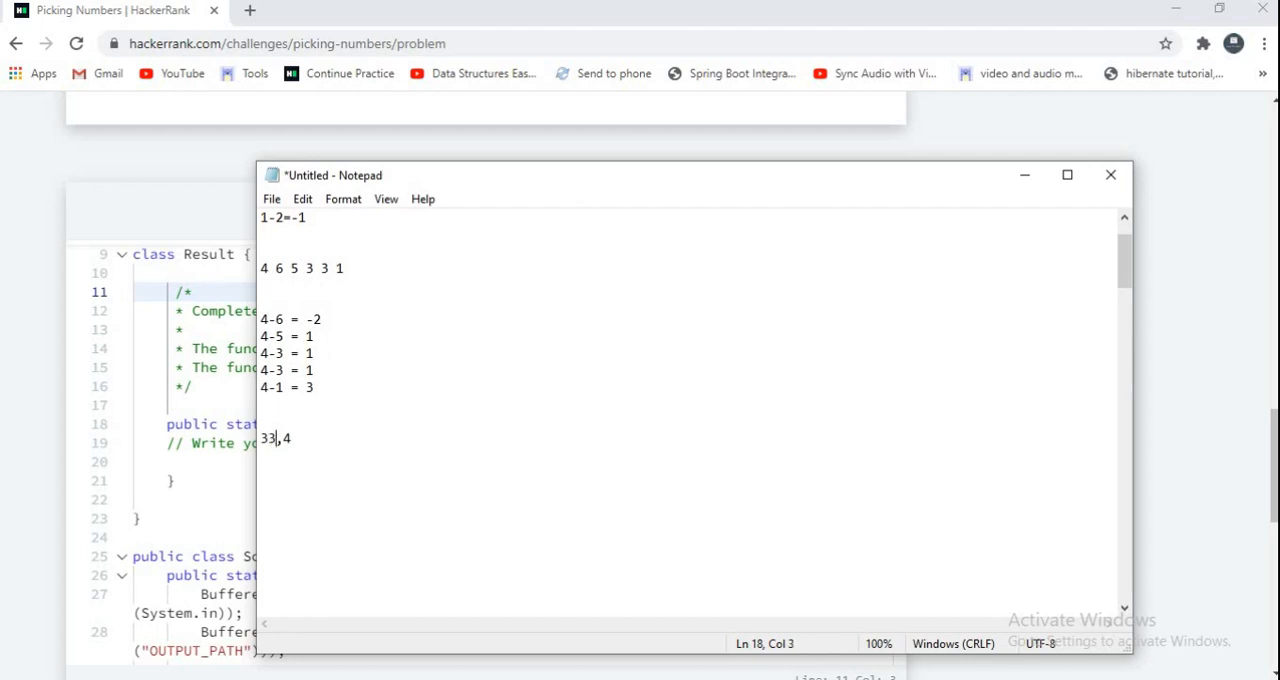
pyautogui.write(',')
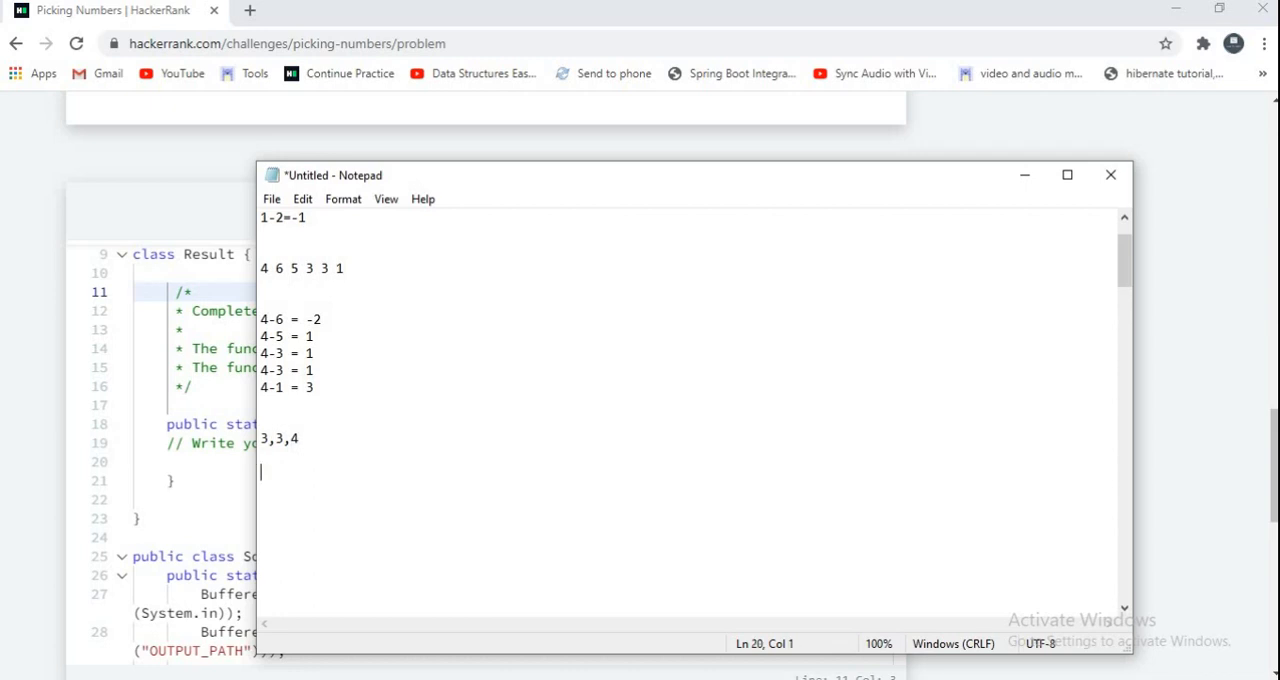
pyautogui.write('3-3=0')
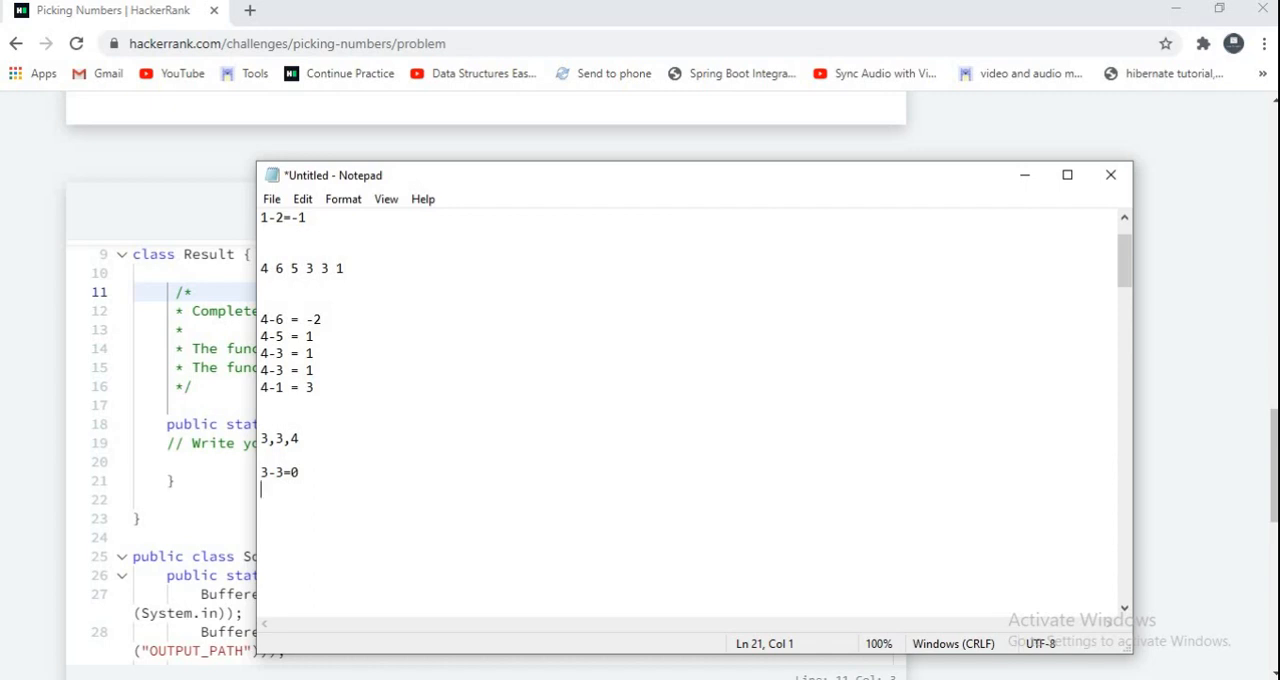
pyautogui.write('3-4=-1')
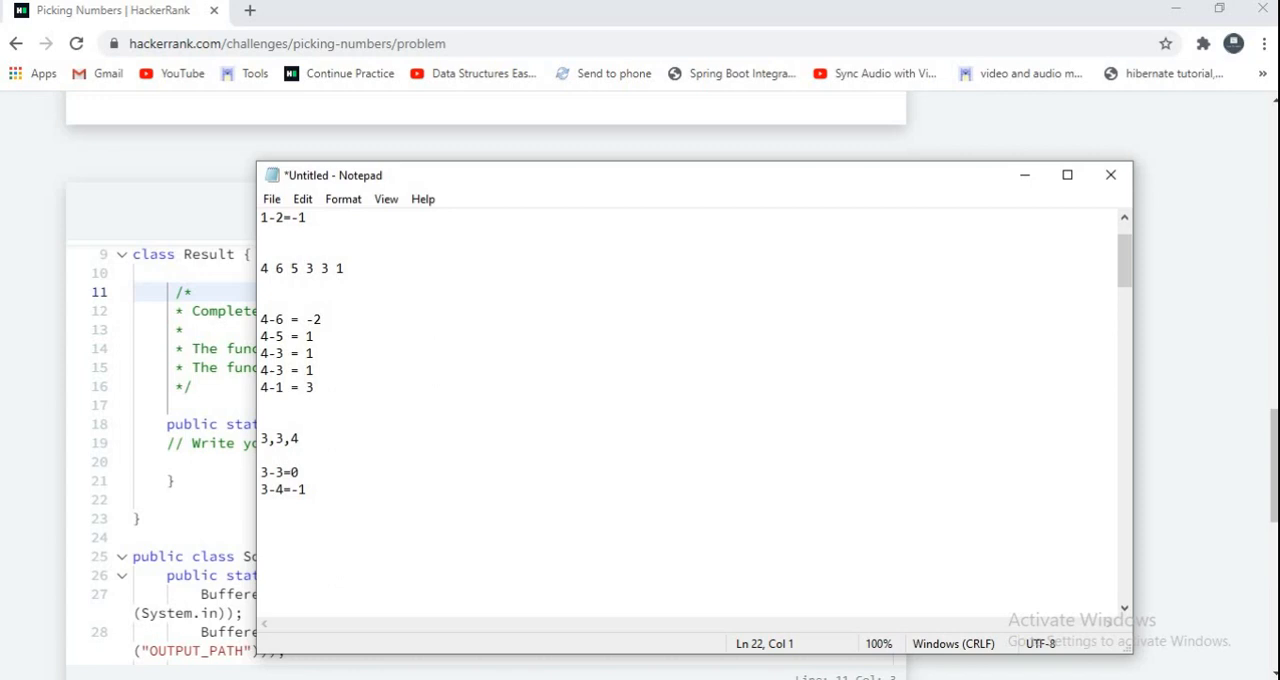
pyautogui.write('4-3')
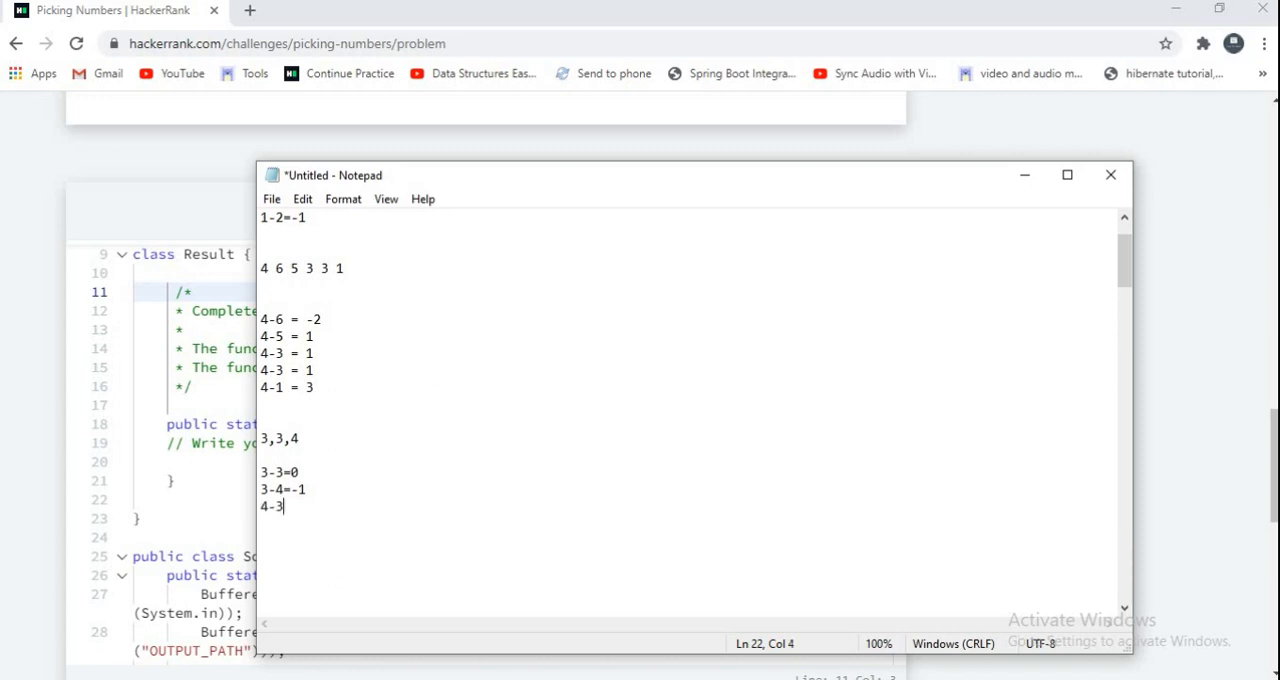
pyautogui.write('=1')
pyautogui.write('<=1')
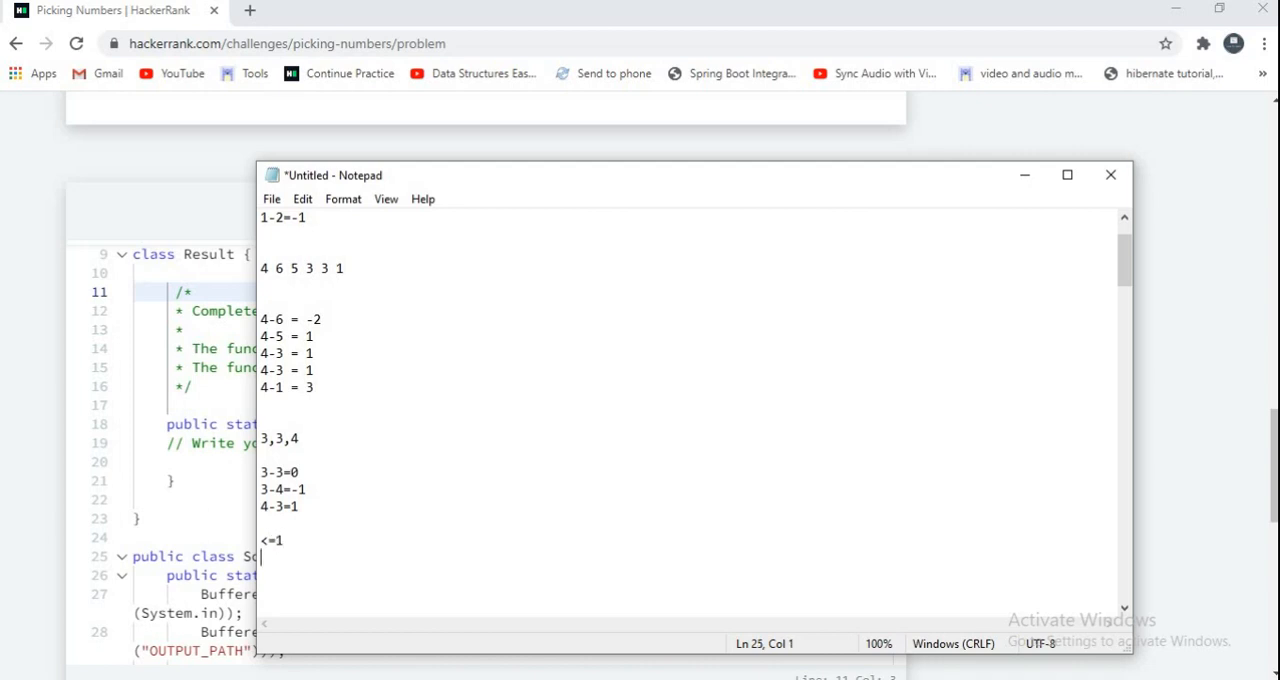
# Review the 3,3,4 difference lines and insert a blank line below 4-1 = 3
pyautogui.click(260, 506)
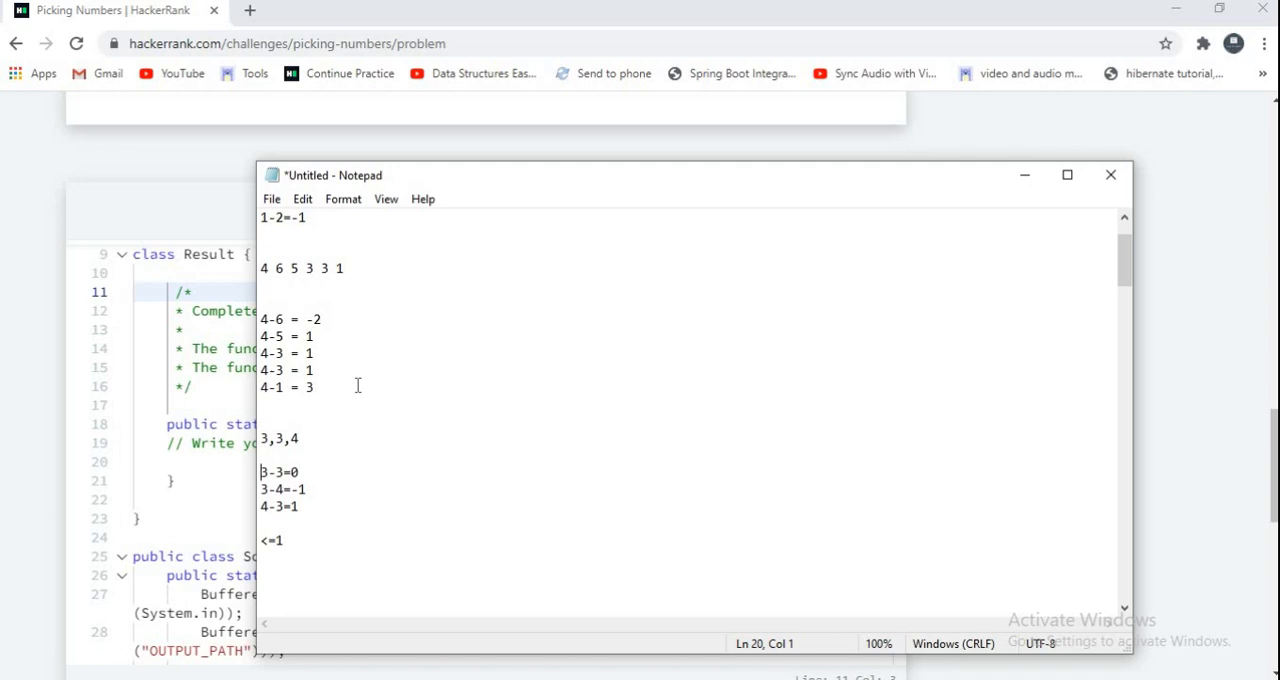
pyautogui.moveTo(260, 472); pyautogui.dragTo(298, 514)
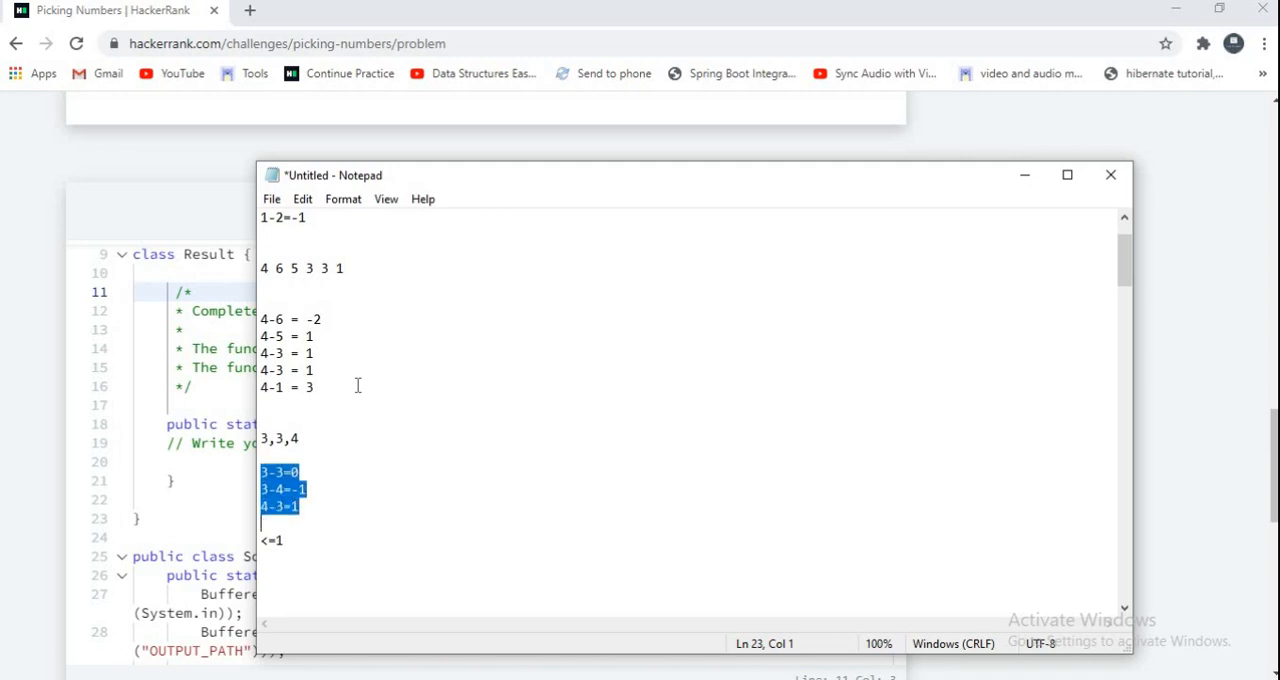
pyautogui.click(315, 387)
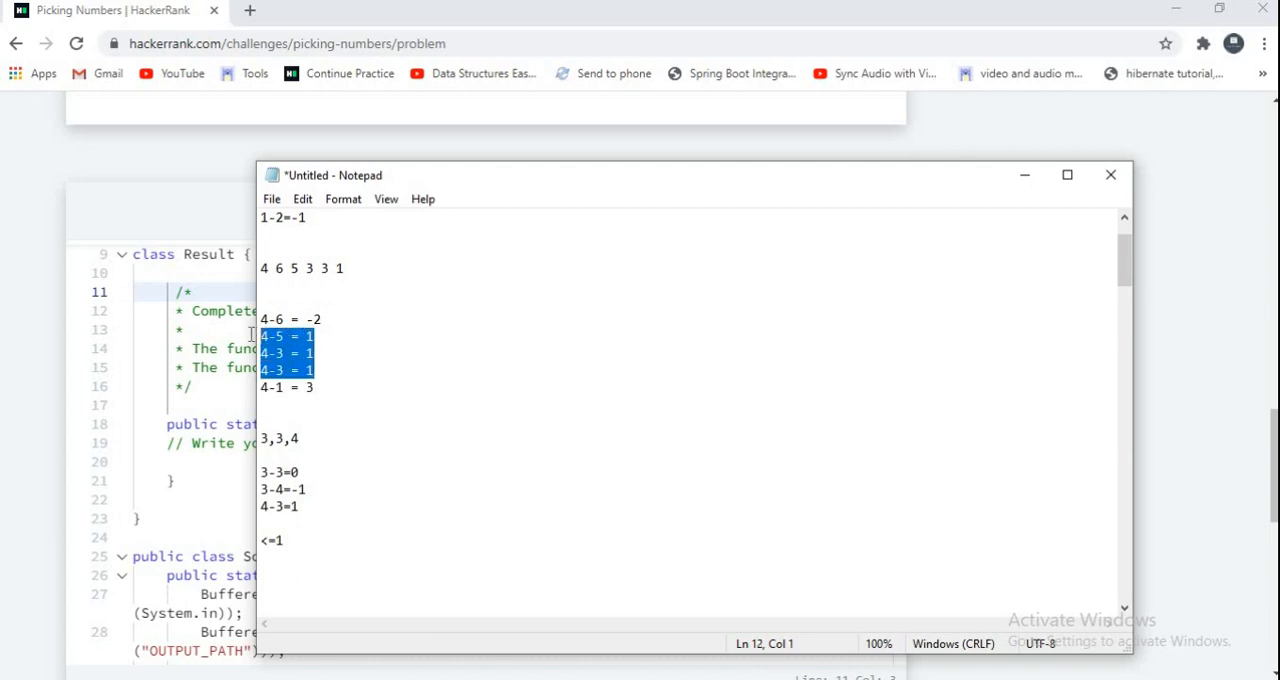
pyautogui.click(262, 405)
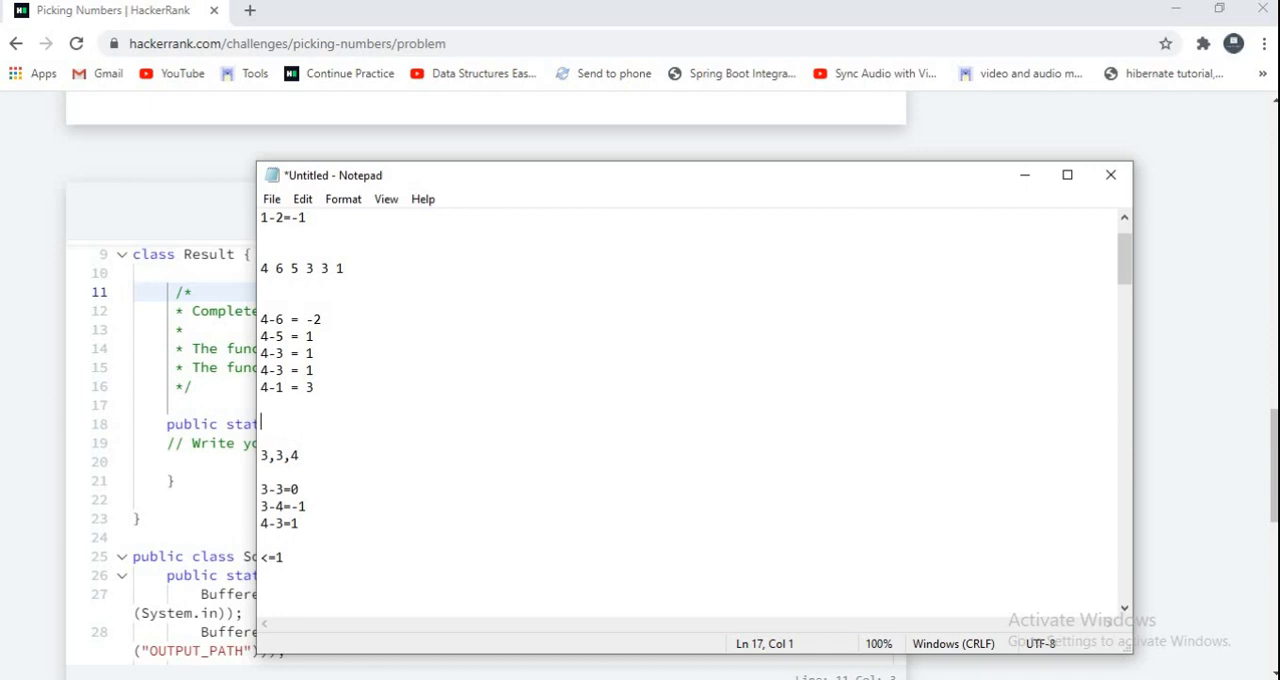
# Note subset 3,3,4,5 with differences 3-3=0, 3-4=-1 and 3-5=-2
pyautogui.write('3,3')
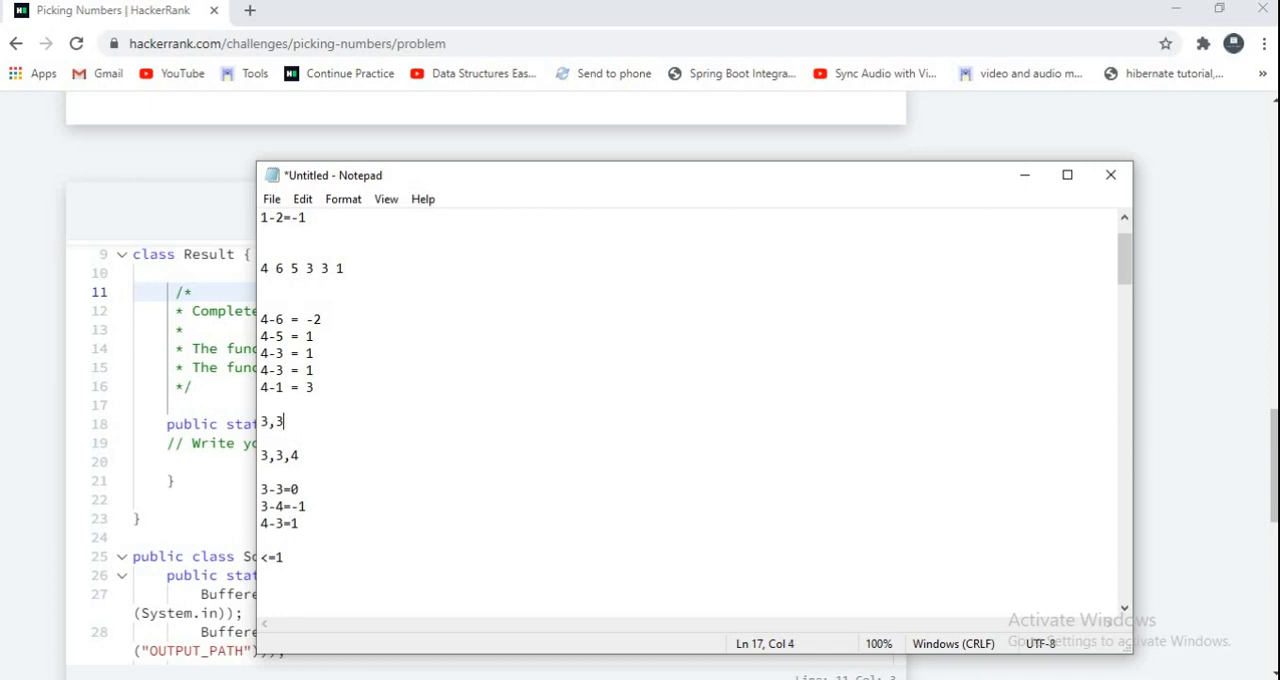
pyautogui.write(',4,5')
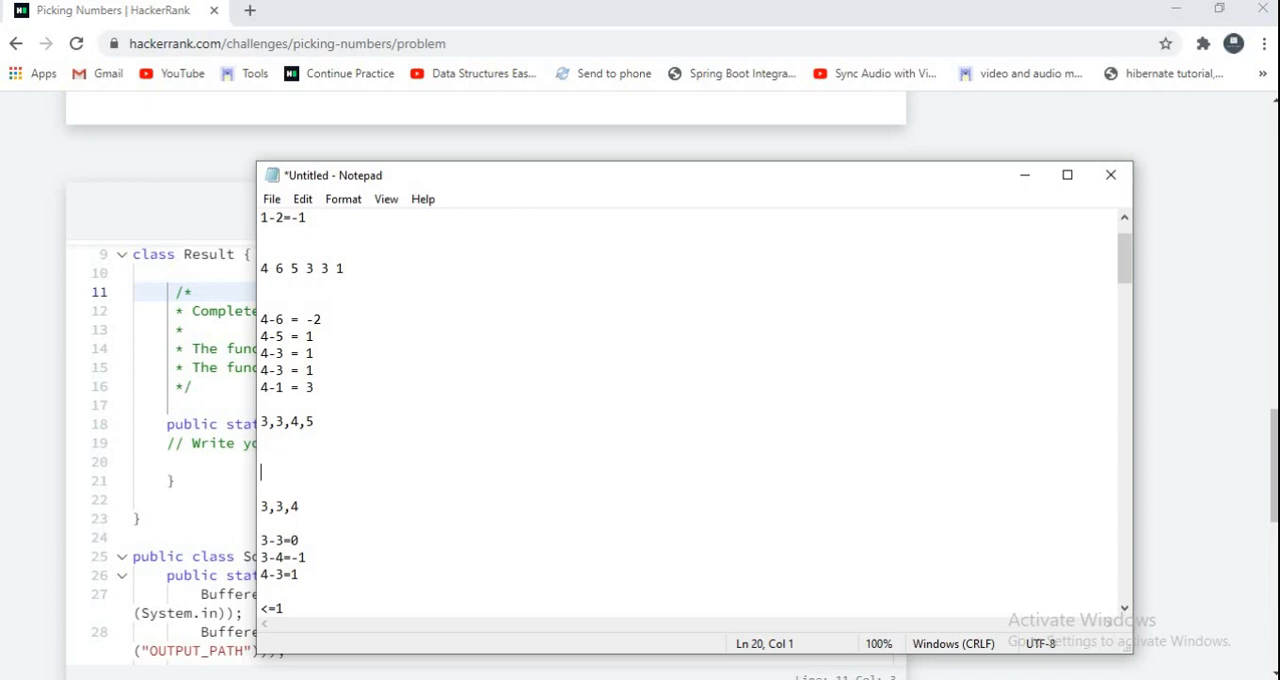
pyautogui.write('3-3=0')
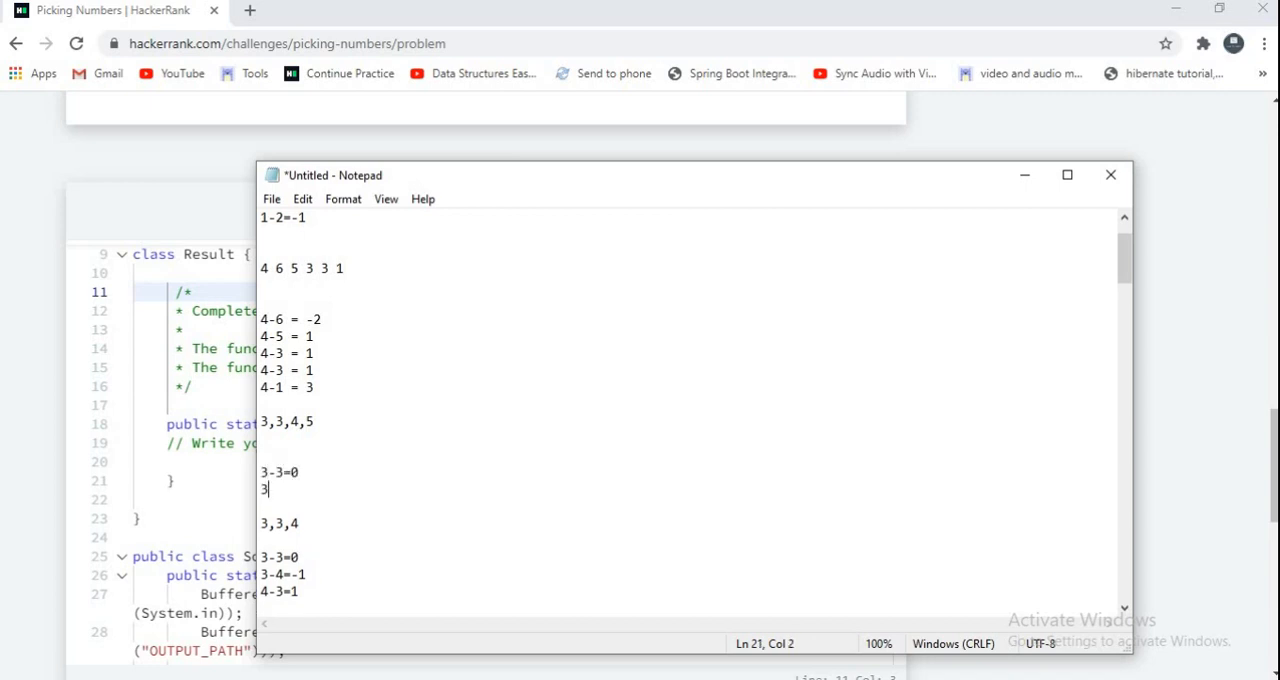
pyautogui.write('-4=')
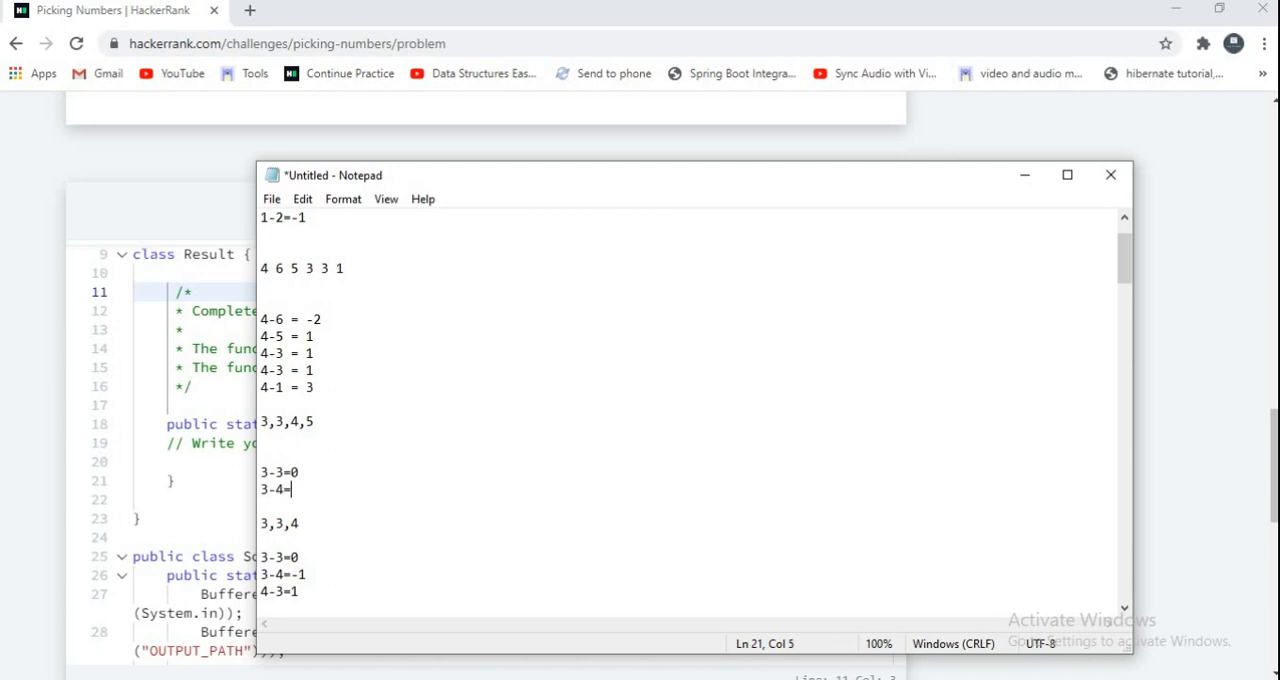
pyautogui.write('-1')
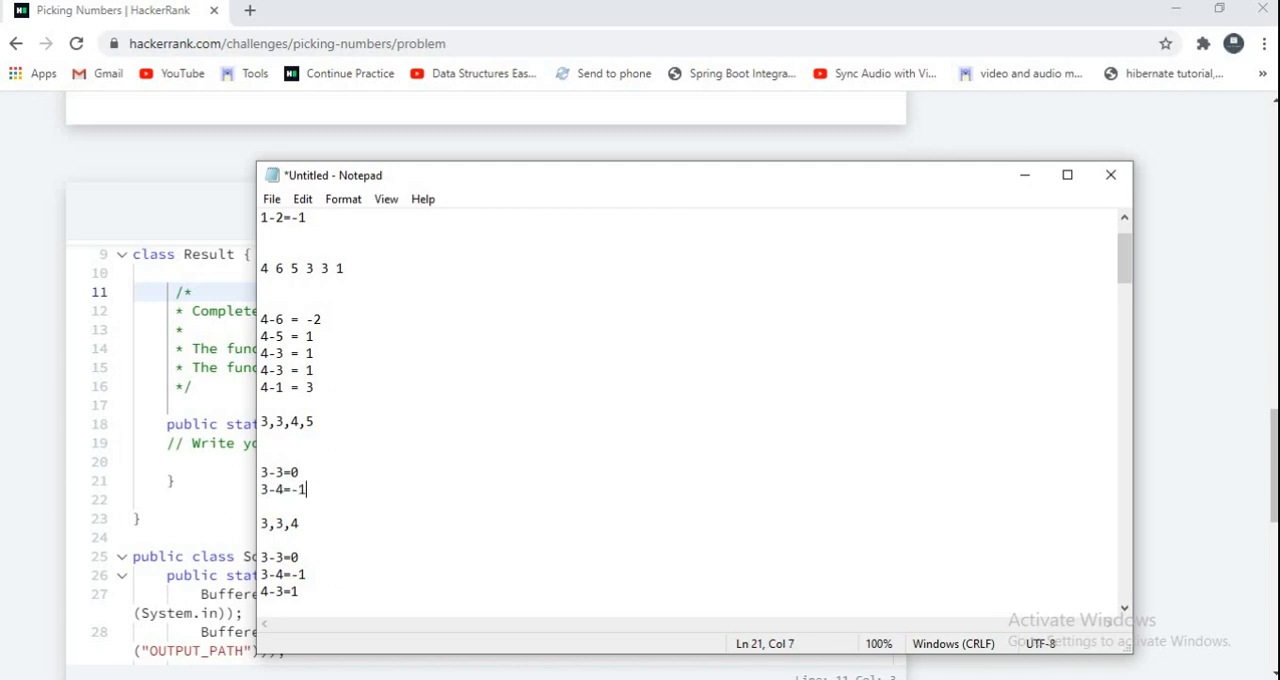
pyautogui.write('3-5')
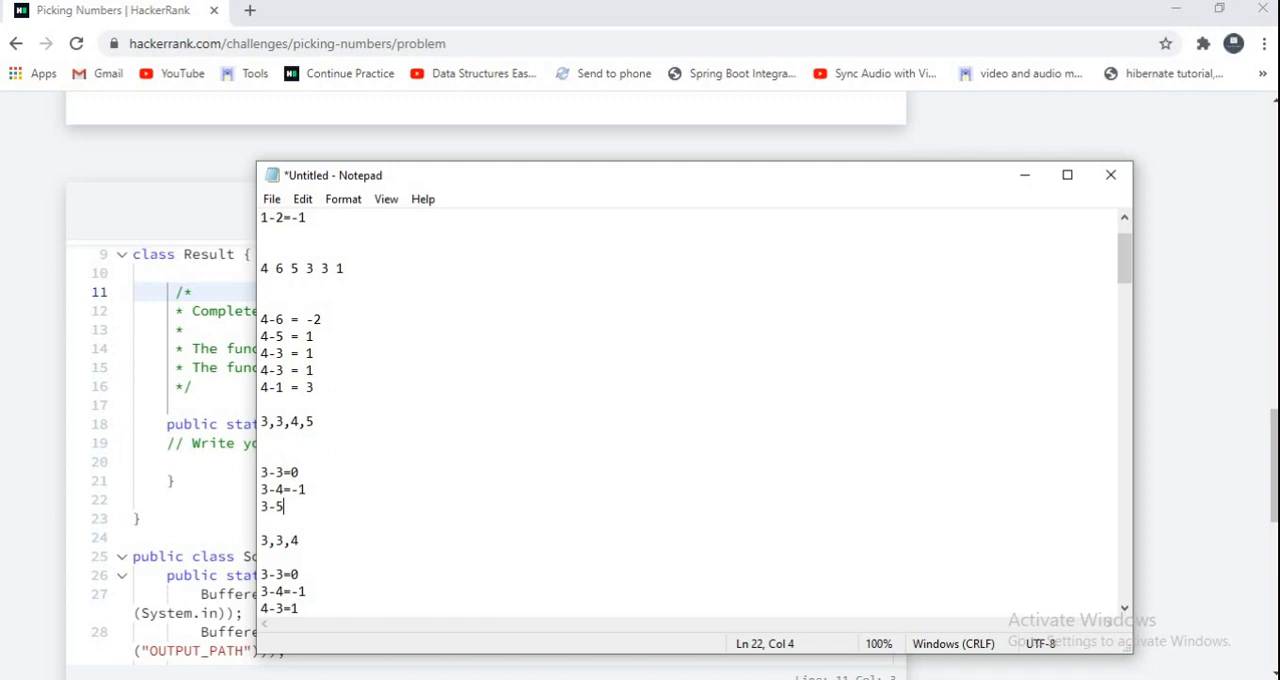
pyautogui.write('=')
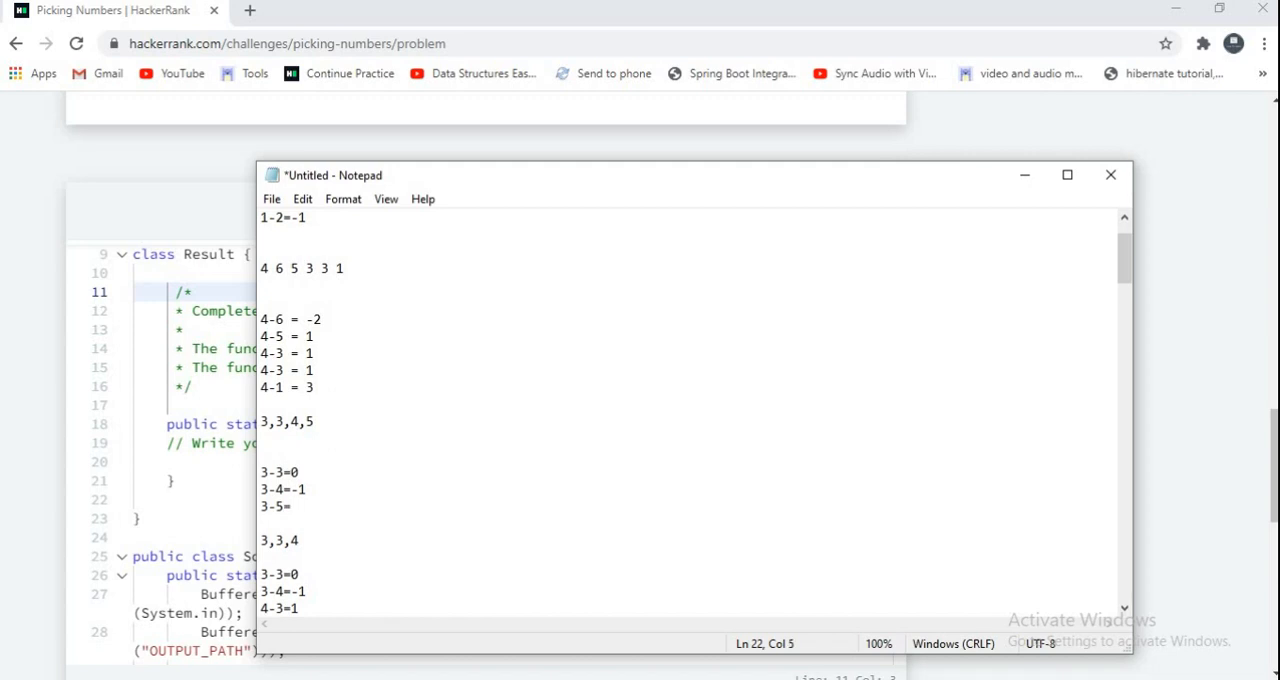
pyautogui.write('-2')
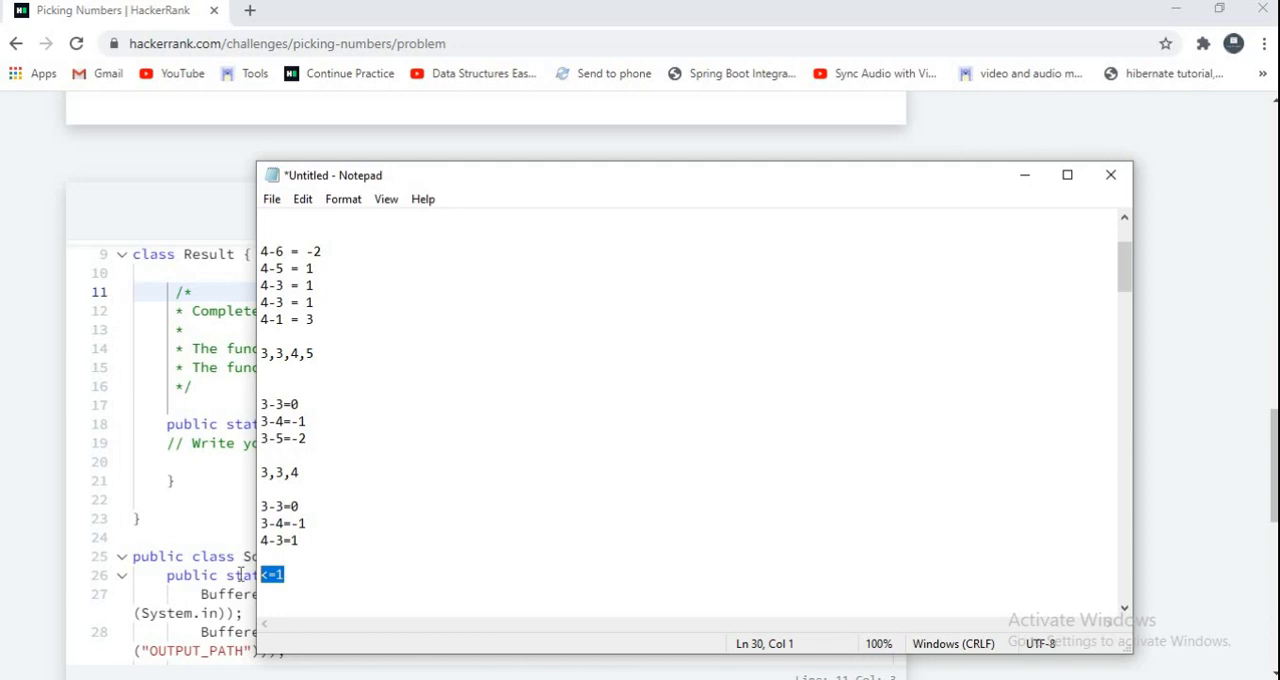
# Go over the 3,3,4,5 and 3,3,4 examples, then set Notepad aside for the editor
pyautogui.click(310, 440)
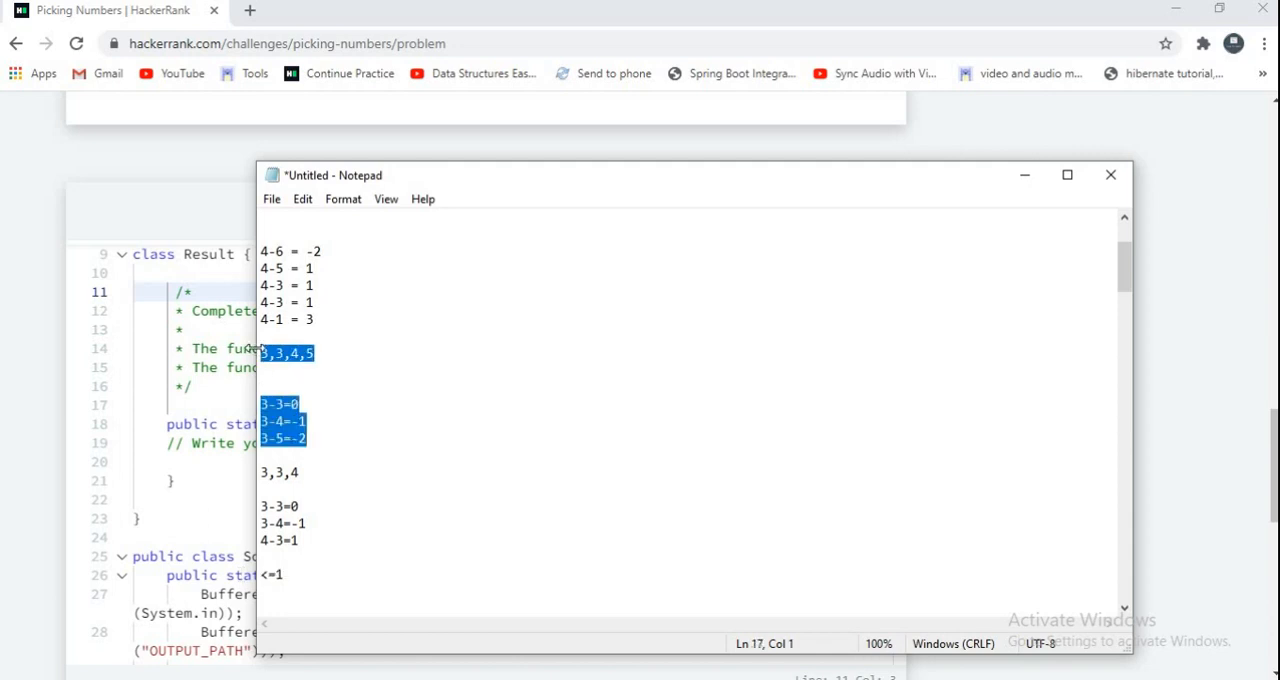
pyautogui.click(320, 540)
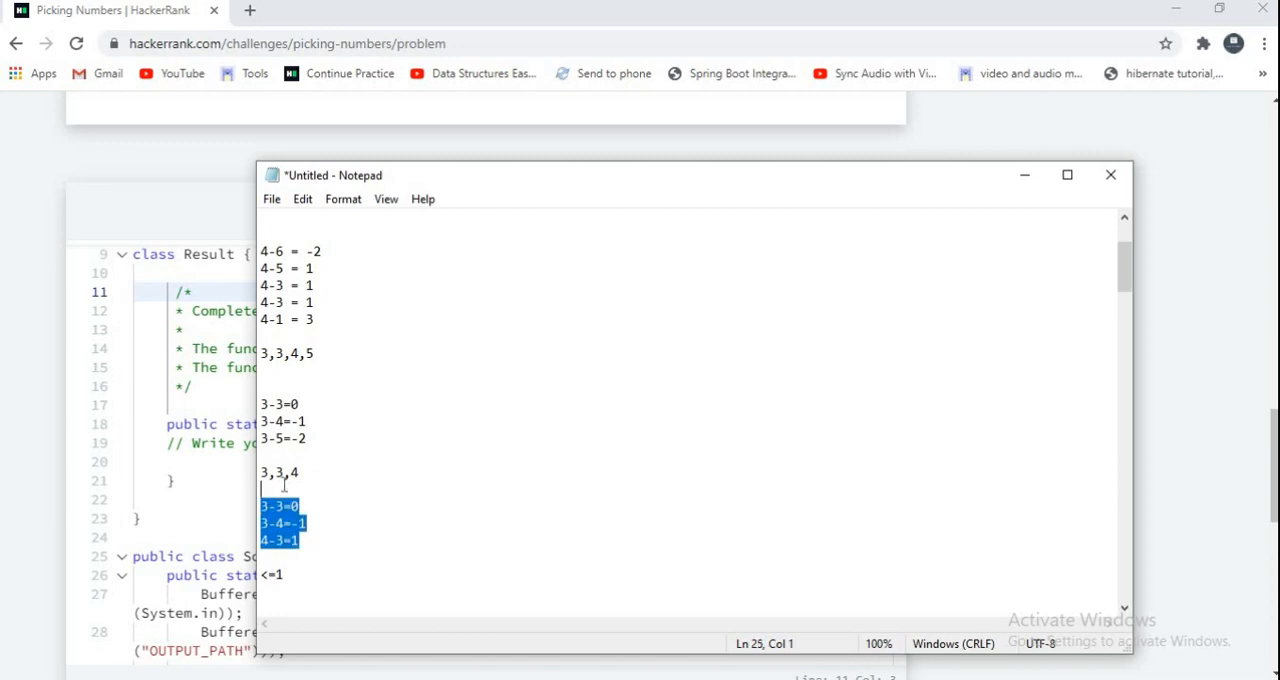
pyautogui.click(301, 505)
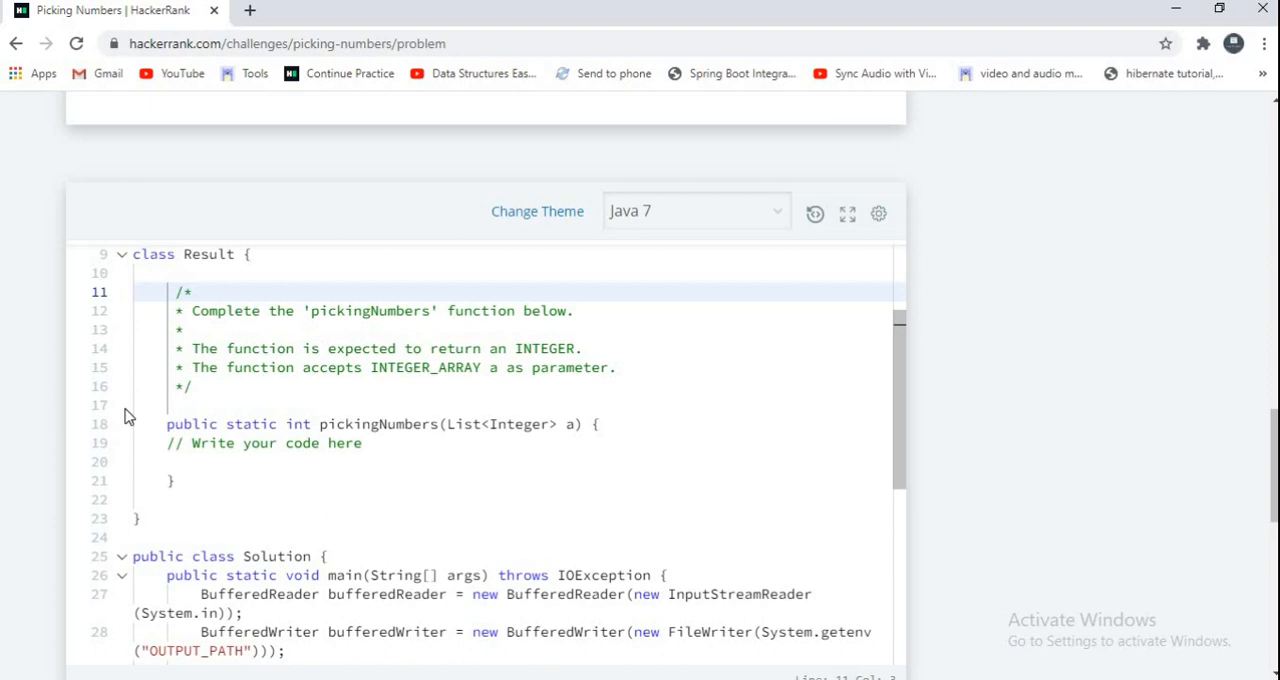
pyautogui.moveTo(244, 397)
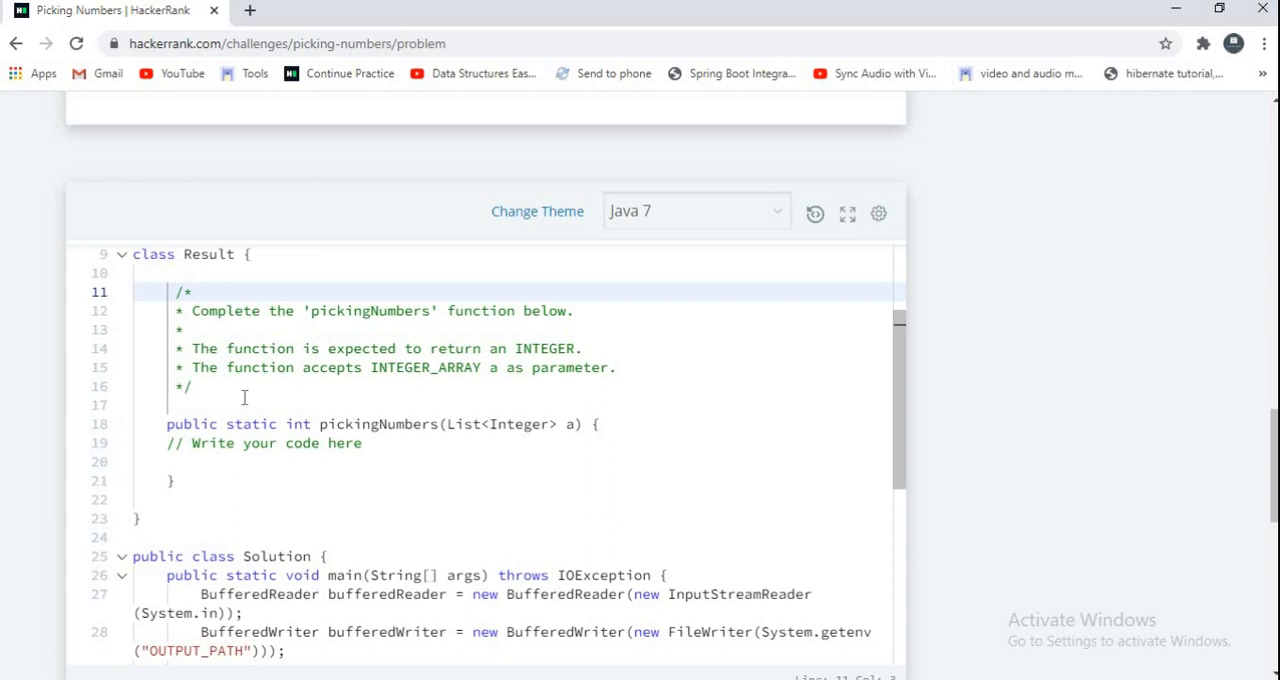
# Replace the comment block with int count=0, max=0 and Collections.sort(a)
pyautogui.moveTo(192, 292); pyautogui.dragTo(192, 387)
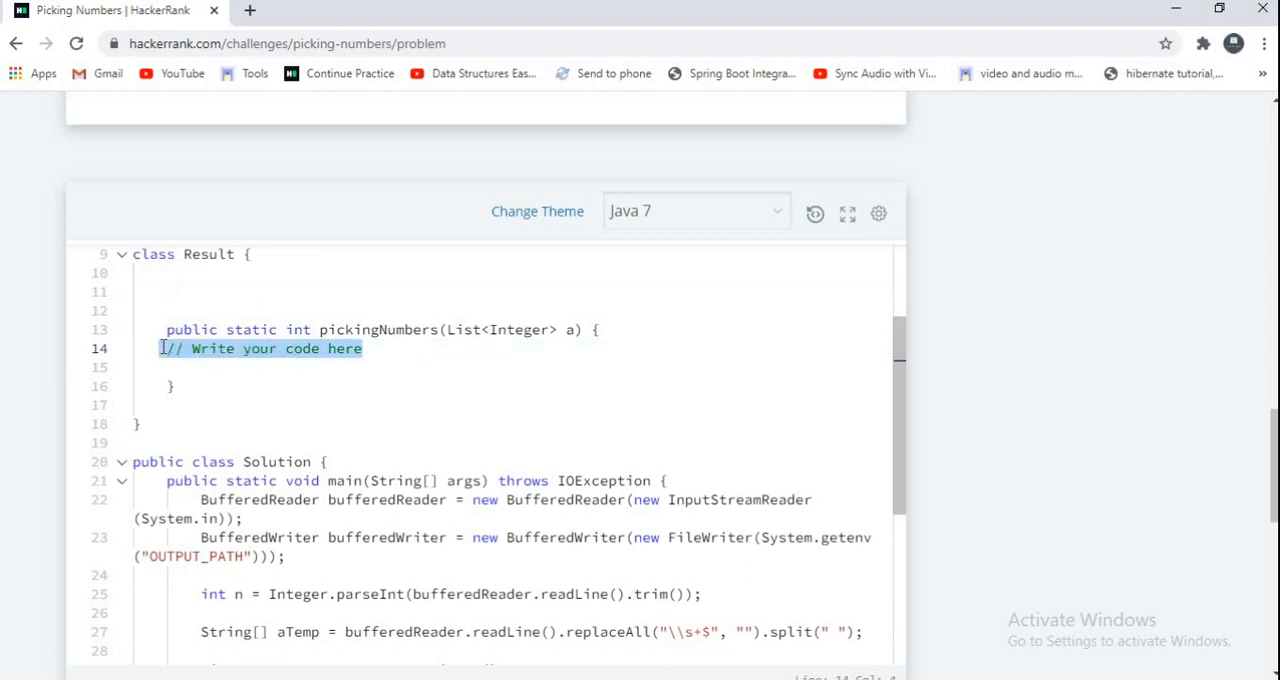
pyautogui.write('int')
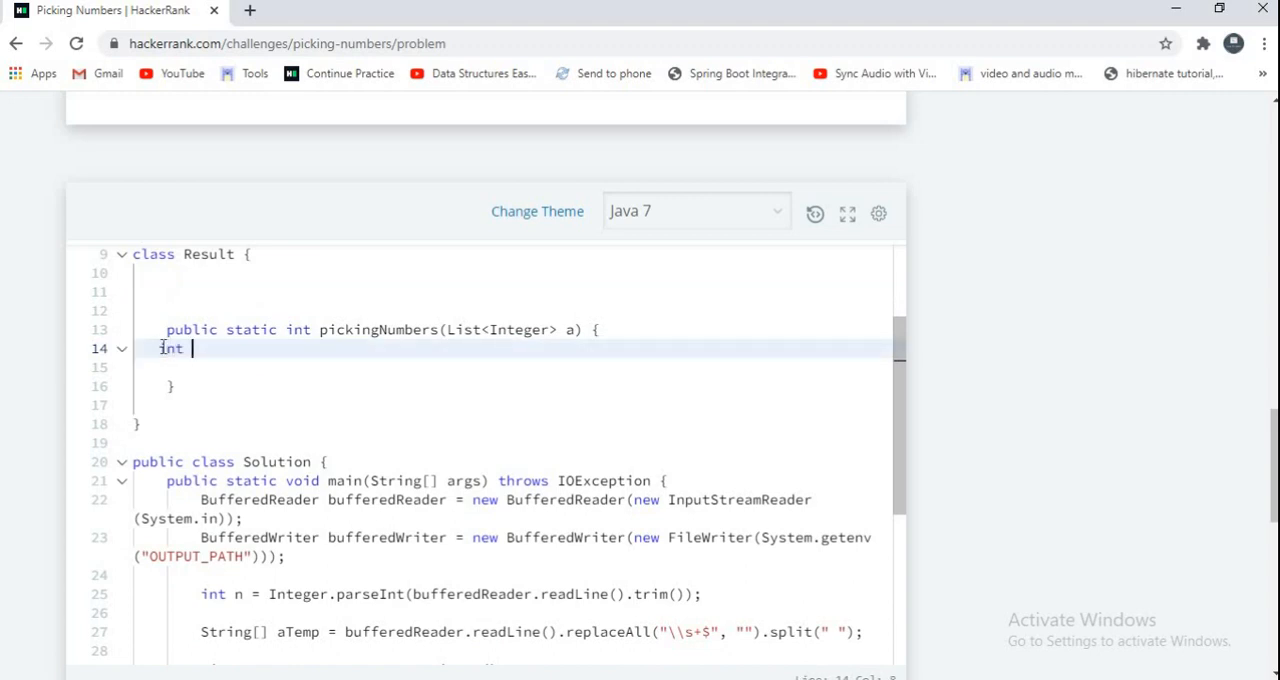
pyautogui.write('count=')
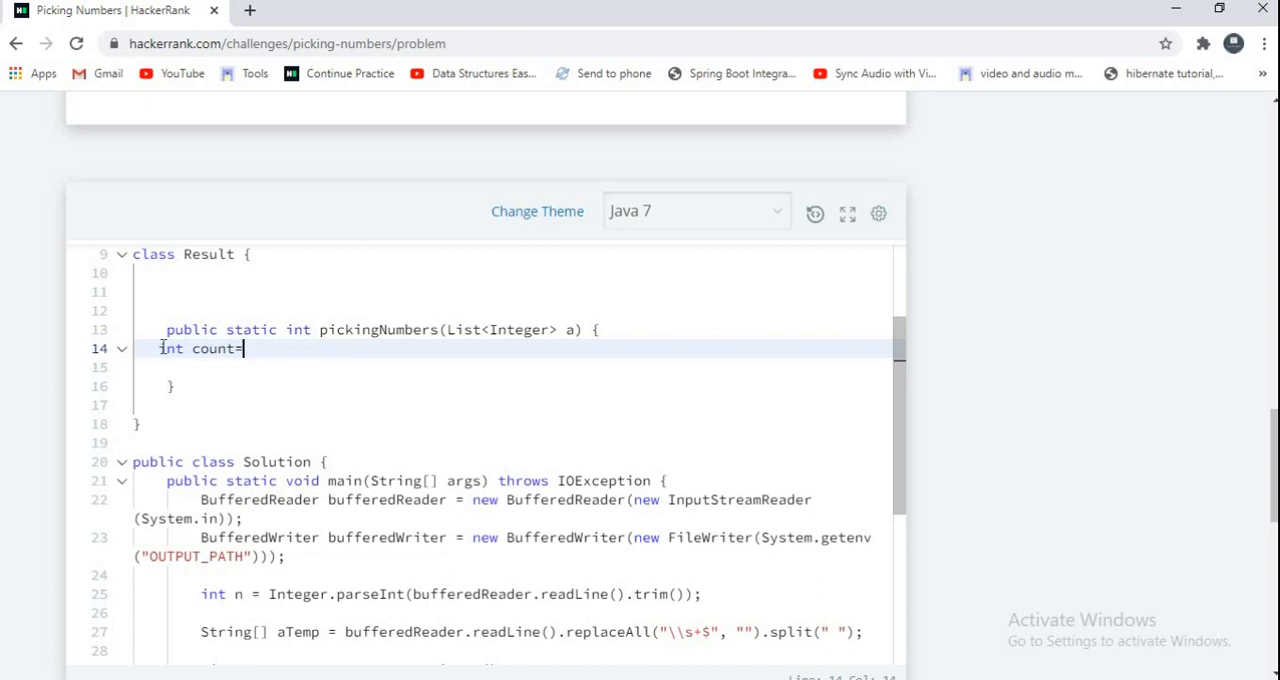
pyautogui.write('0;')
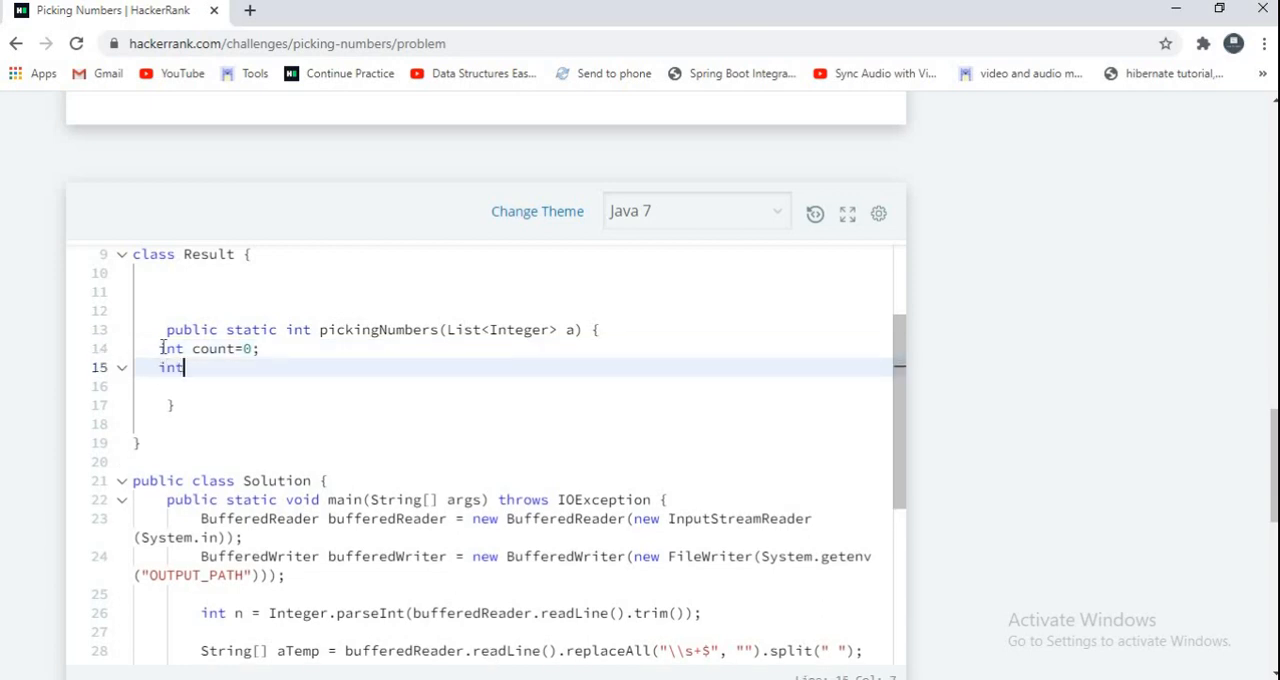
pyautogui.write('max=0;')
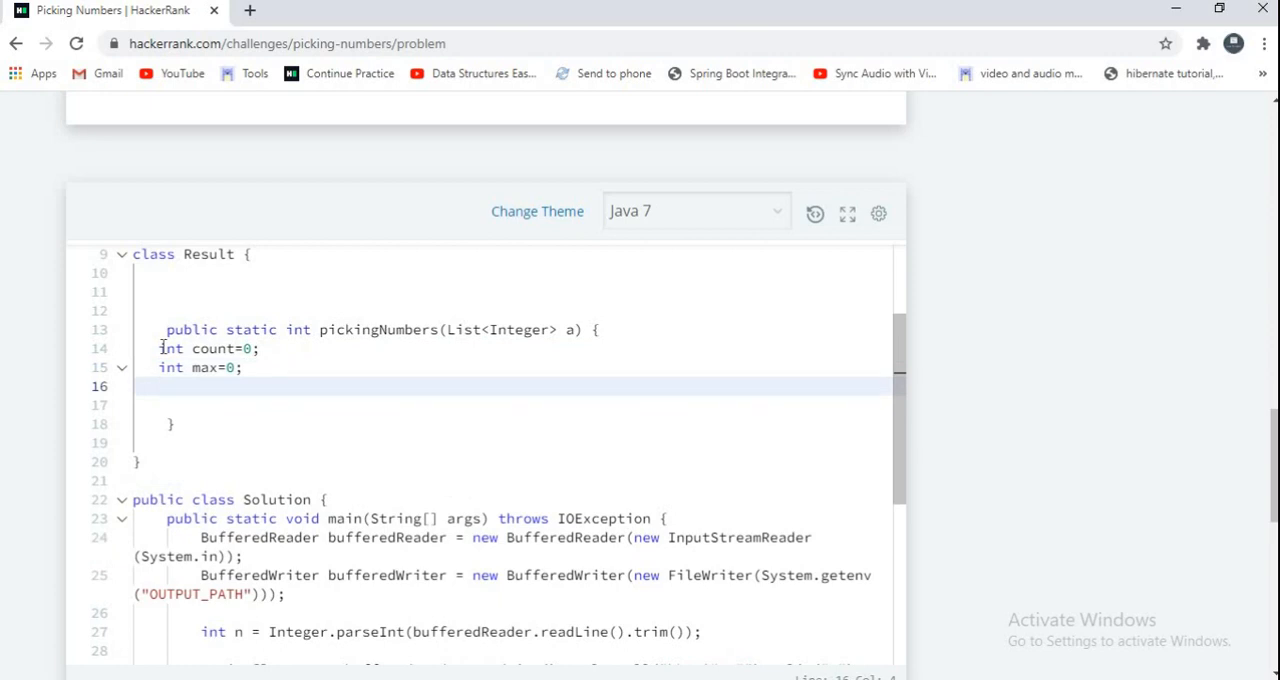
pyautogui.write('C')
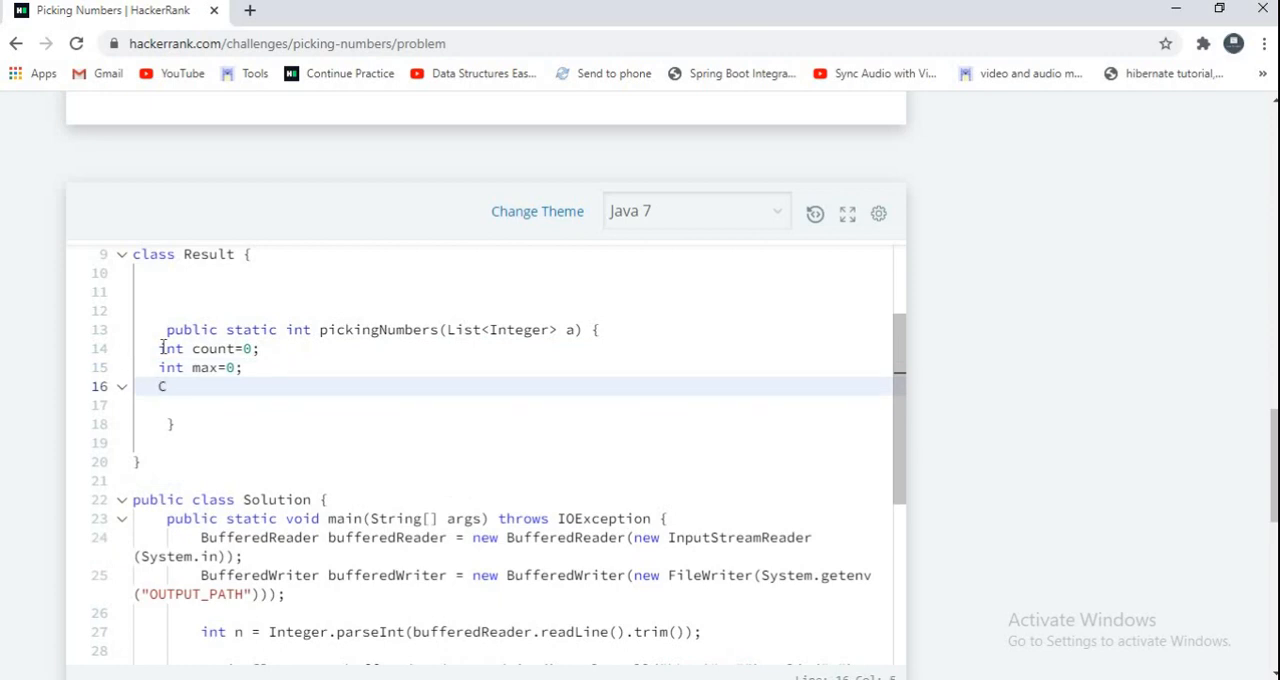
pyautogui.write('ollect')
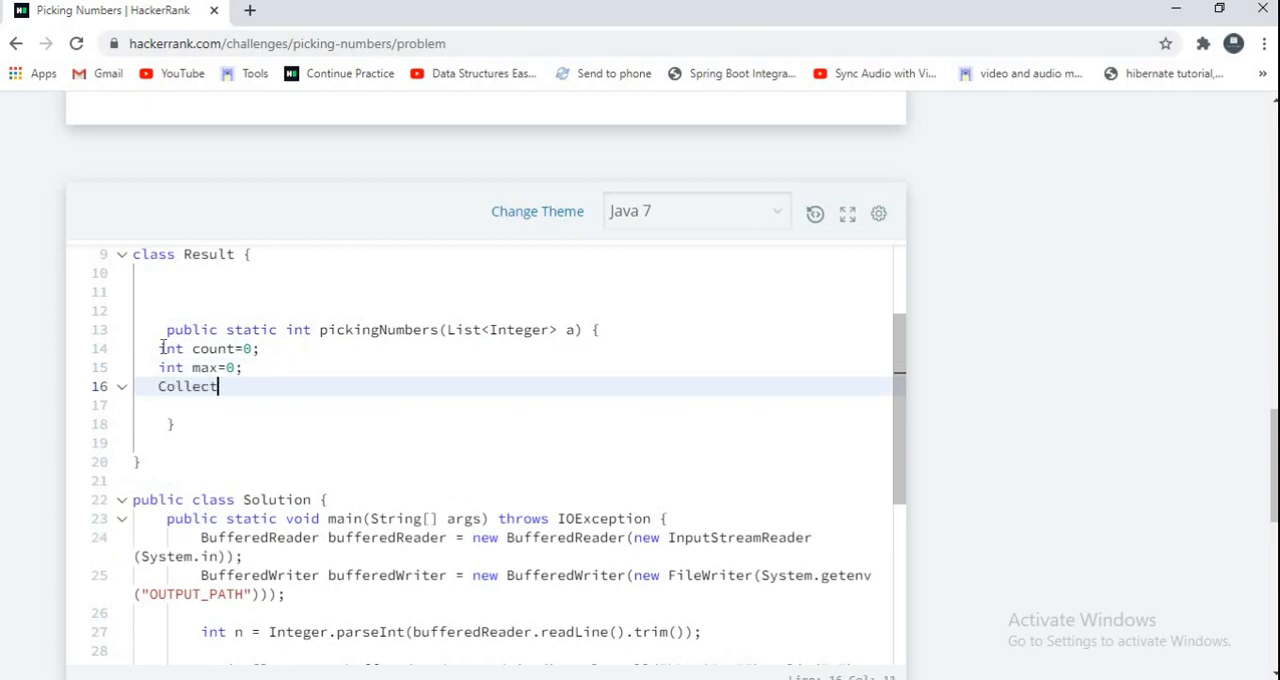
pyautogui.write('ions.')
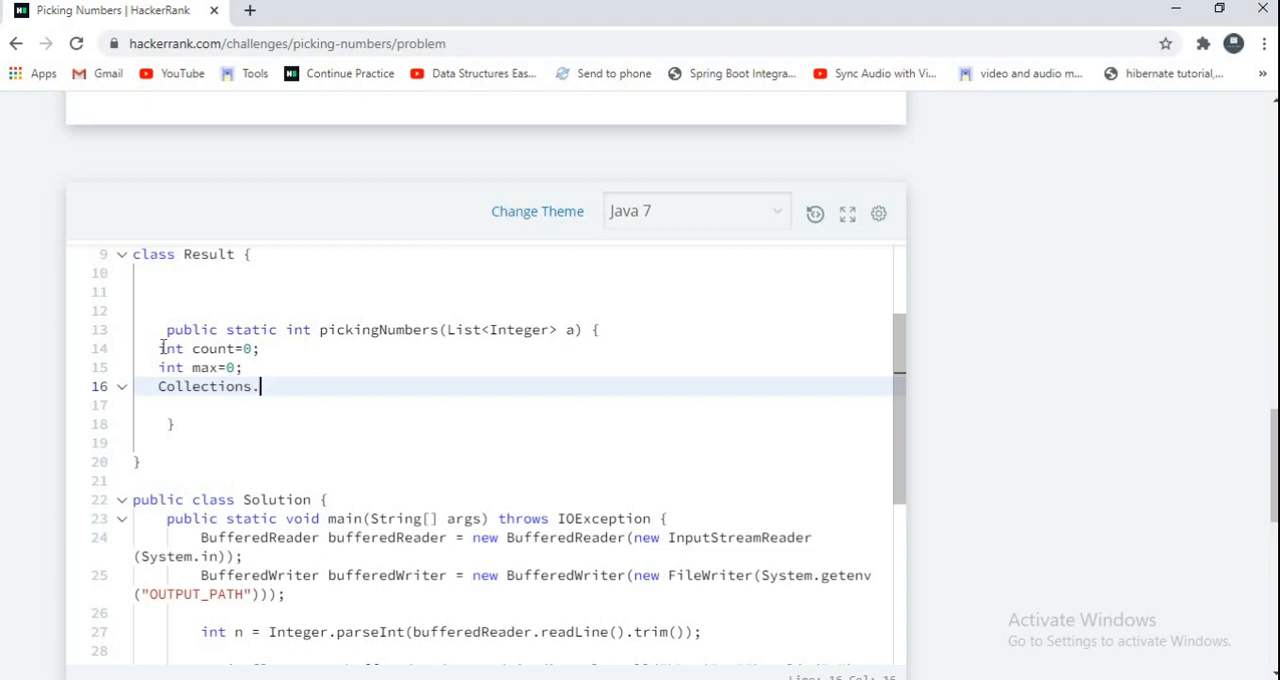
pyautogui.write('sort()')
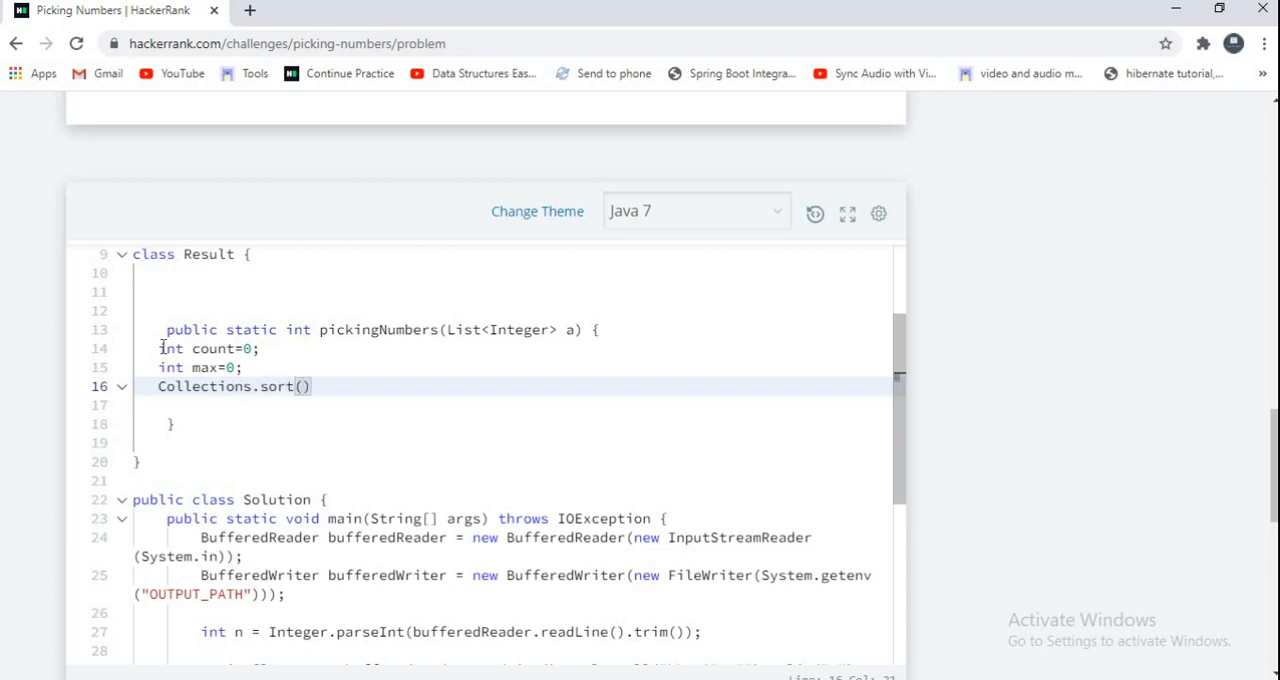
pyautogui.write('a')
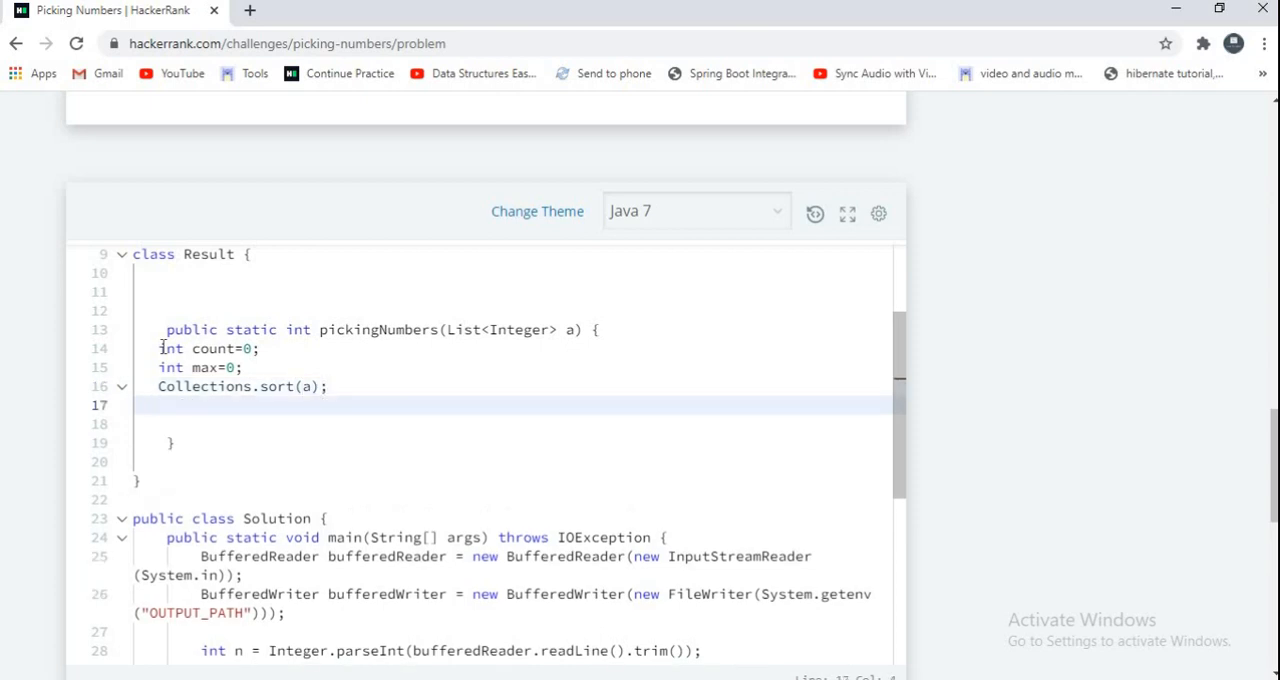
# Add the outer loop for(int i=0;i<a.size();i++) in pickingNumbers
pyautogui.write('for')
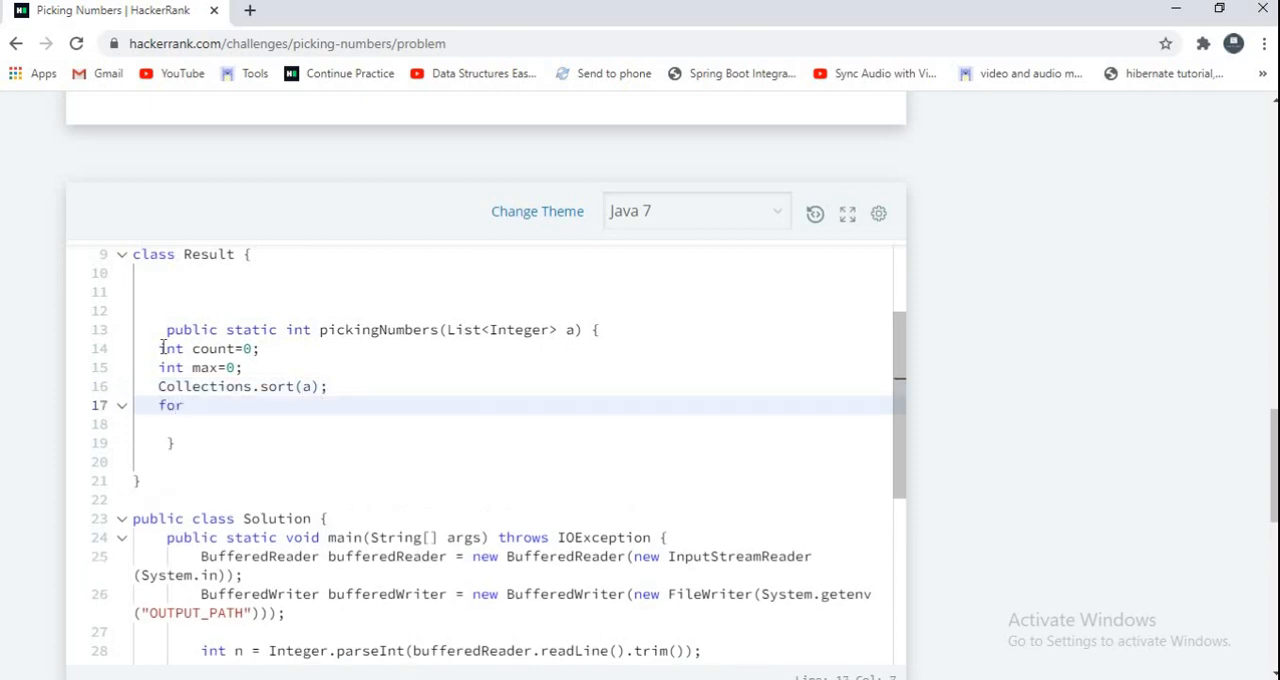
pyautogui.write('(i')
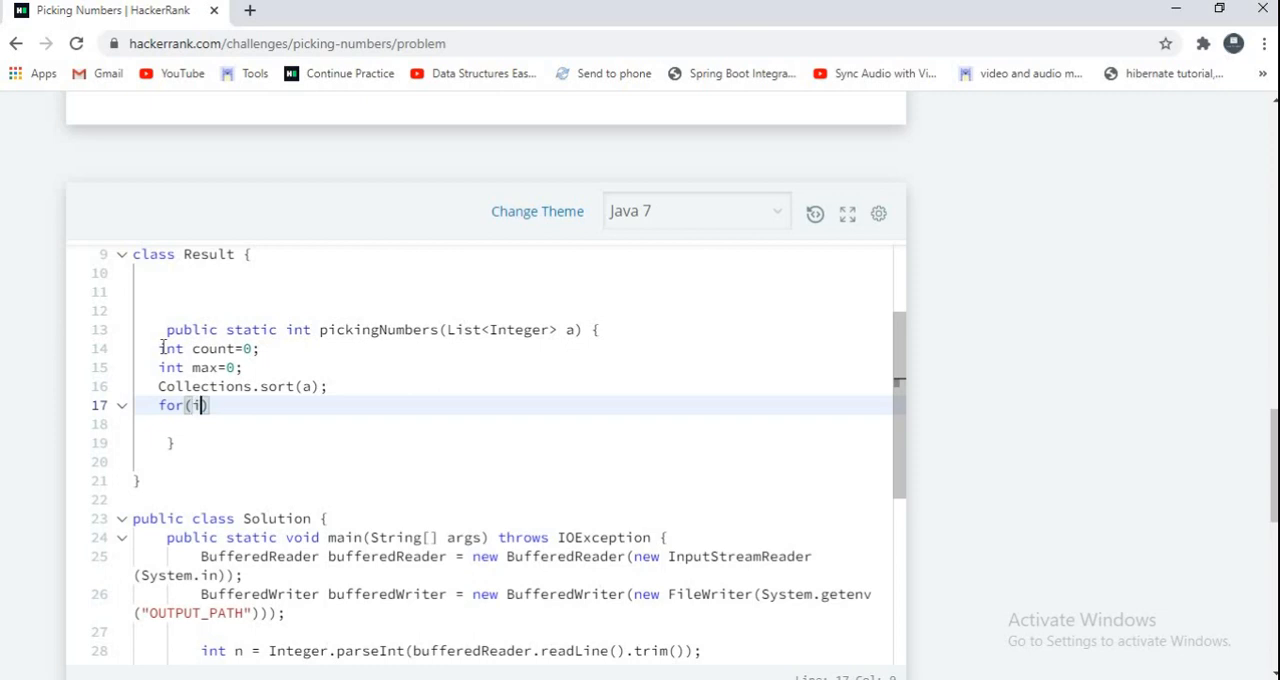
pyautogui.write('nt i=')
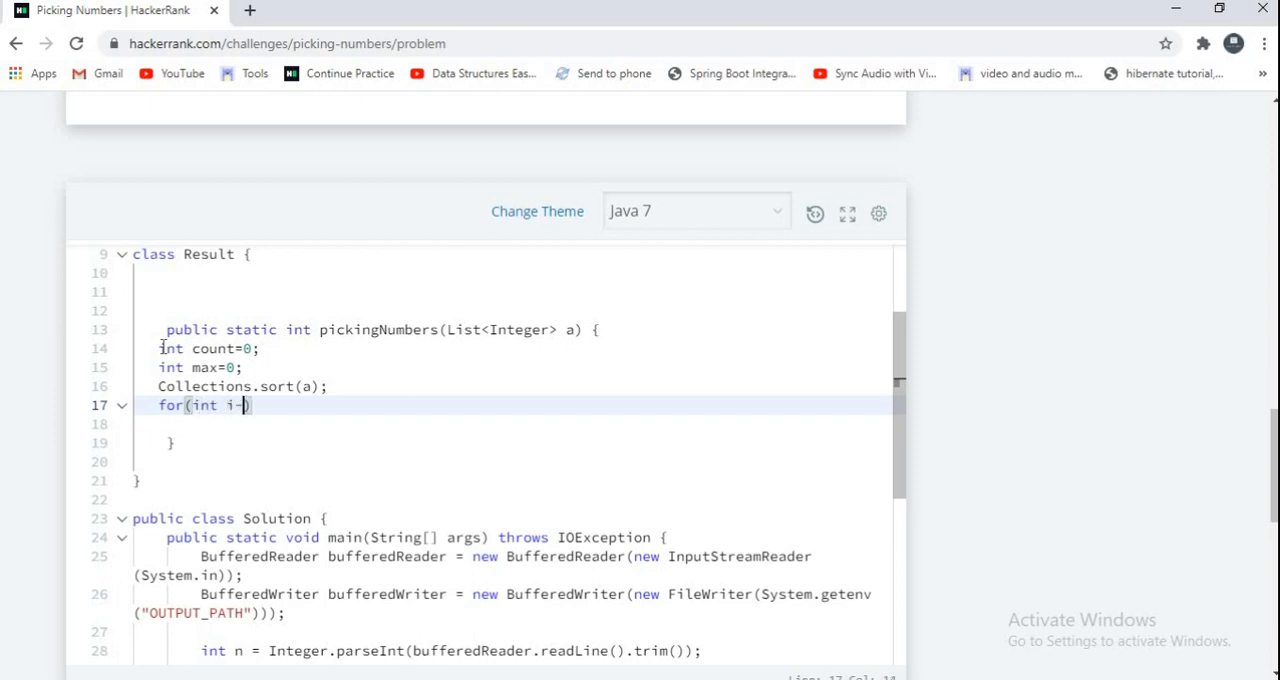
pyautogui.write('0')
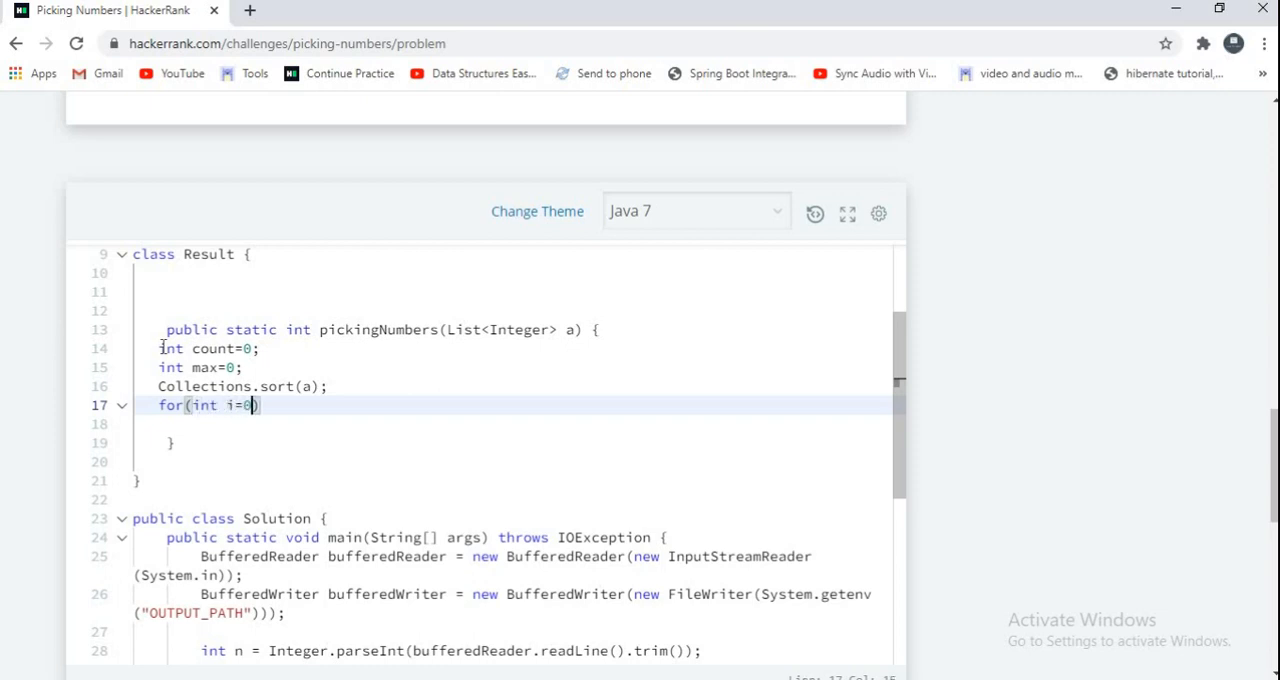
pyautogui.write(';i<')
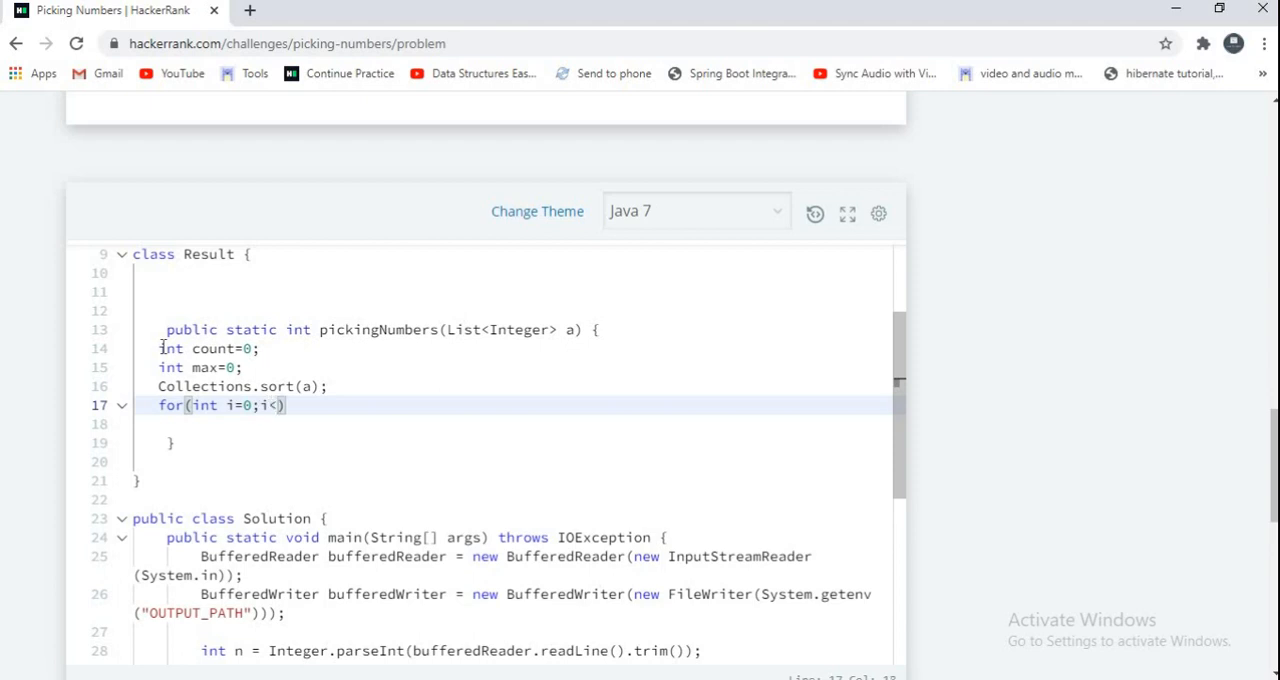
pyautogui.write('a.size')
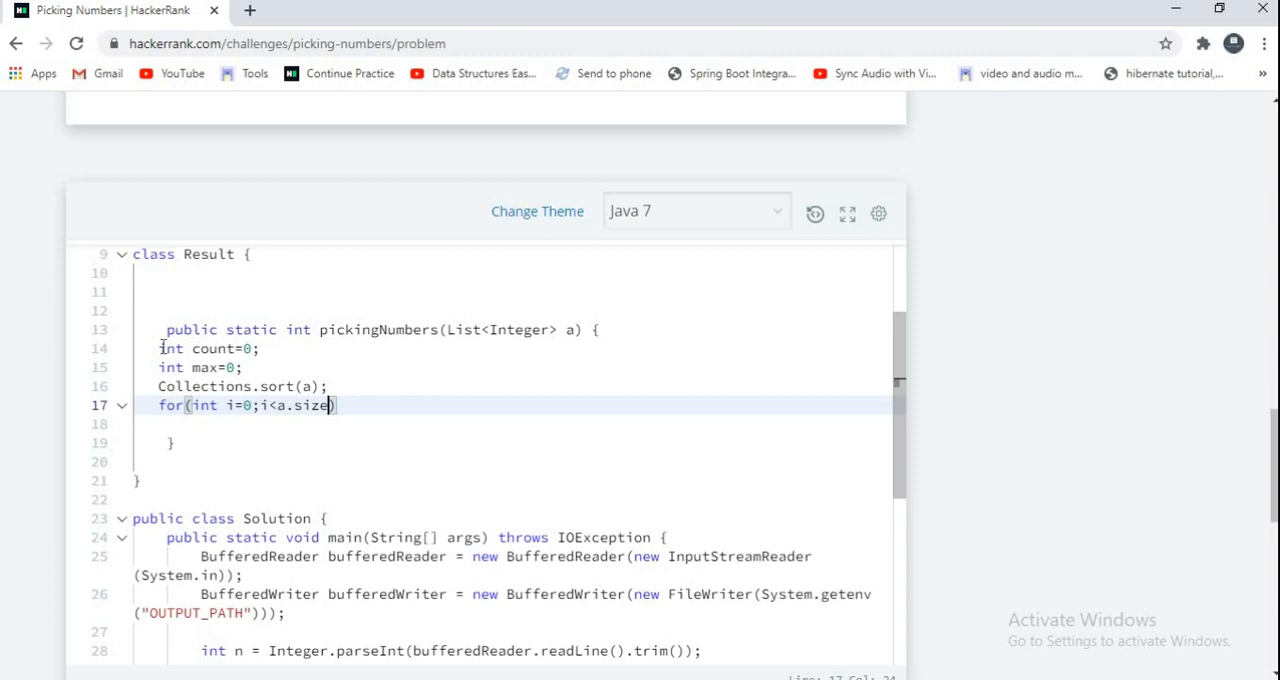
pyautogui.write('()')
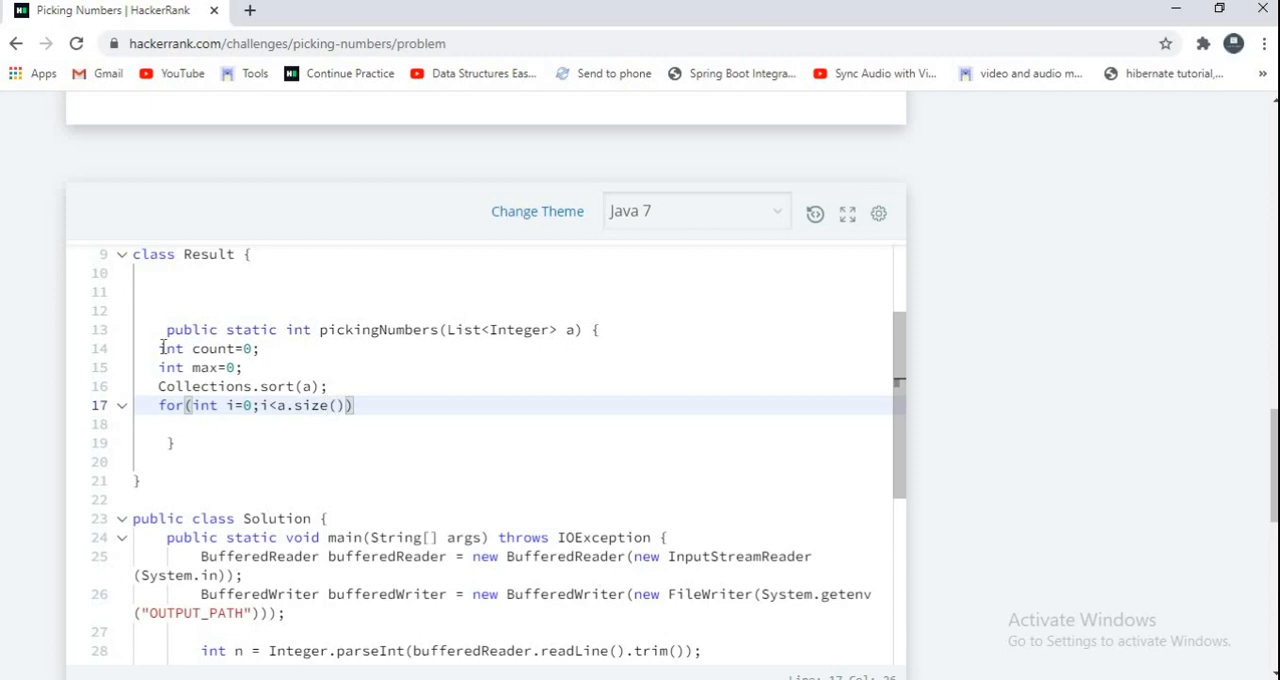
pyautogui.write(';i++)')
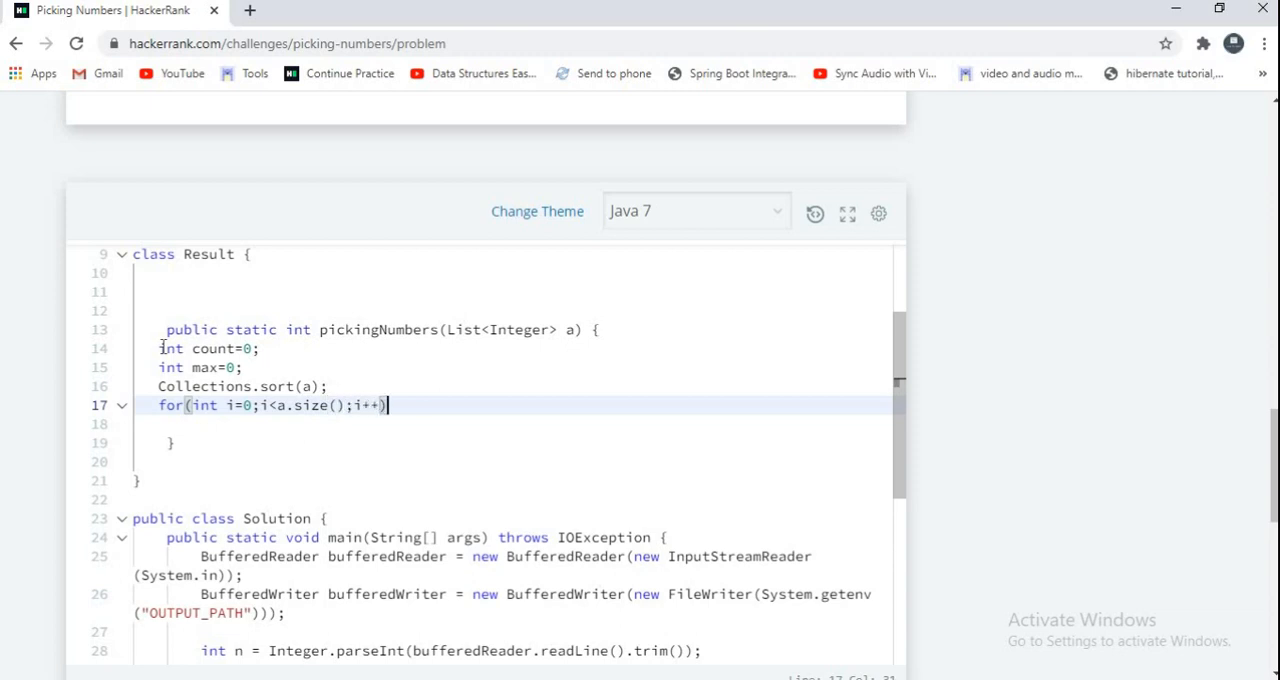
pyautogui.write('{')
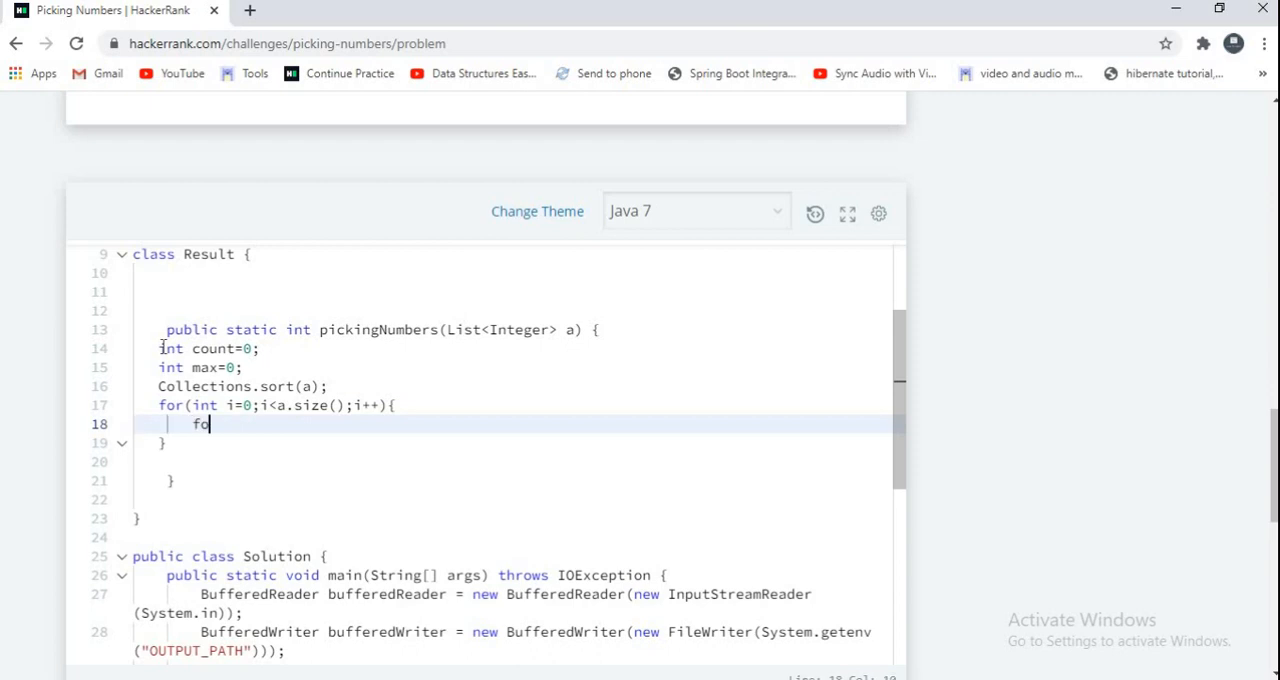
# Open the inner loop for(int j=i+1;j<a.size();j++) inside the outer loop
pyautogui.write('r(int )')
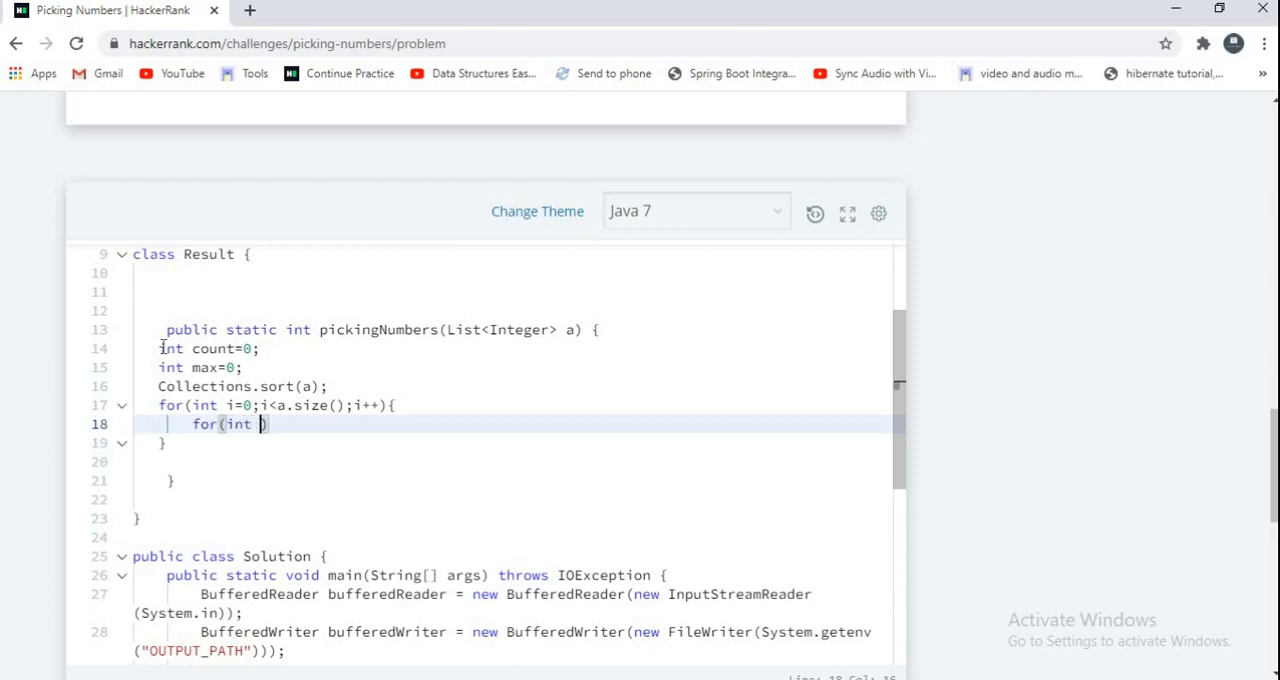
pyautogui.write('j=0')
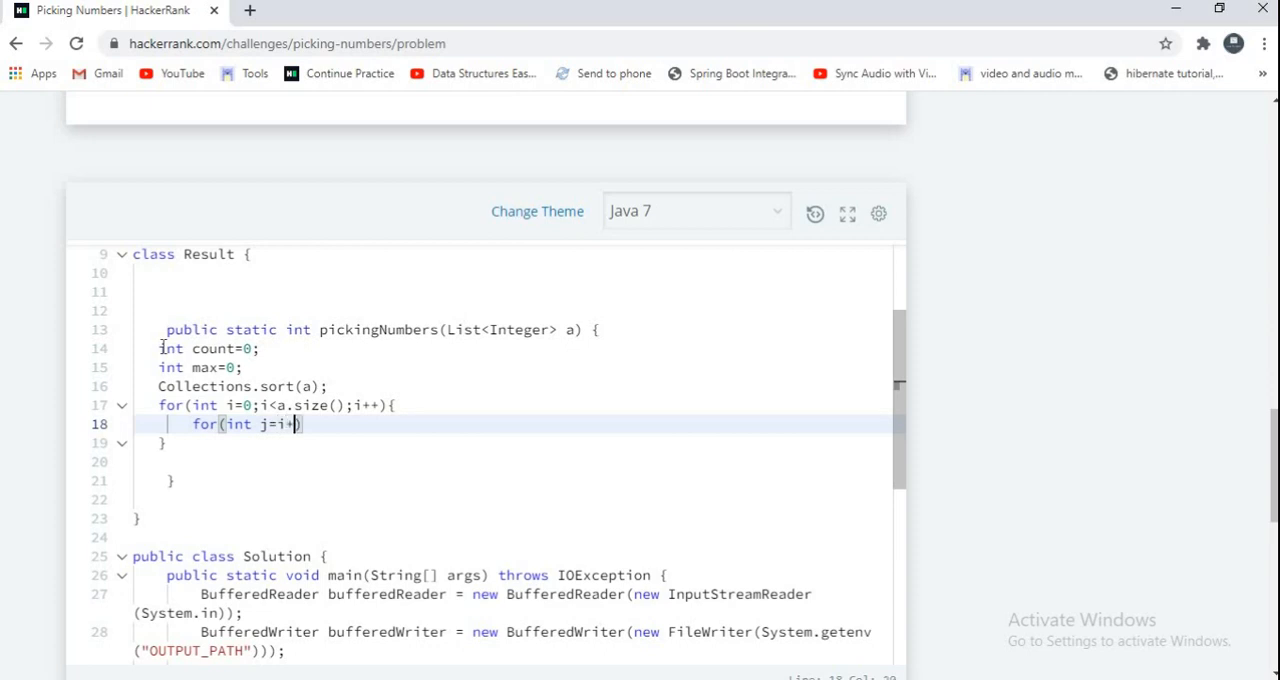
pyautogui.write('1;j<')
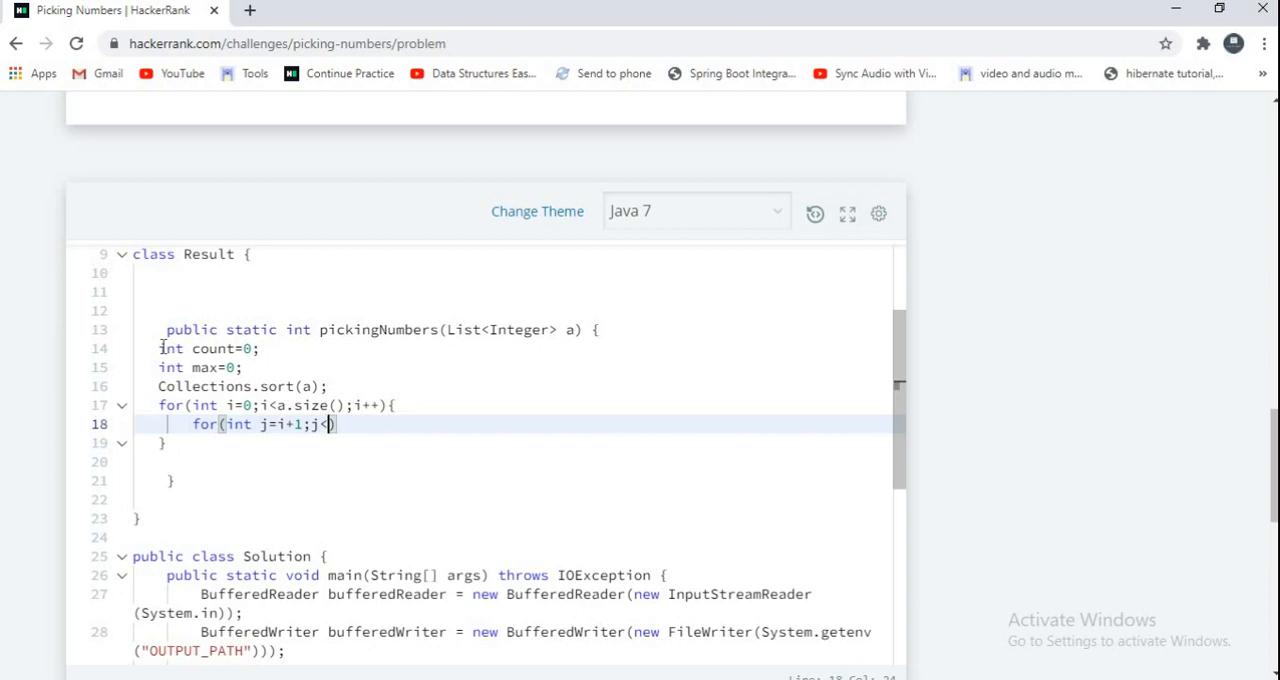
pyautogui.write('a.')
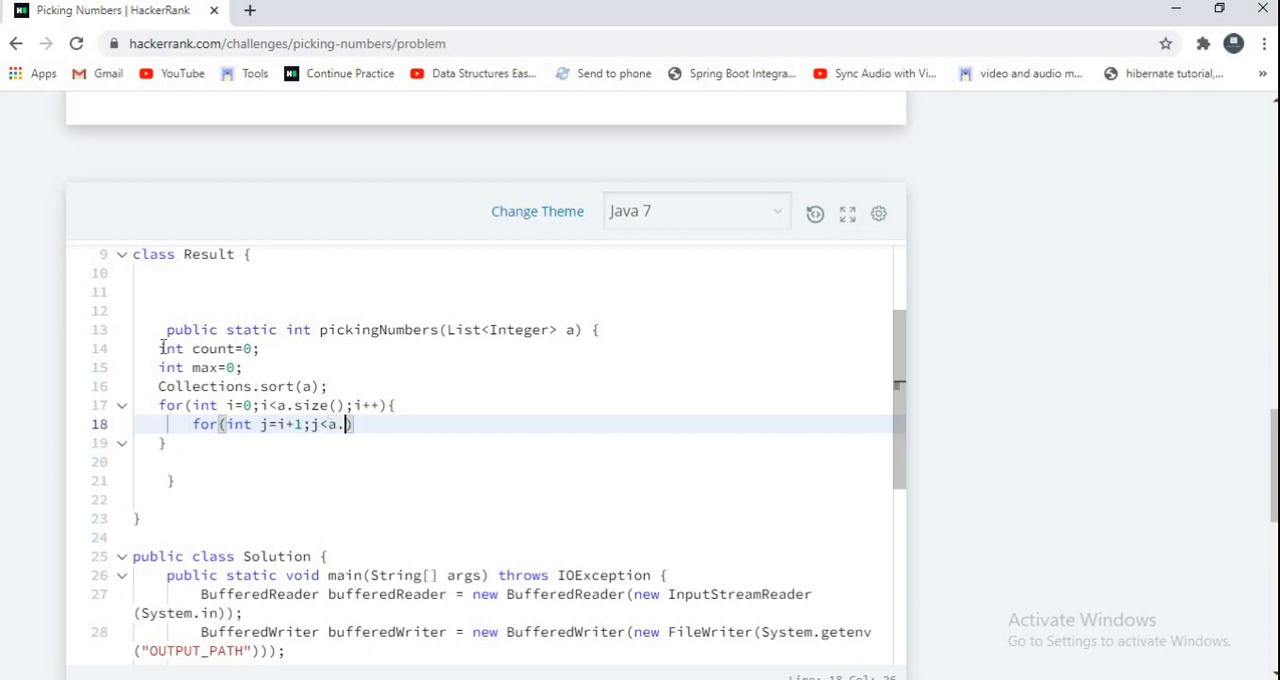
pyautogui.write('size()')
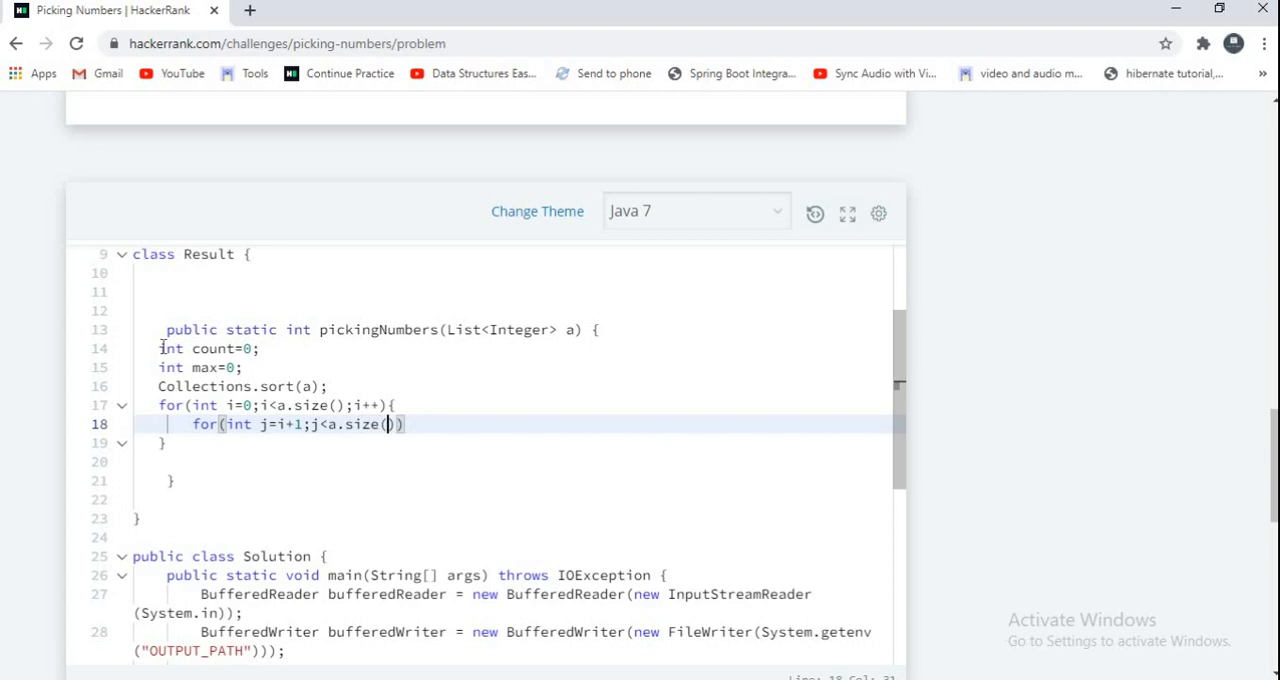
pyautogui.write(';j')
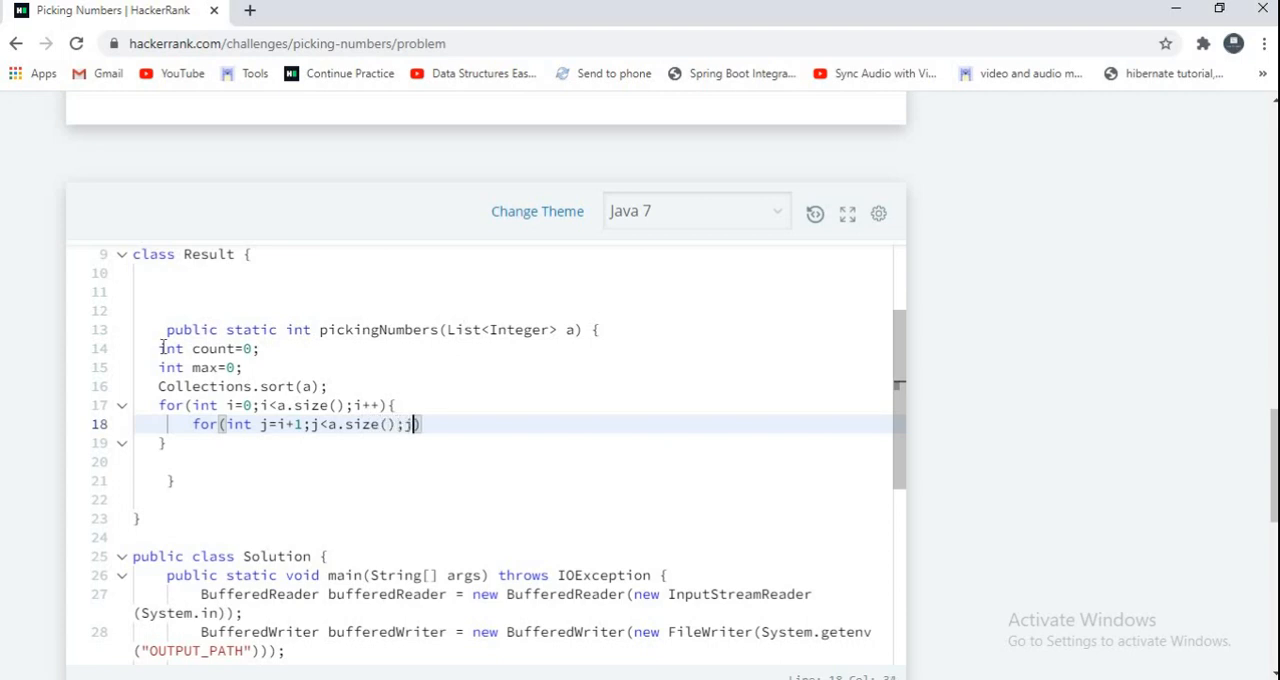
pyautogui.write('++)')
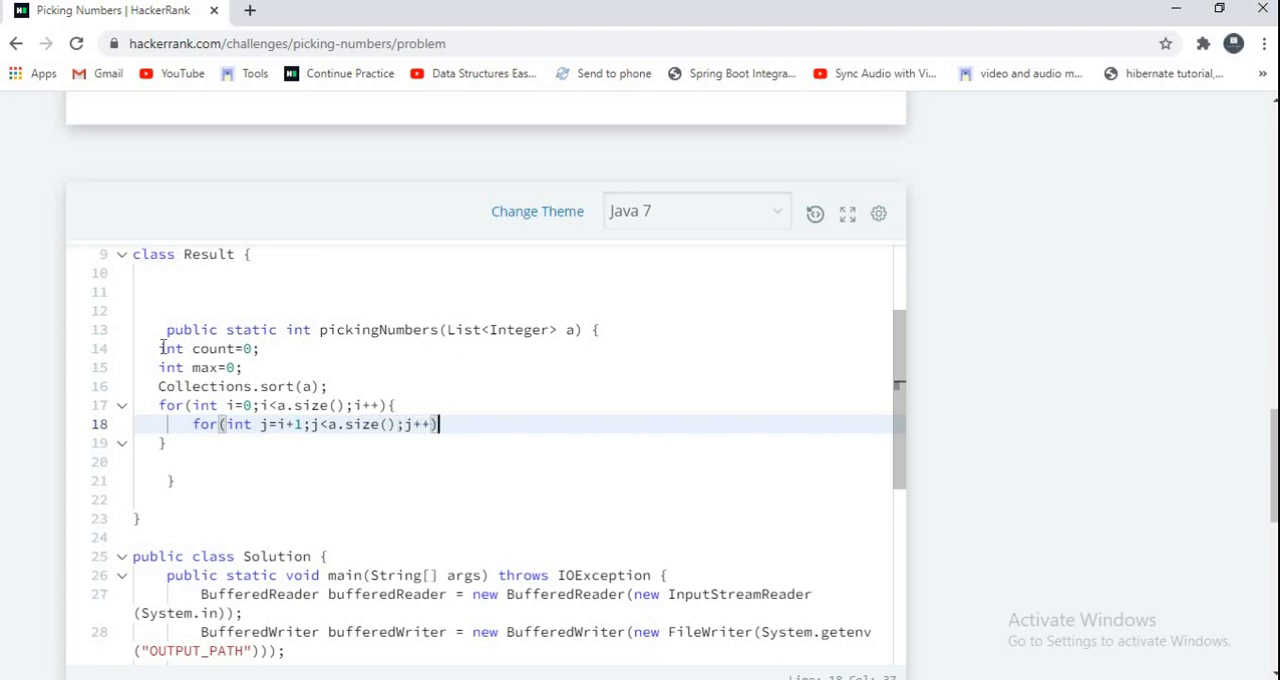
pyautogui.write('{')
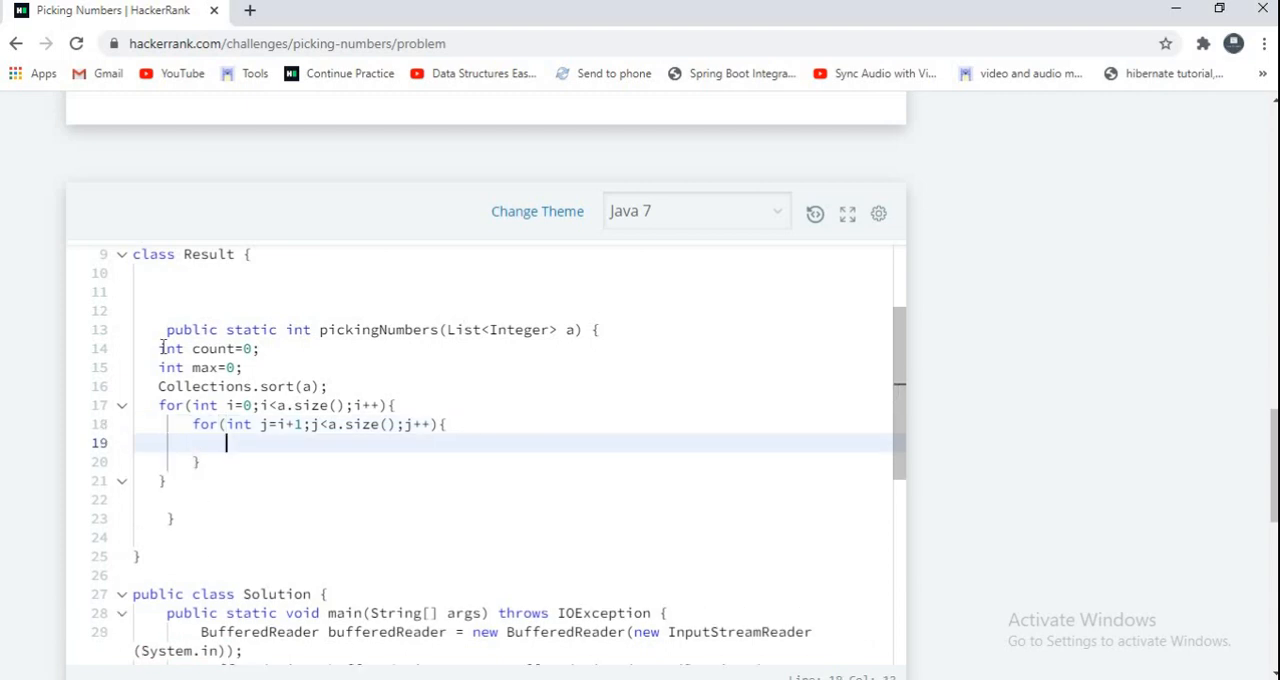
# Add if(Math.abs(a.get(i)-a.get(j))<=1) count++; inside the inner loop
pyautogui.write('if()')
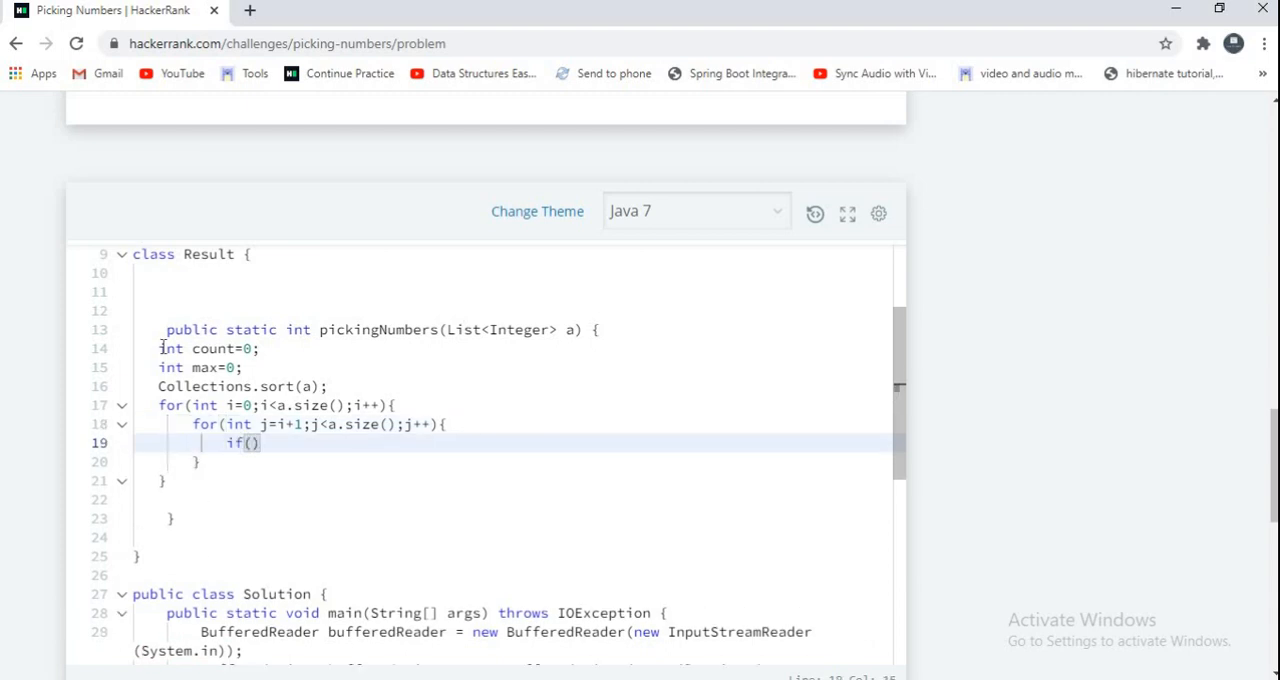
pyautogui.write('Math')
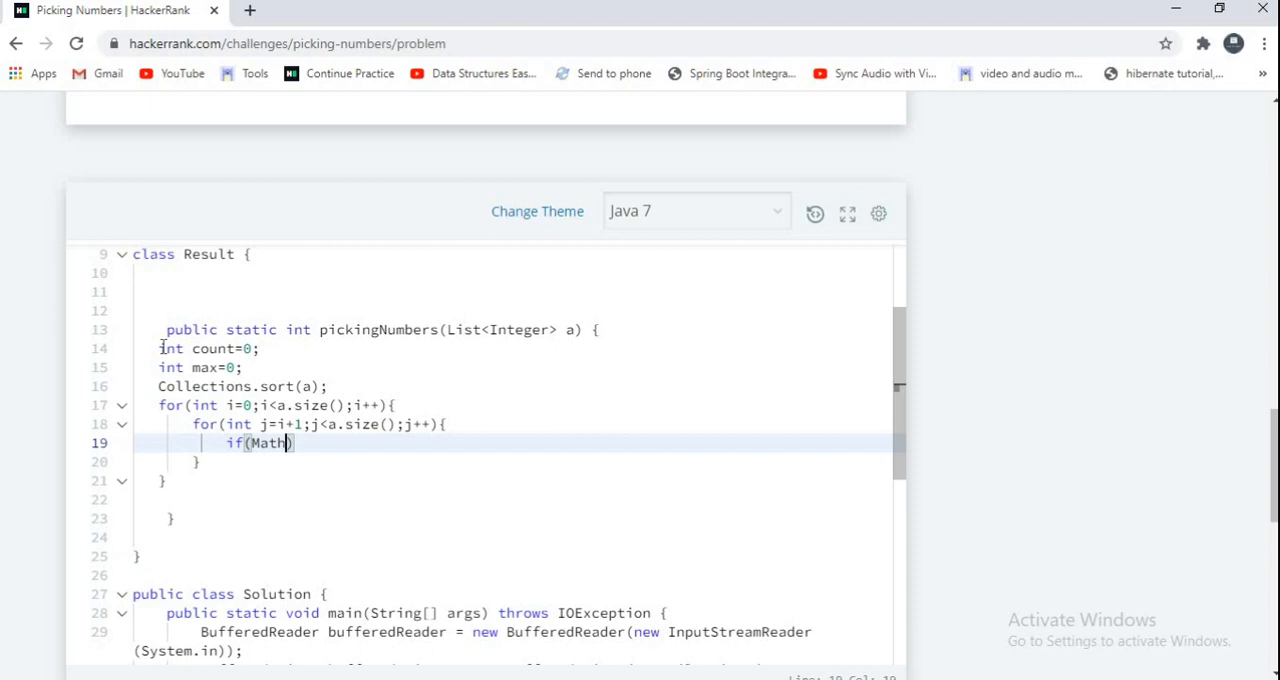
pyautogui.write('.')
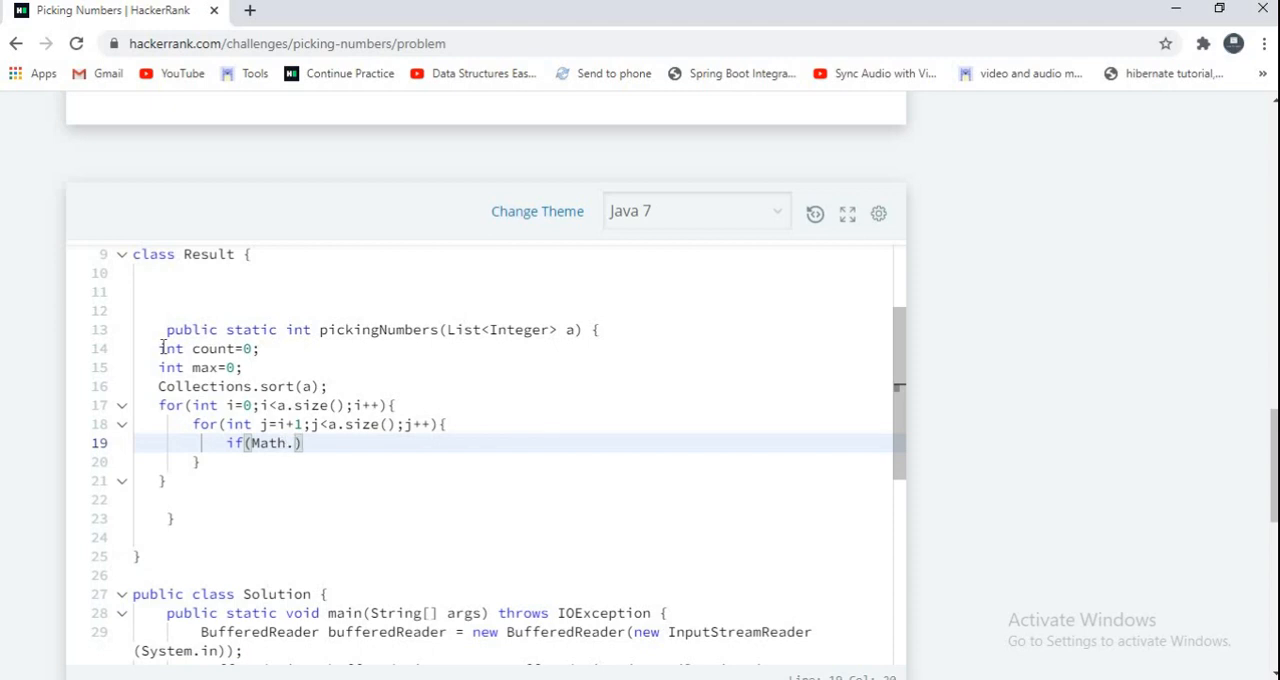
pyautogui.write('abs()')
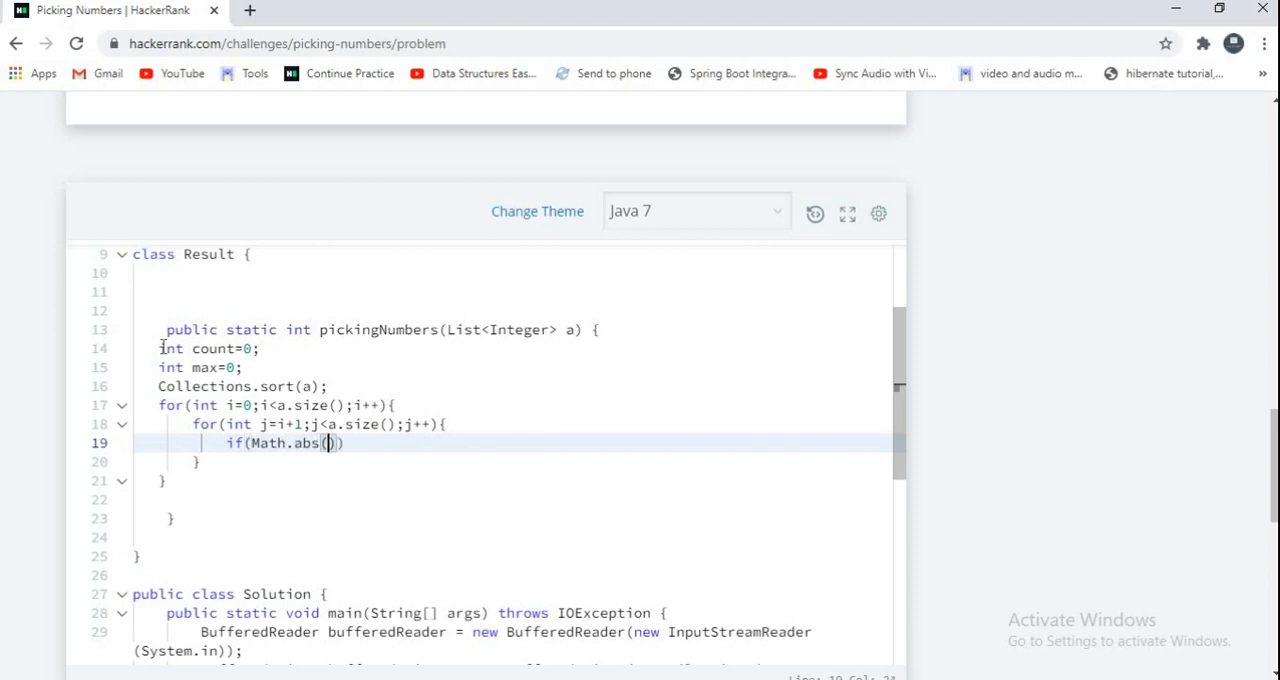
pyautogui.write('a.')
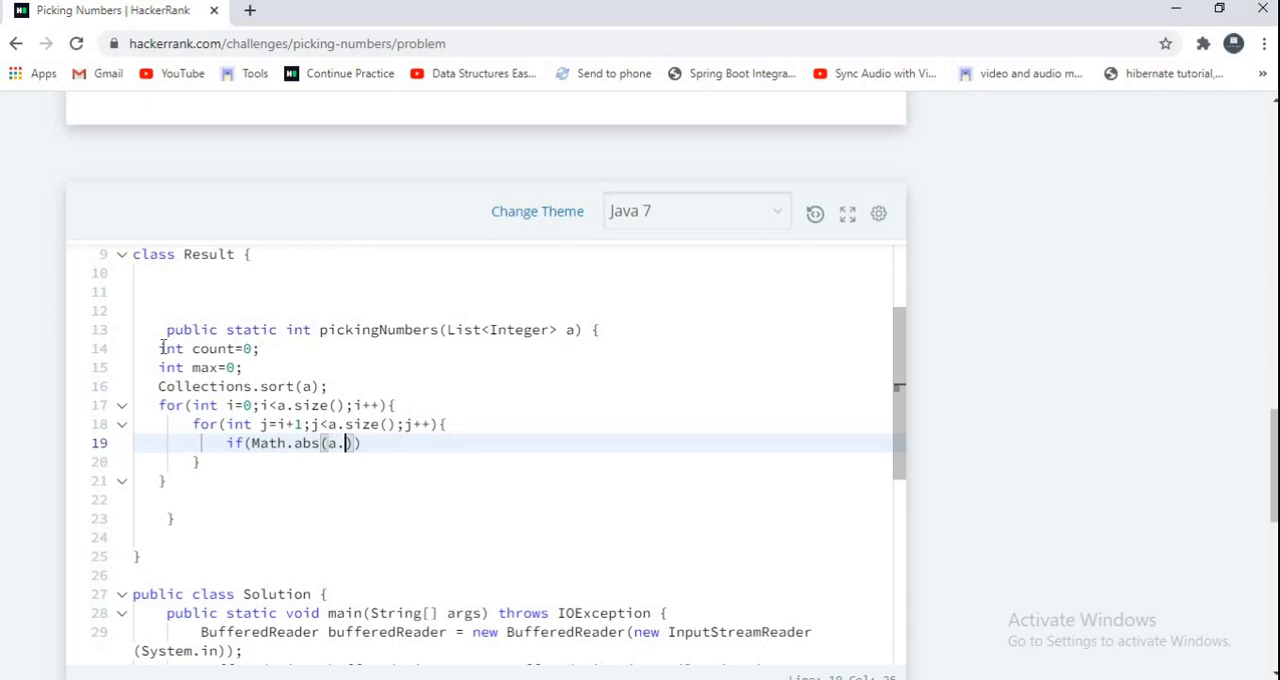
pyautogui.write('get(i')
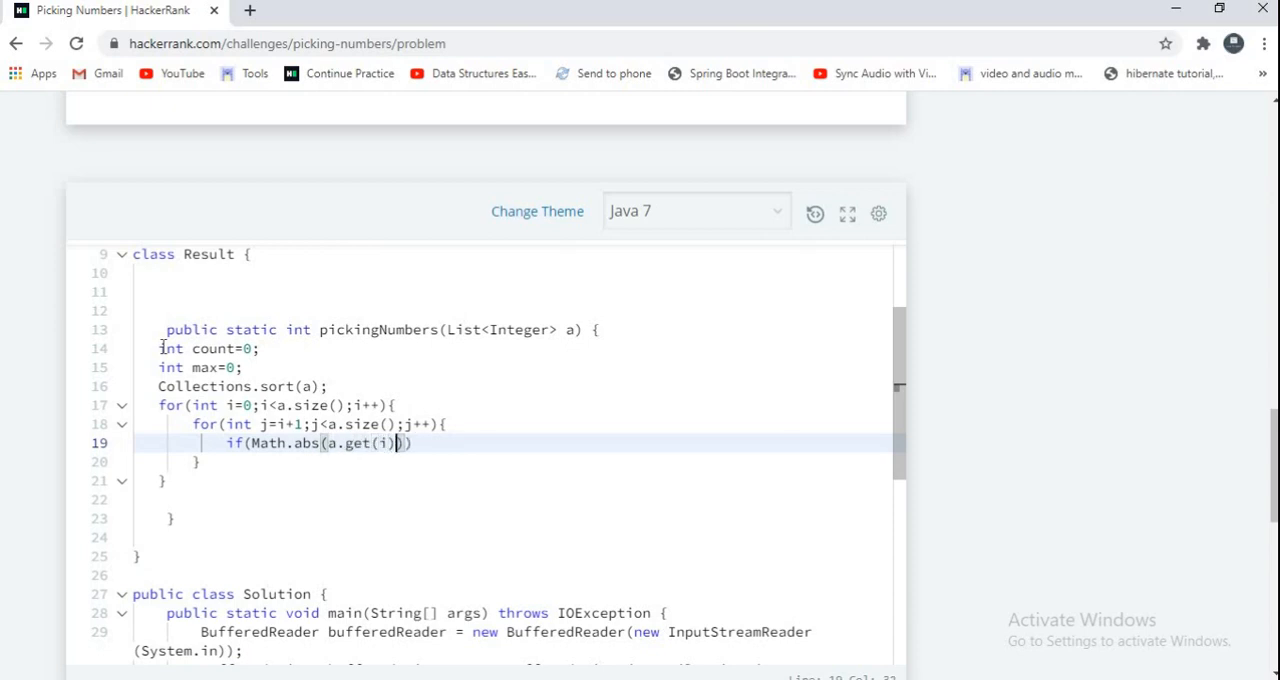
pyautogui.write('-')
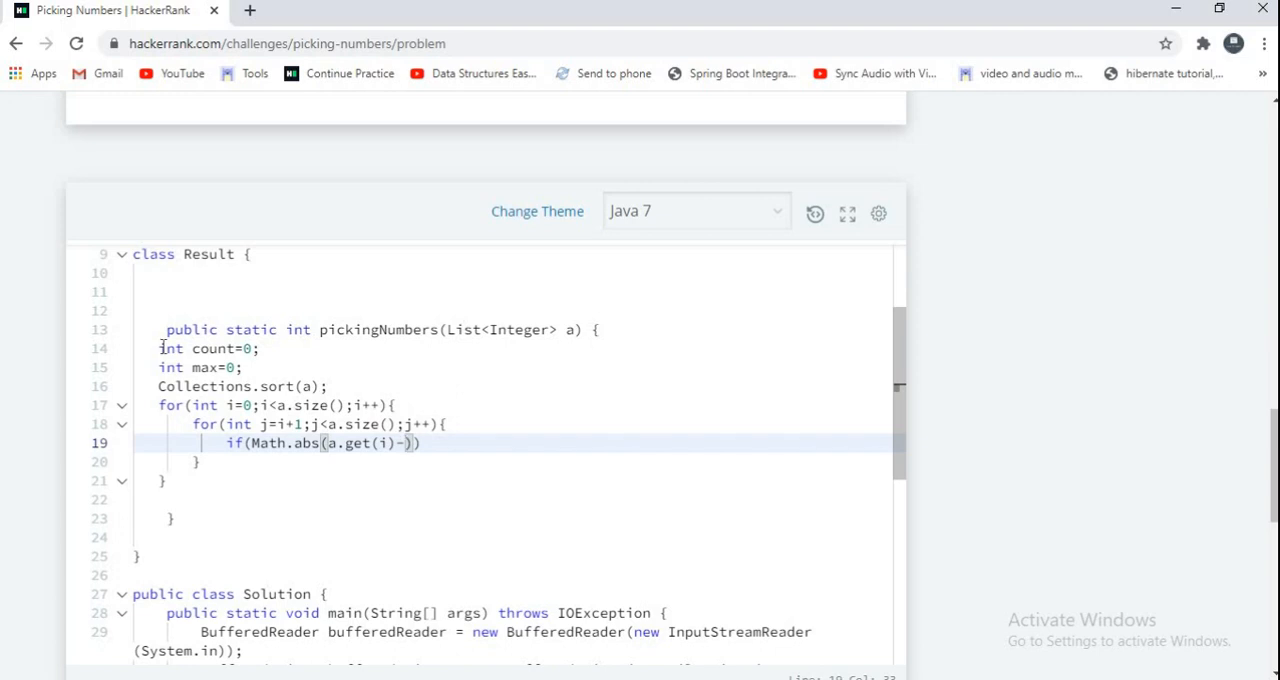
pyautogui.write('a.get')
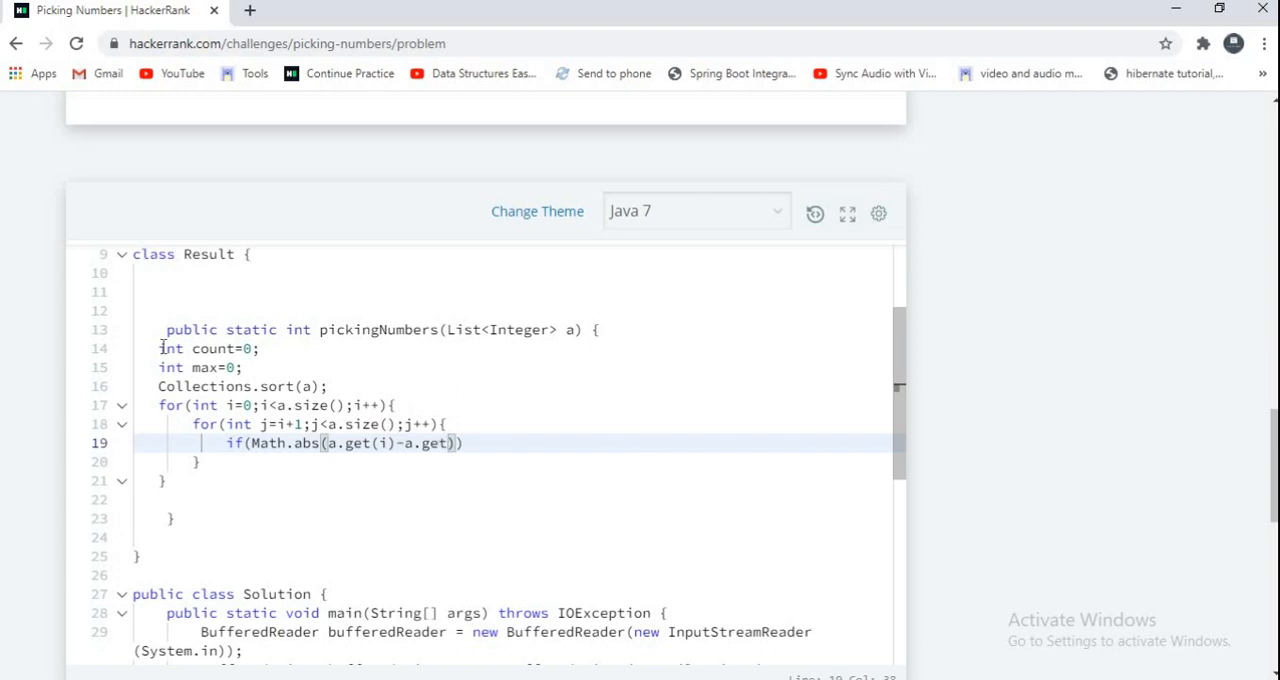
pyautogui.write('j')
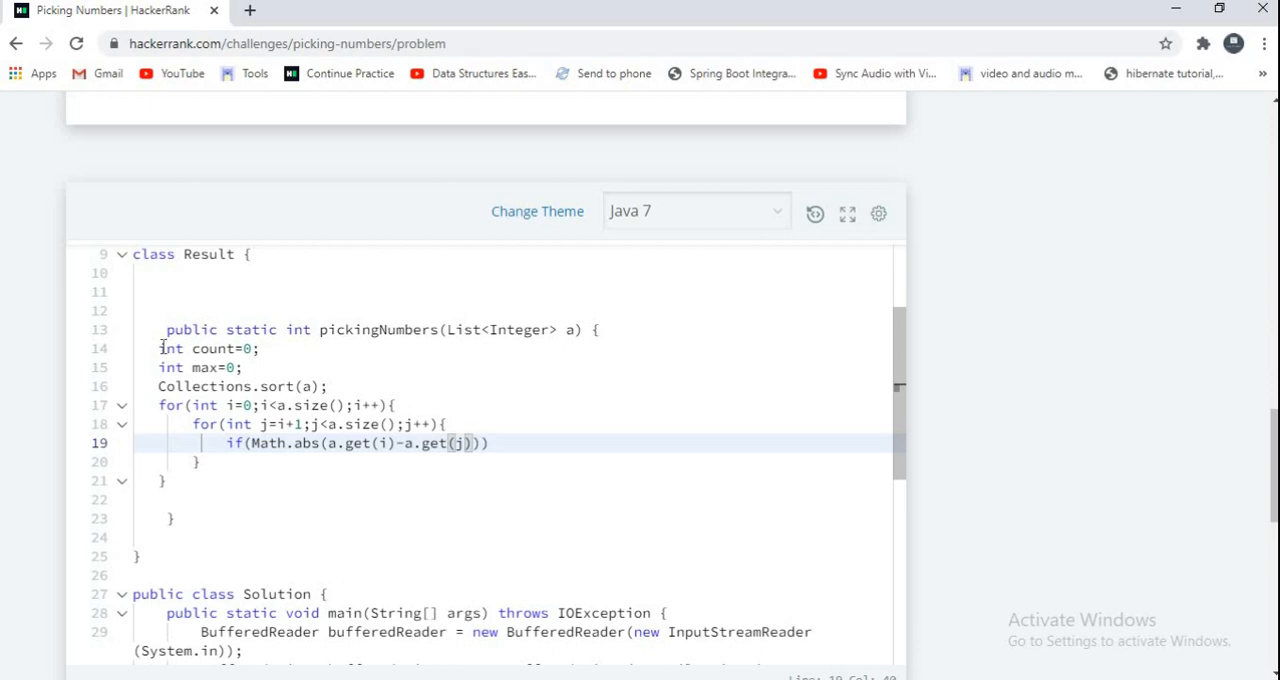
pyautogui.write('<')
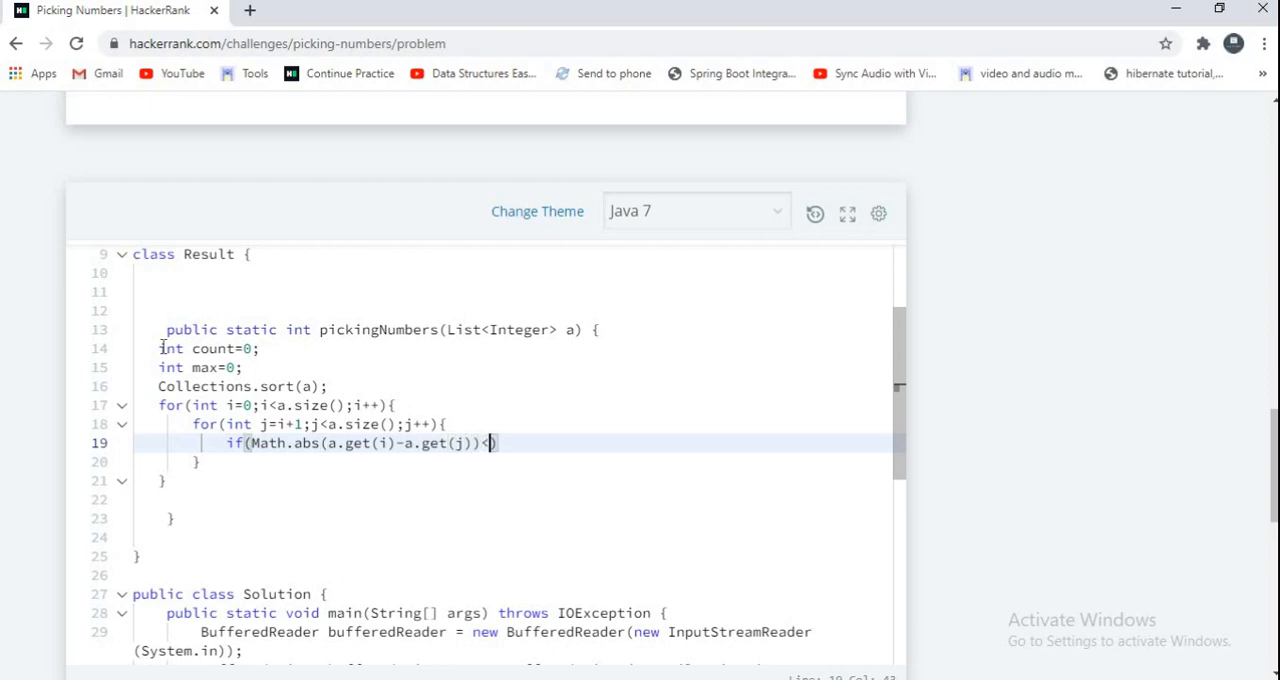
pyautogui.write('=1)')
pyautogui.write('cou')
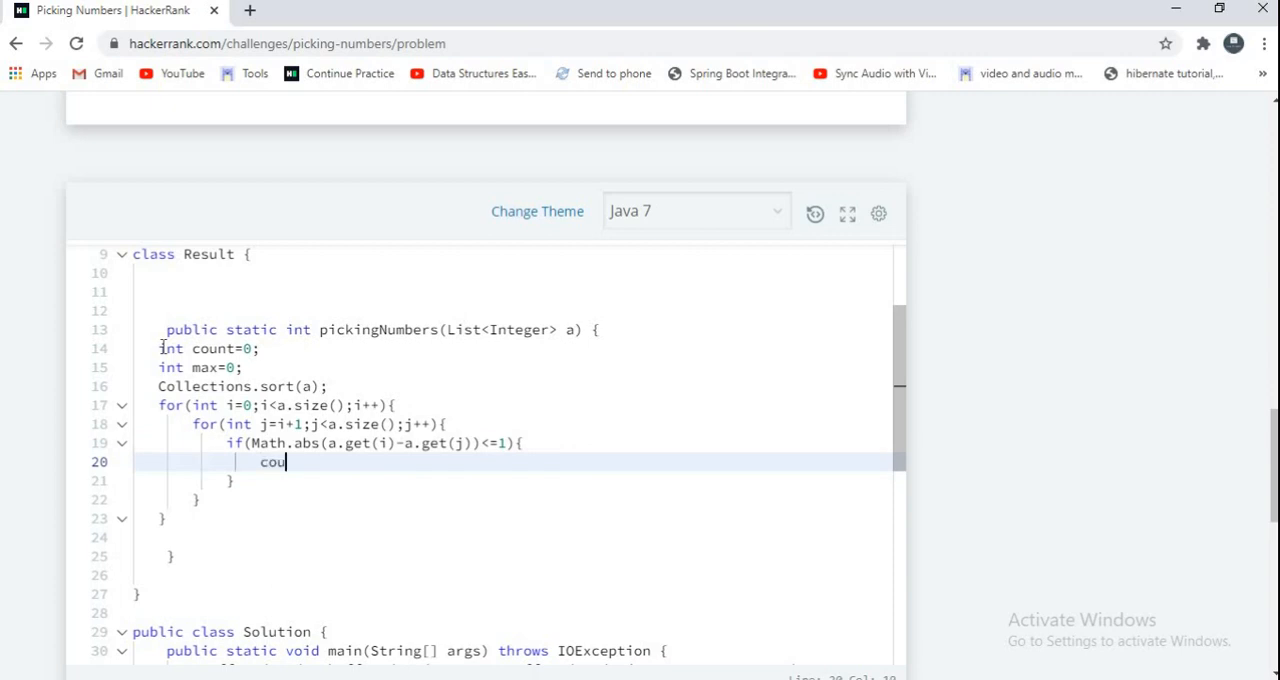
pyautogui.write('nt++;')
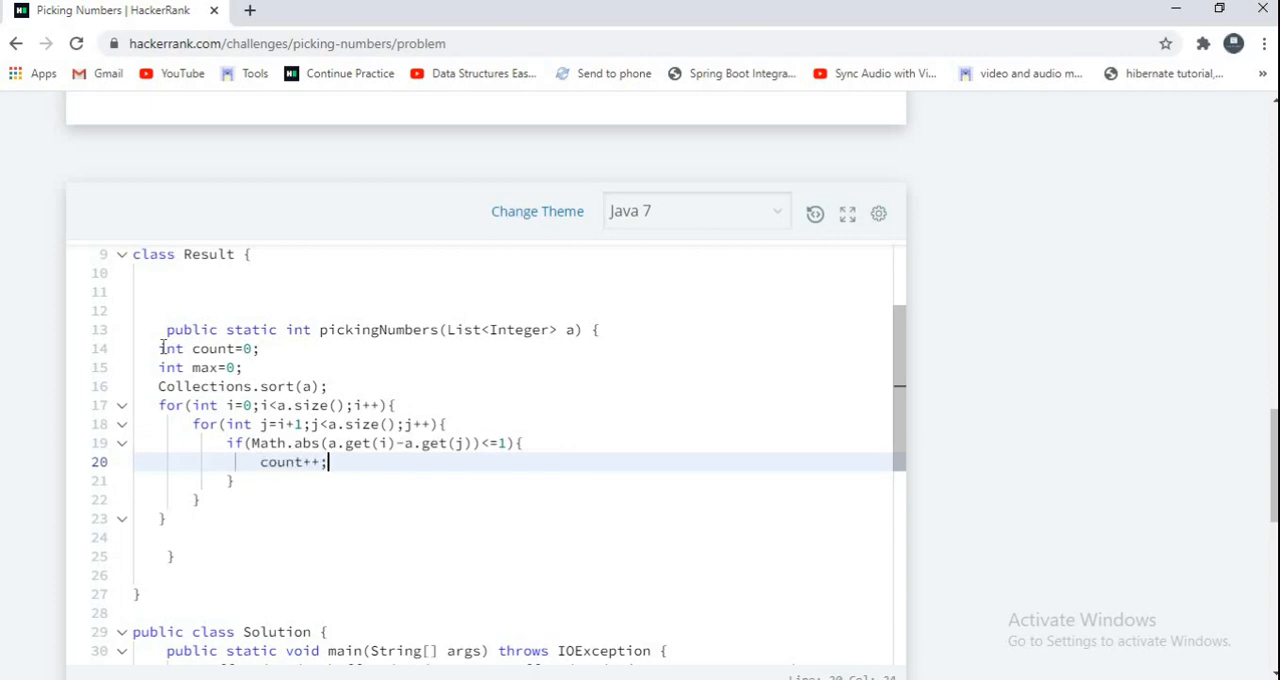
pyautogui.scroll(-3)
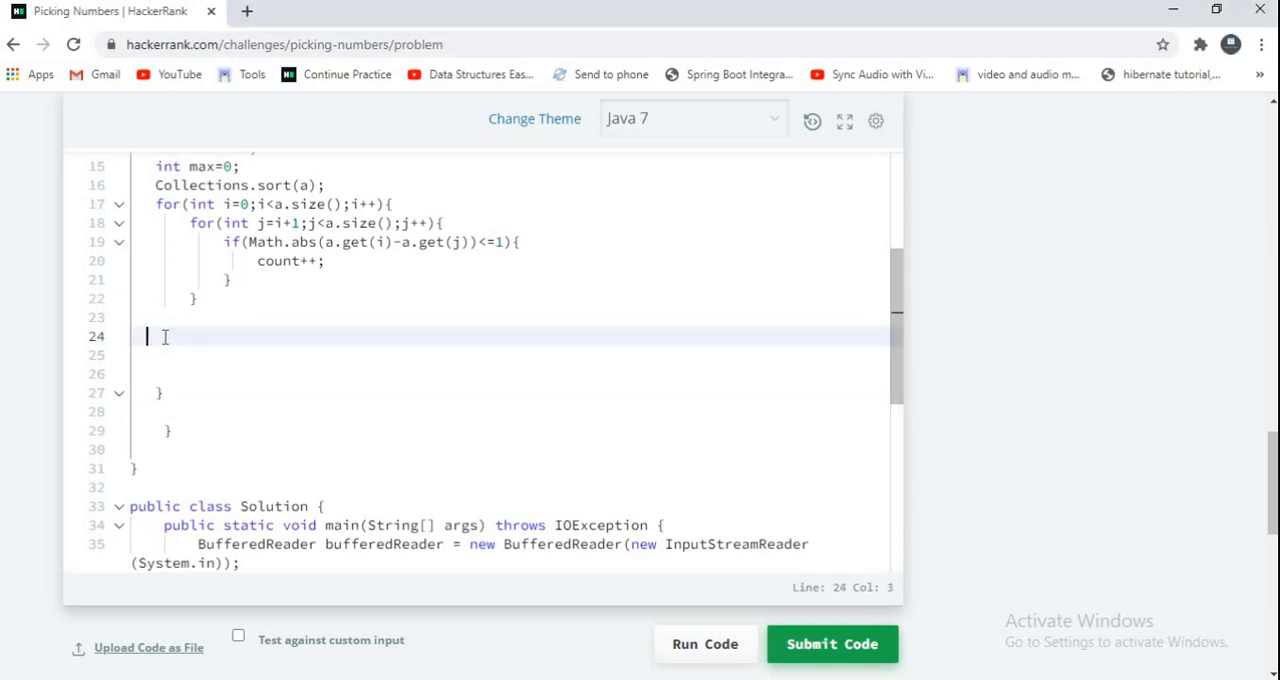
# Add if(count>max) max=count; after the inner loop, correcting the count typo
pyautogui.write('if()')
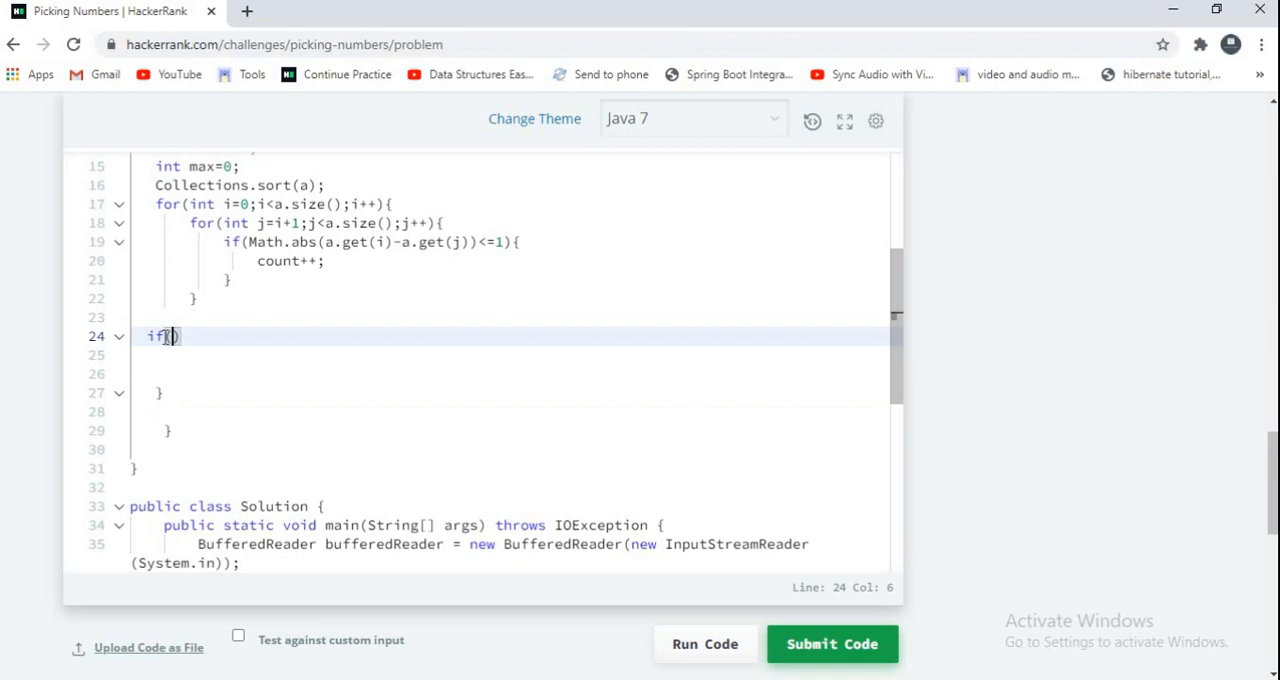
pyautogui.write('co')
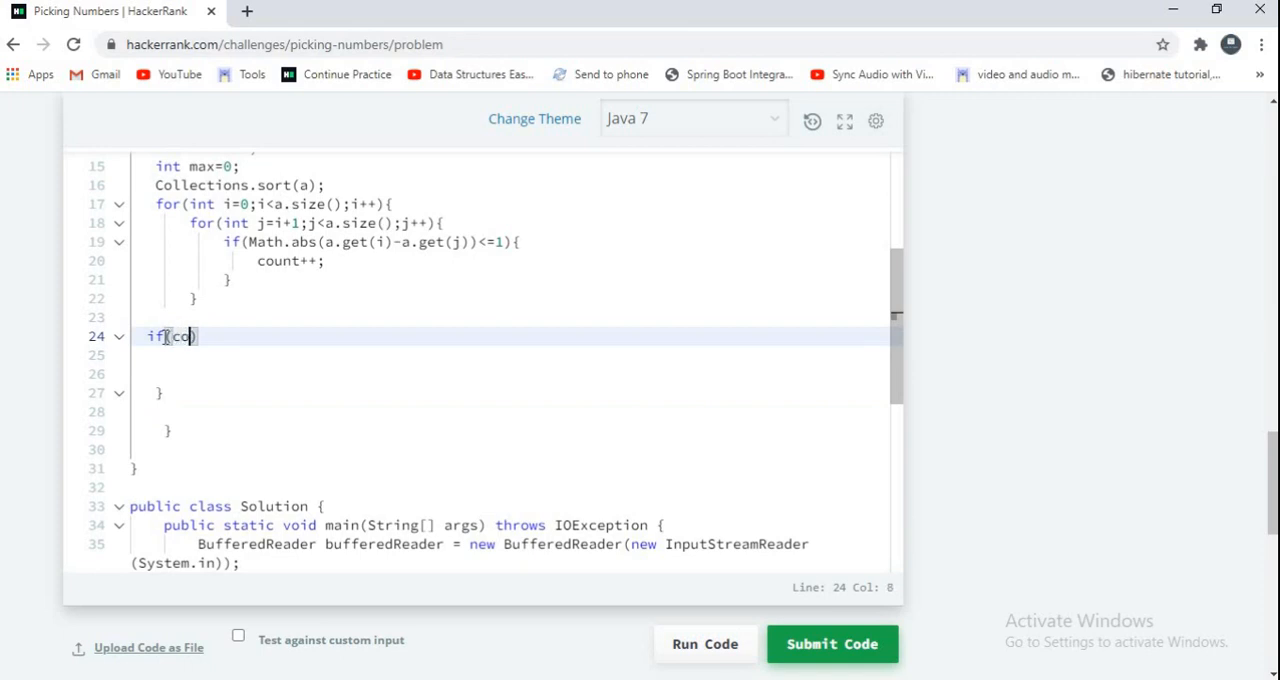
pyautogui.write('unt>ma')
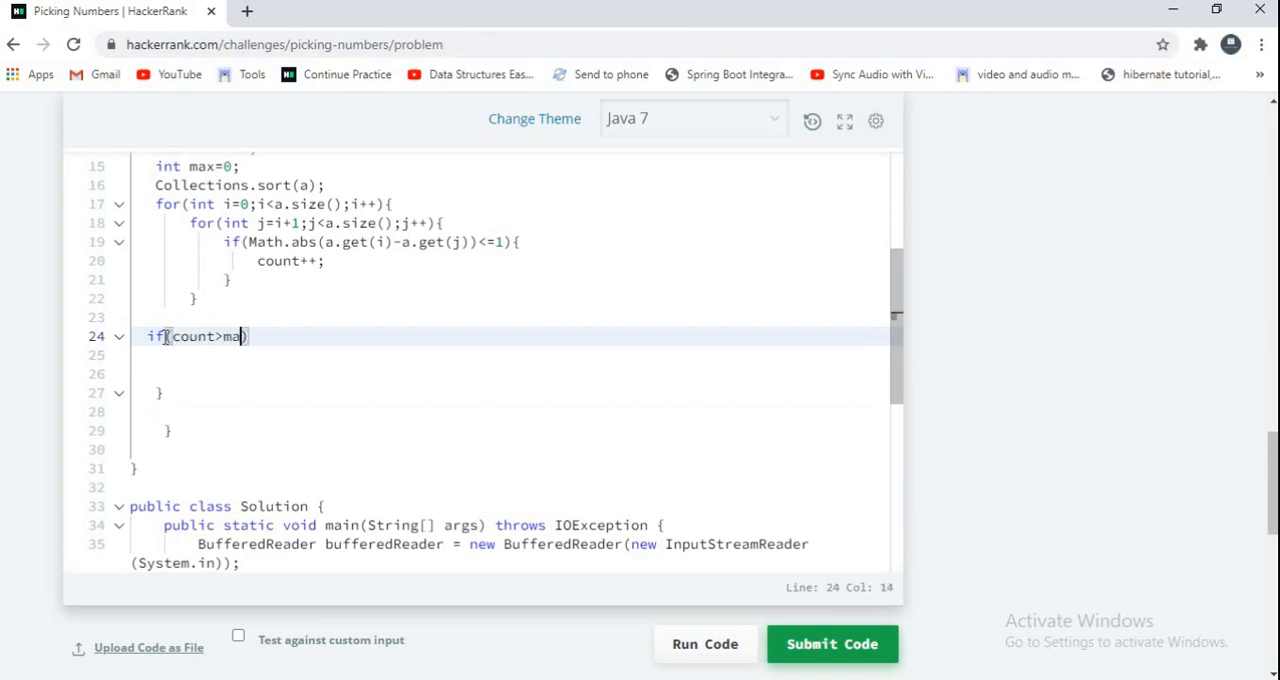
pyautogui.press('enter')
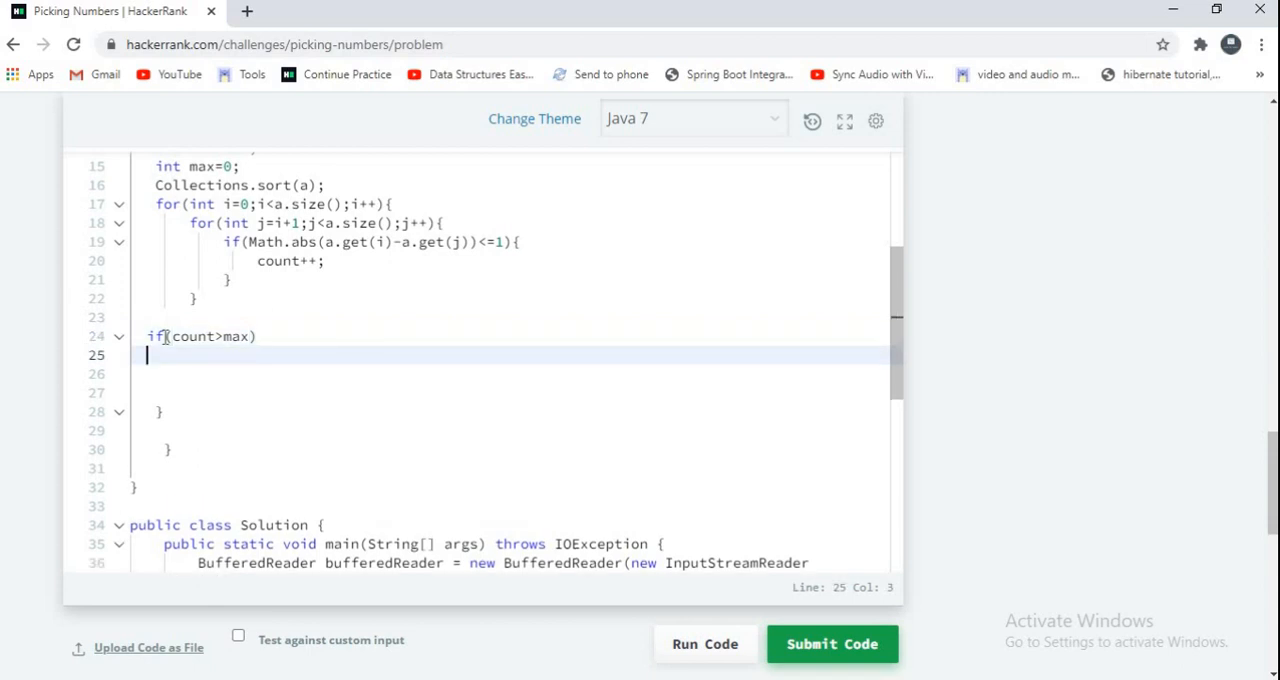
pyautogui.write('max=')
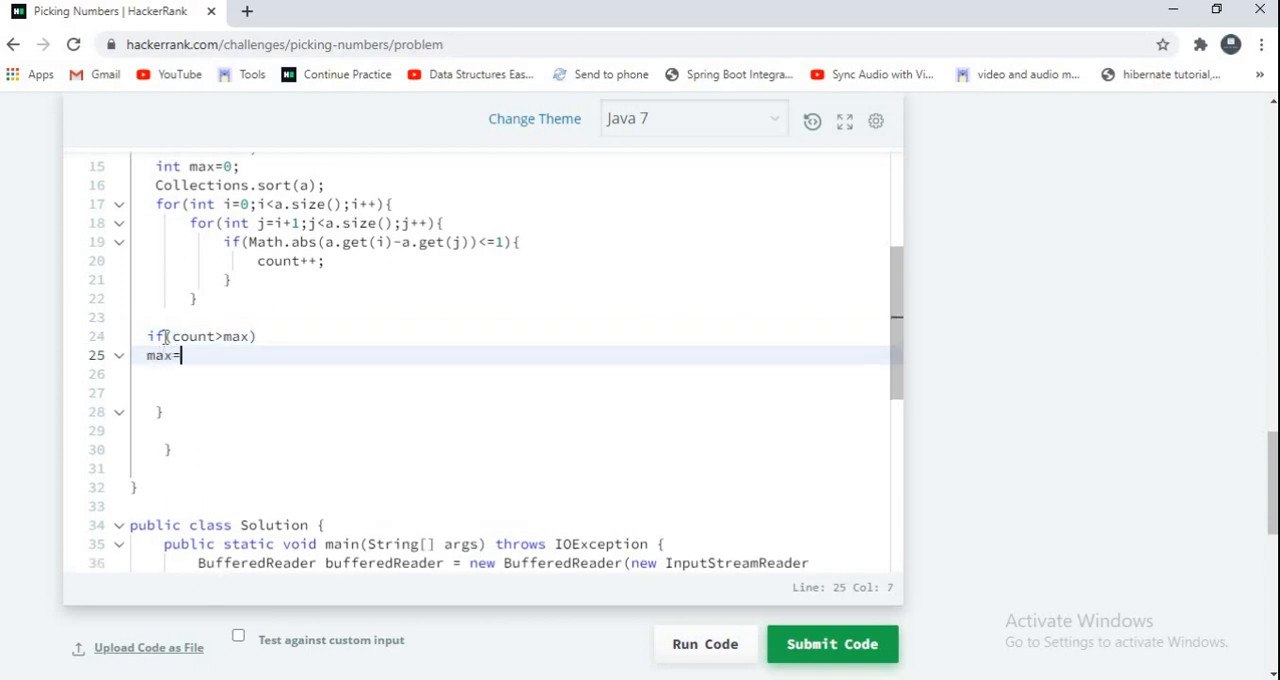
pyautogui.write('xoun')
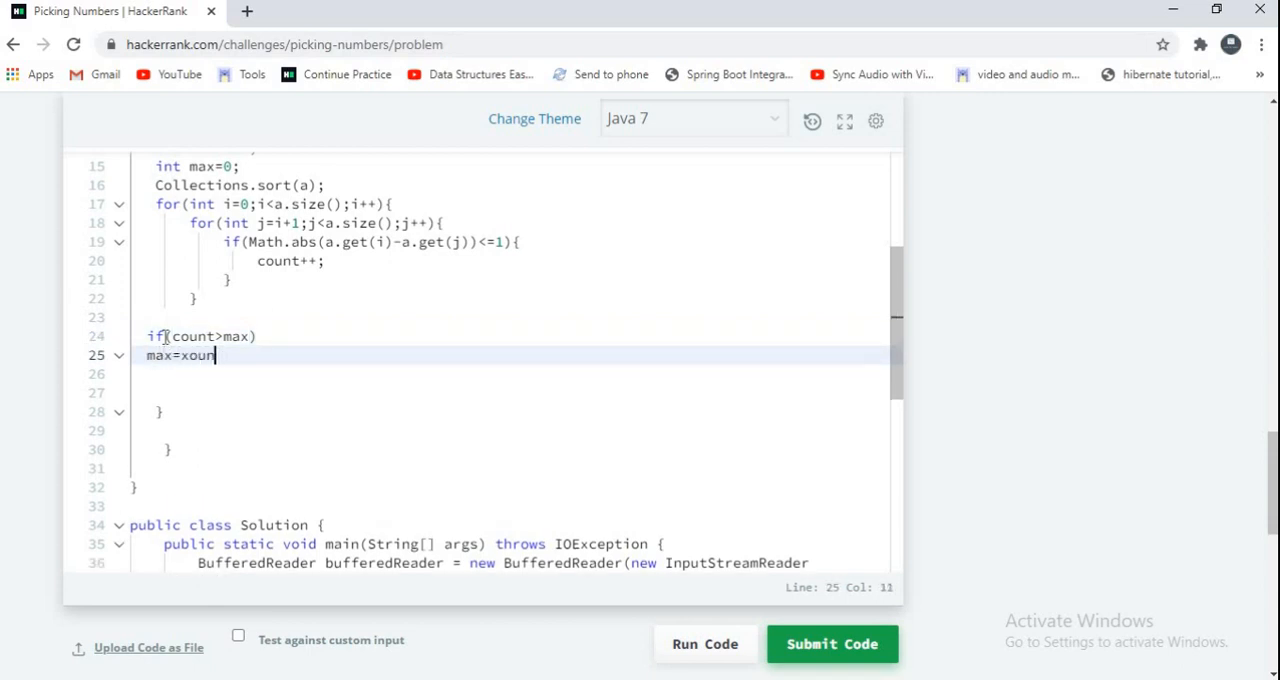
pyautogui.press('Backspace')
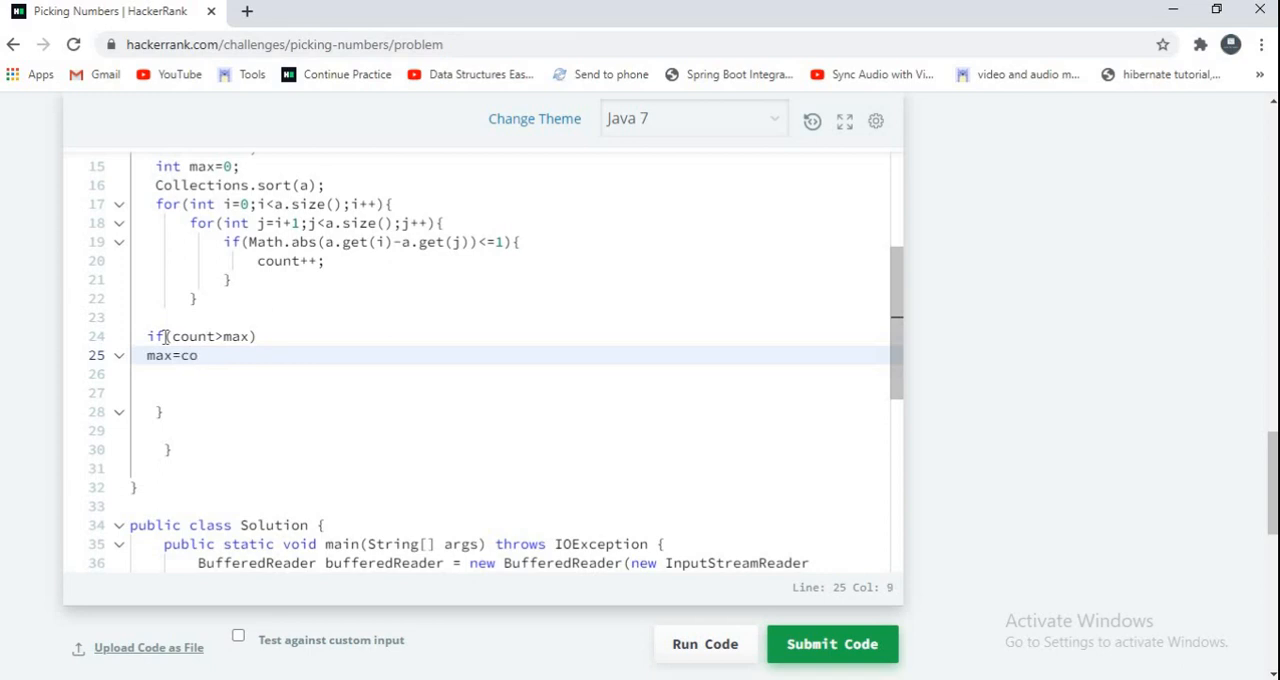
pyautogui.write('unt')
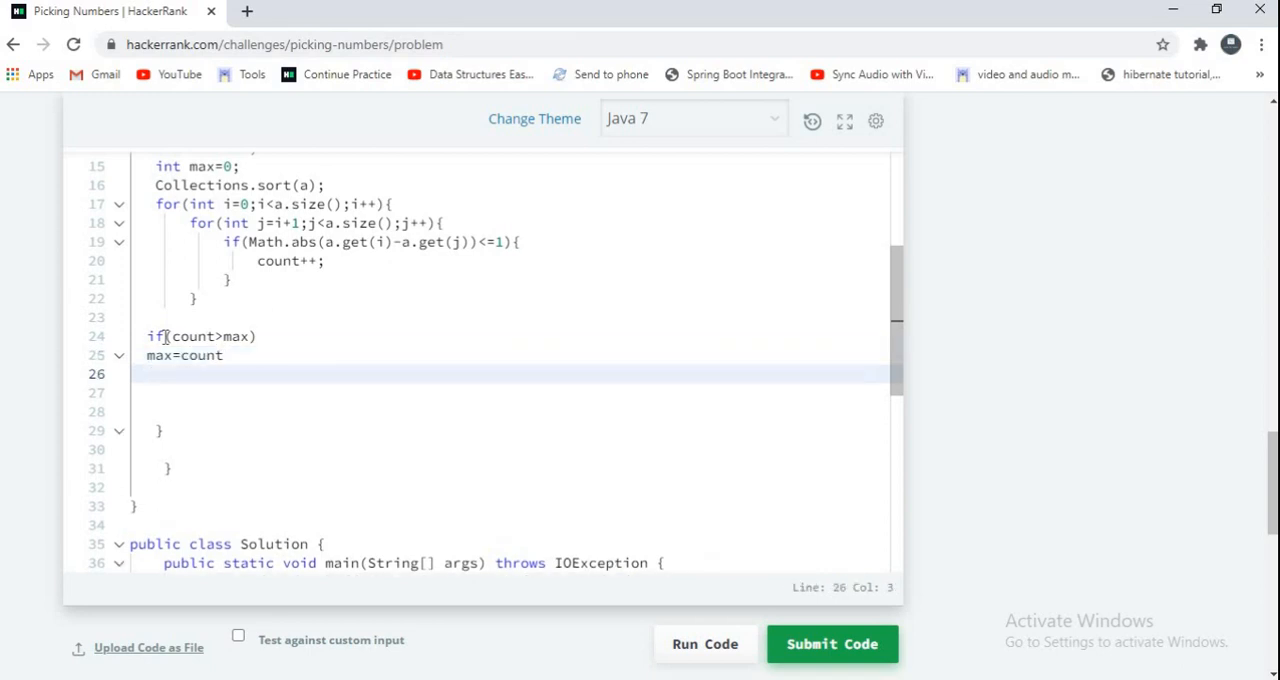
# Reset count=0 and return max+1 from pickingNumbers
pyautogui.write('count=')
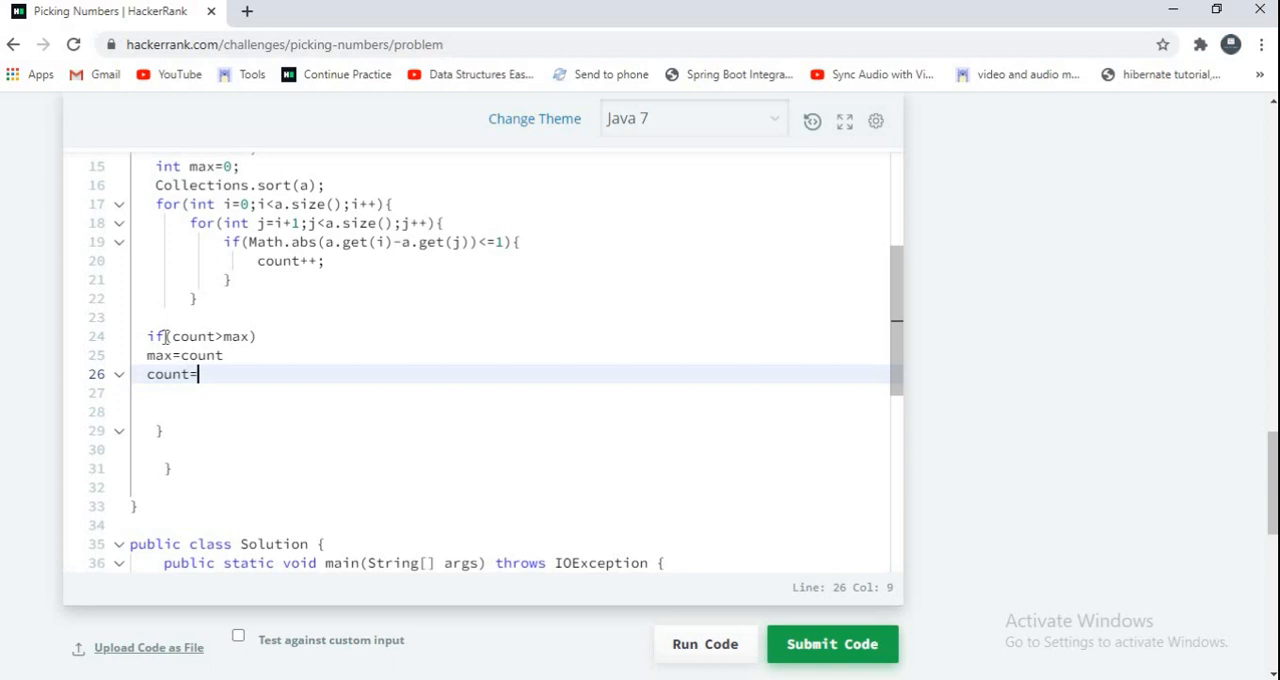
pyautogui.write('0;')
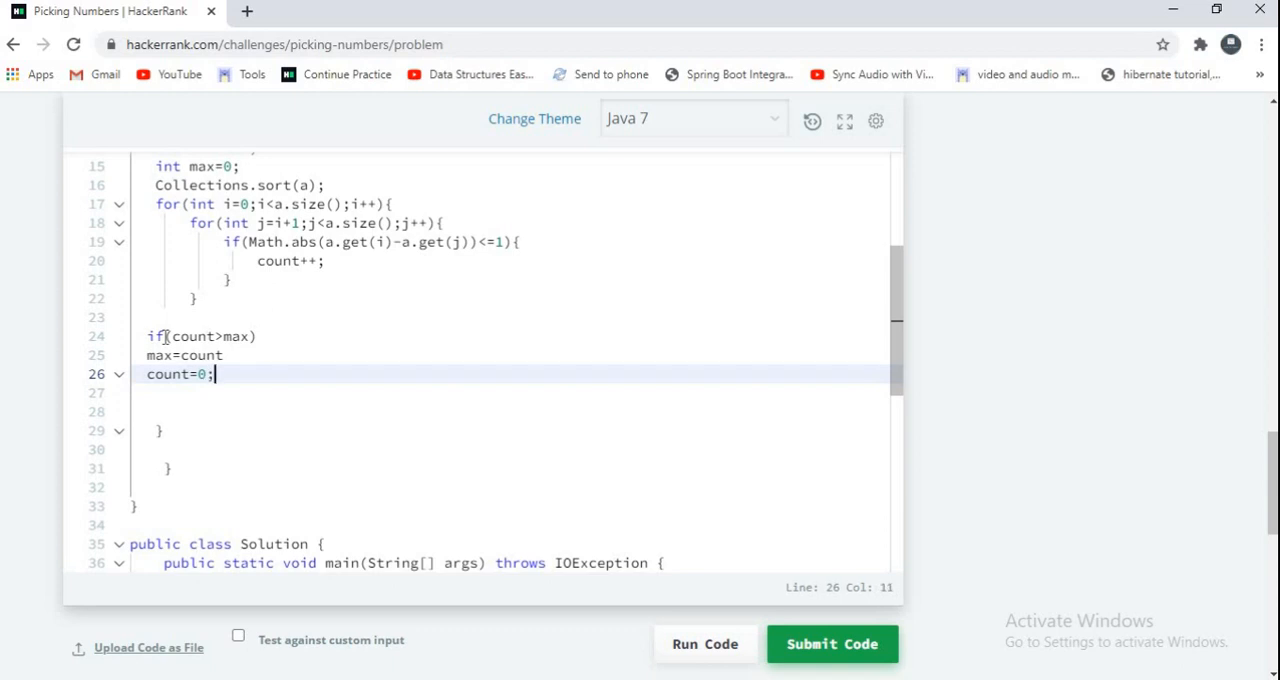
pyautogui.write(';')
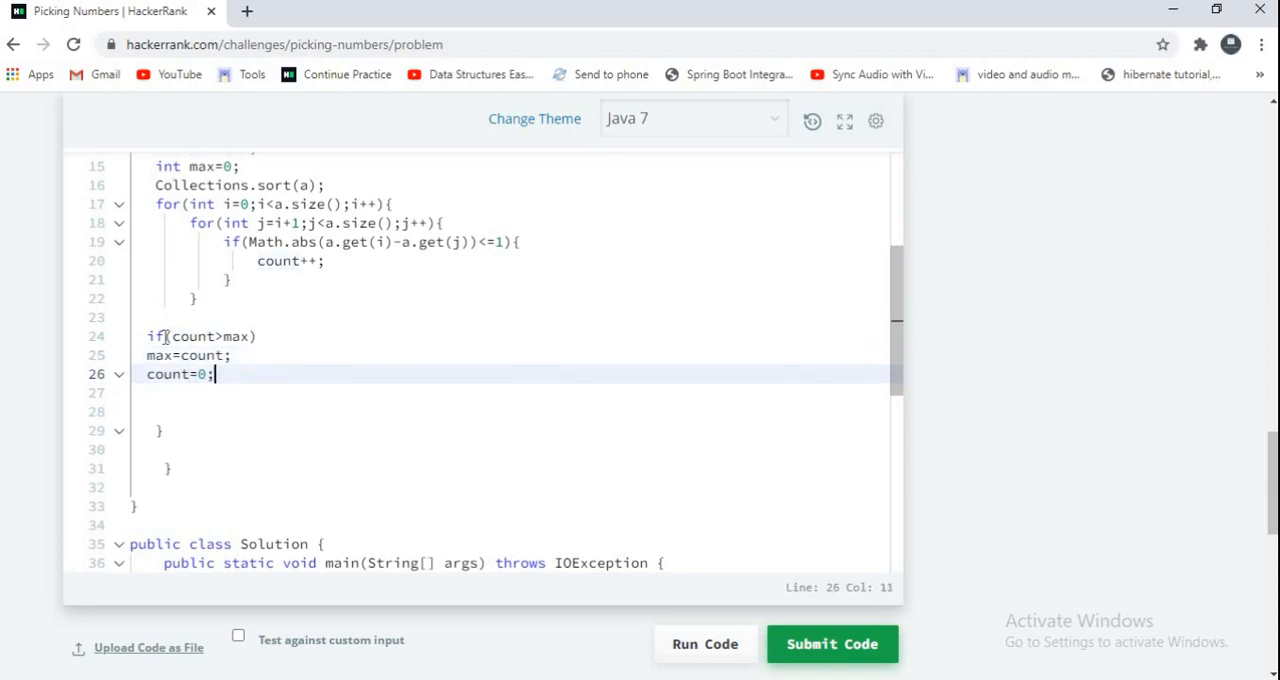
pyautogui.write('return ma')
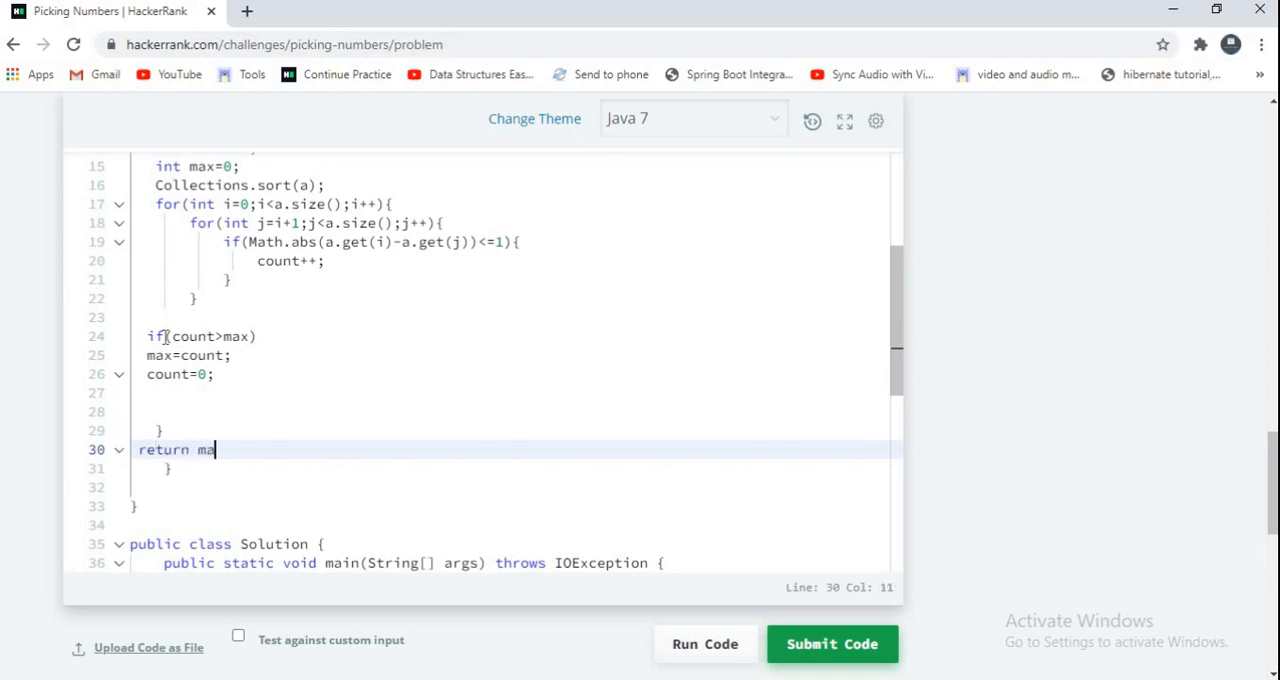
pyautogui.write('x+1;')
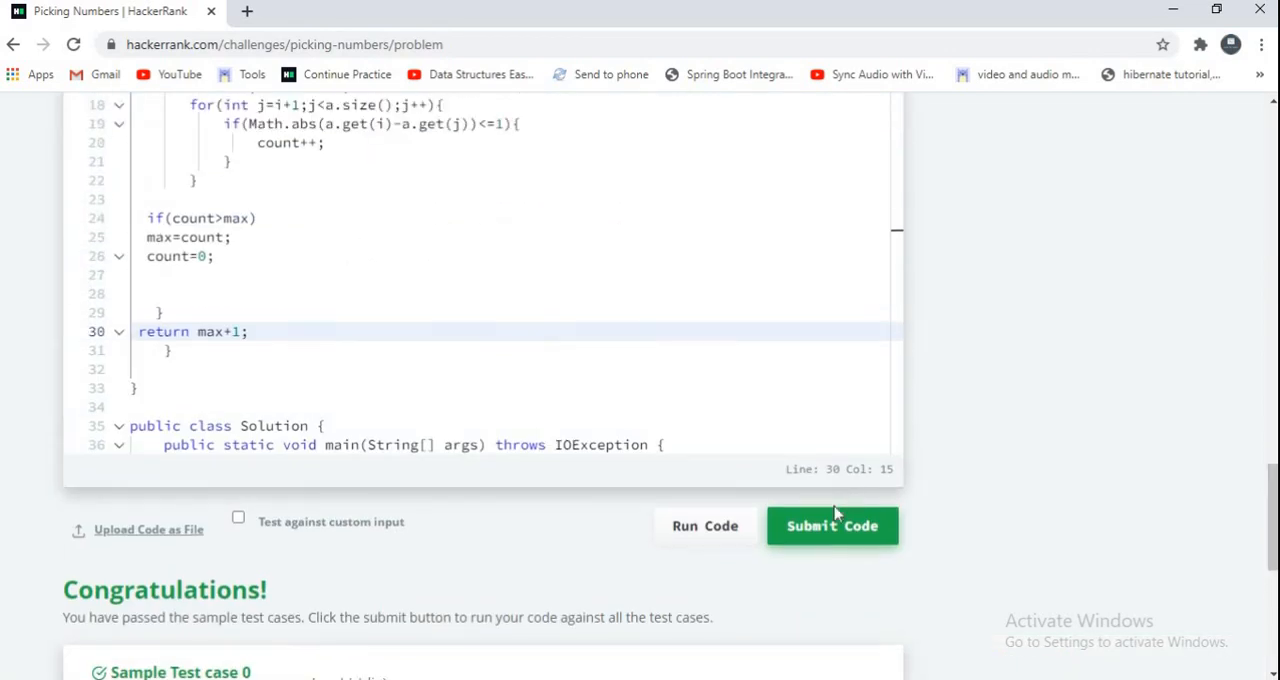
# Submit the pickingNumbers solution to run it against all test cases
pyautogui.click(832, 525)
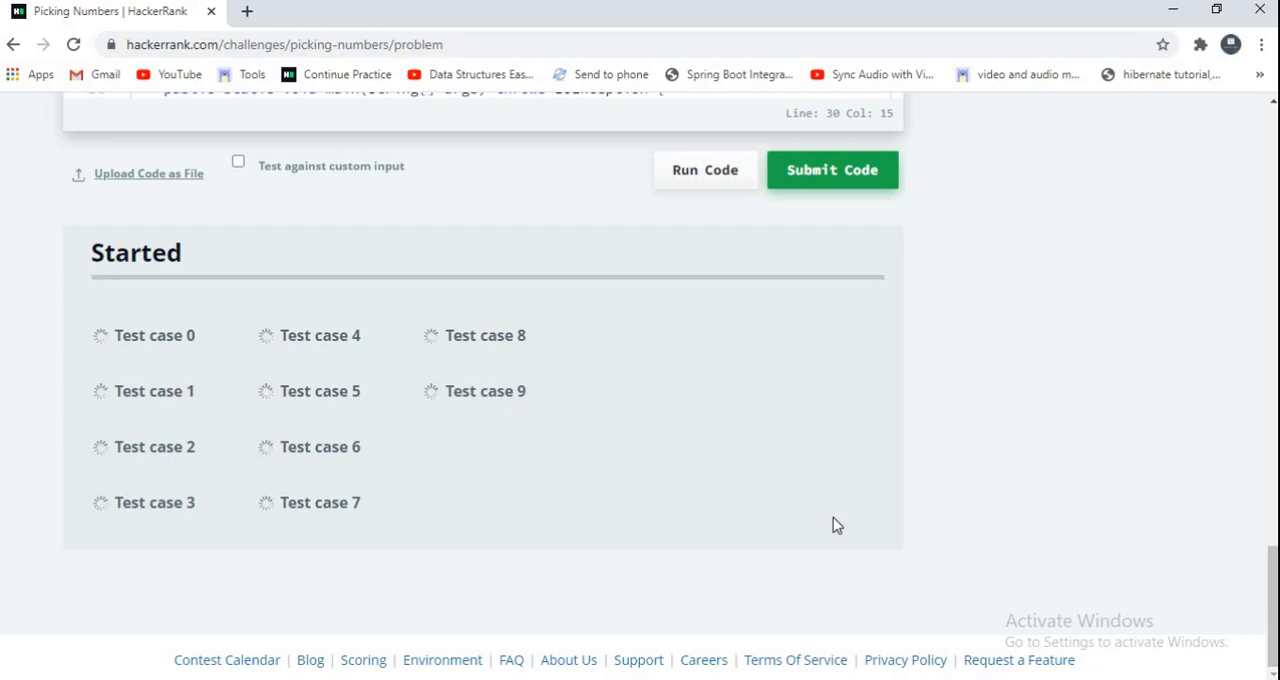
# Check the finished submission: Success message and test cases 0 through 5 passing
pyautogui.click(831, 169)
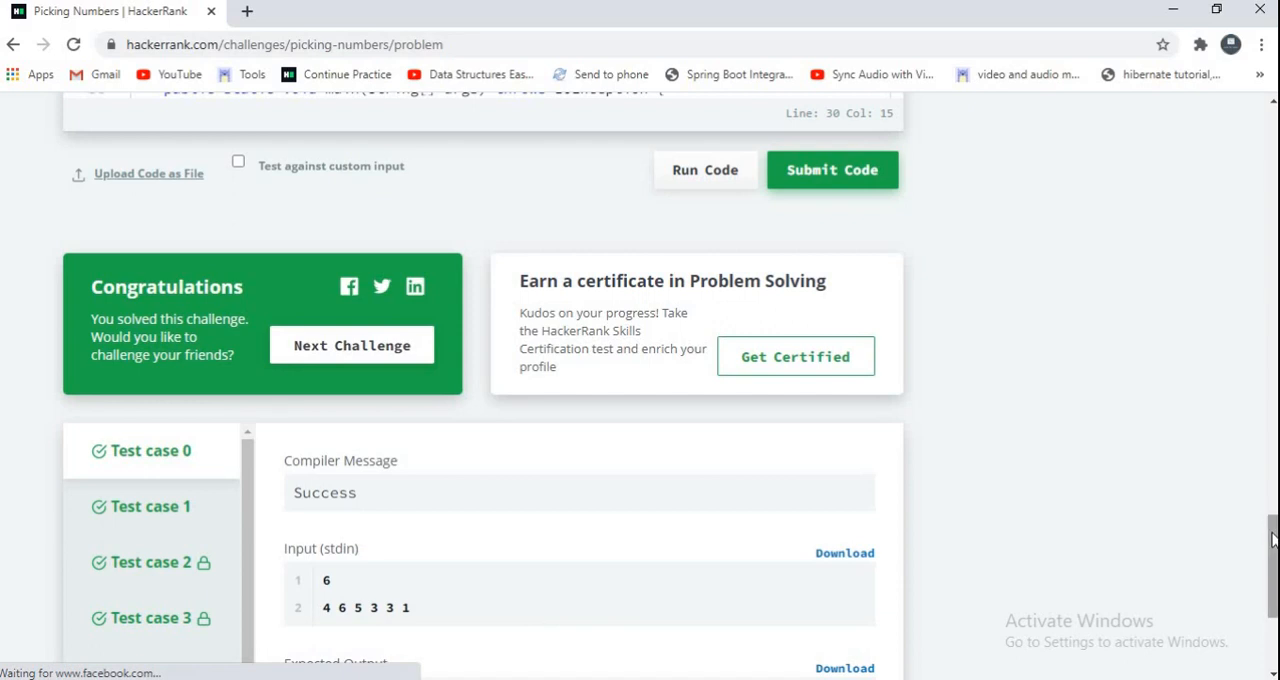
pyautogui.scroll(-3)
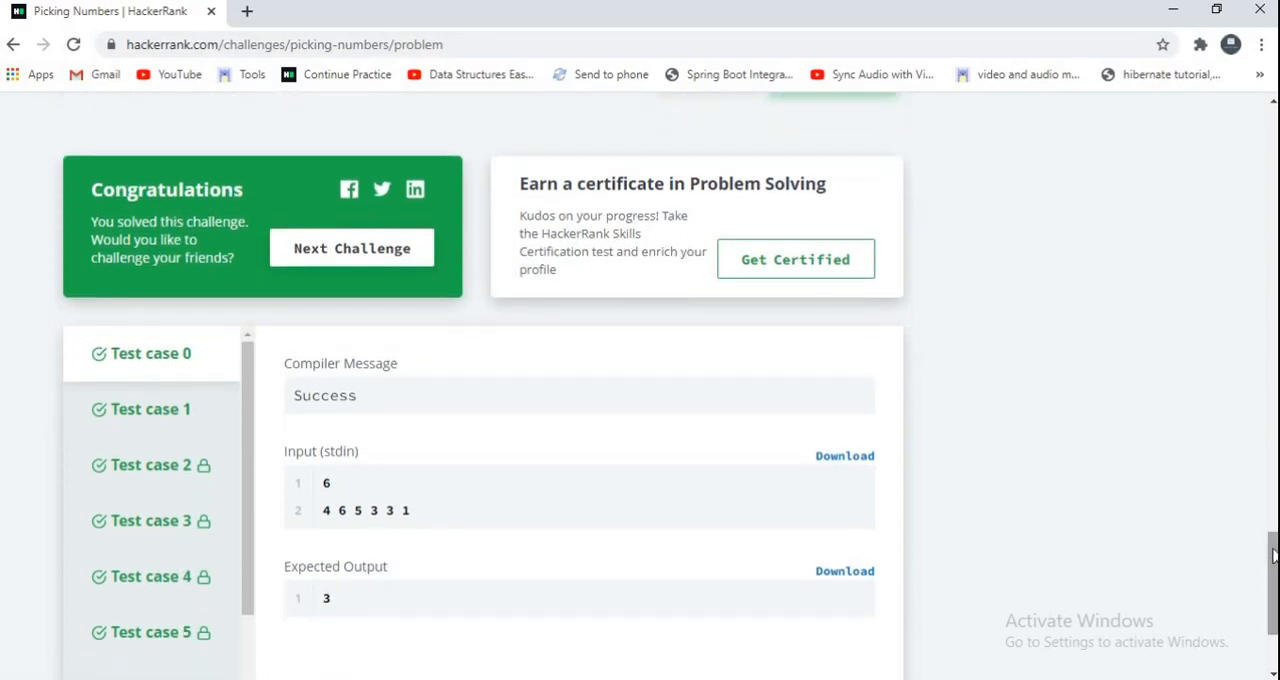